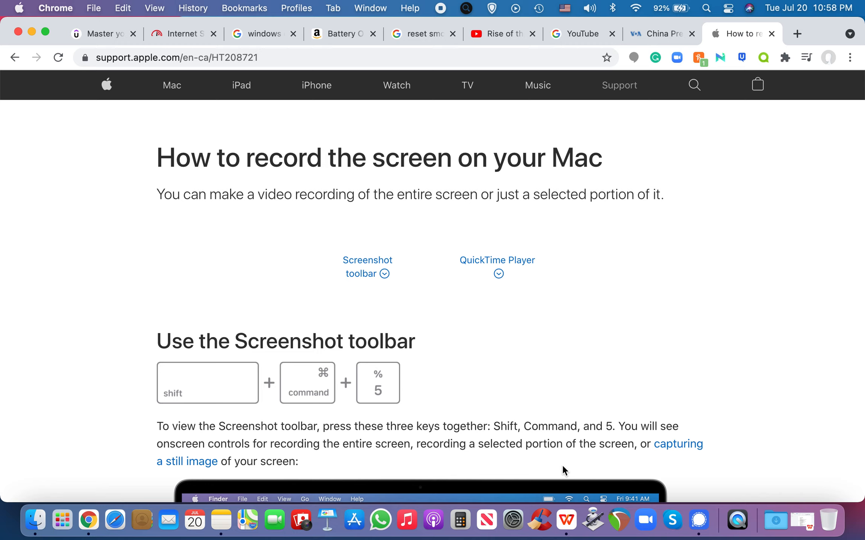
{"action": "mouse_move", "coordinate": [204, 388]}
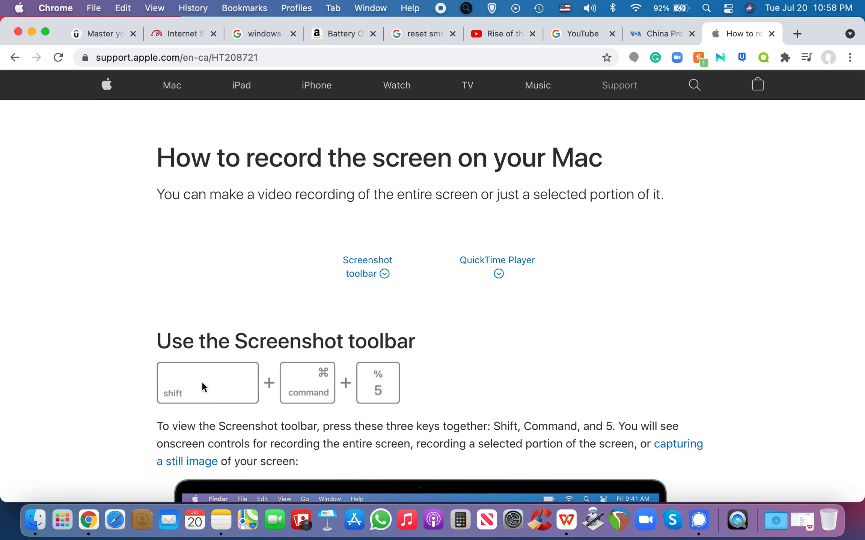
{"action": "mouse_move", "coordinate": [372, 388]}
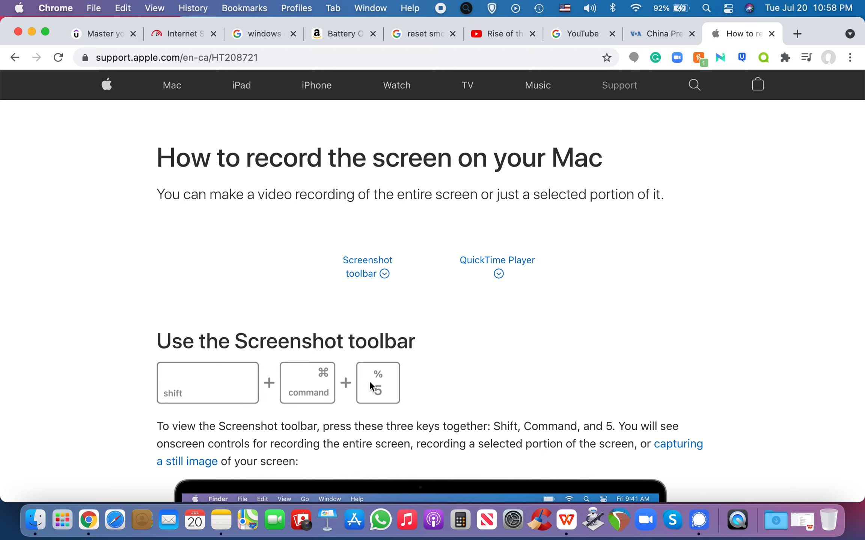
{"action": "mouse_move", "coordinate": [328, 366]}
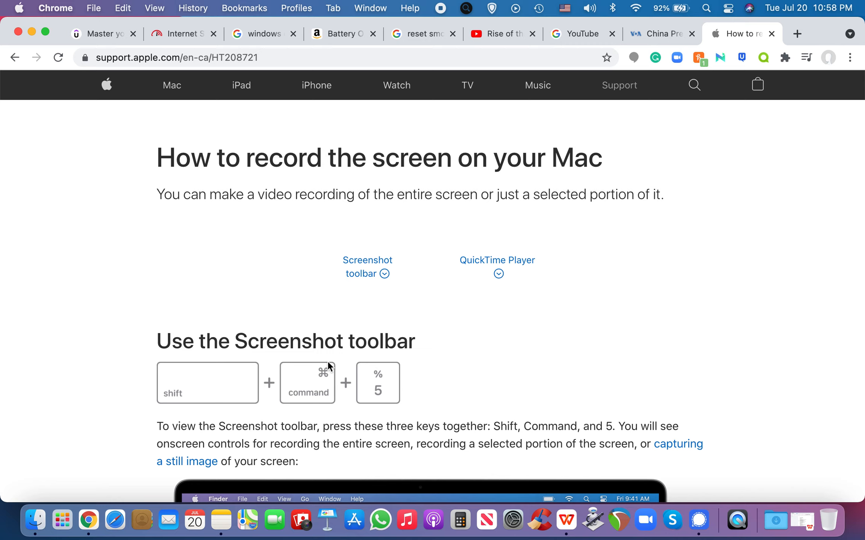
{"action": "mouse_move", "coordinate": [331, 367]}
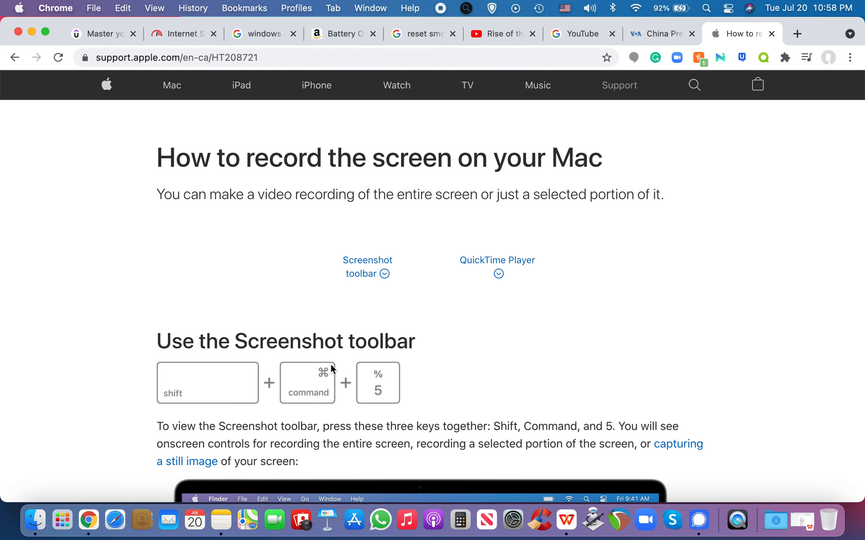
Bring up the macOS screen capture toolbar, view its options, and dismiss it
{"action": "key", "text": "shift+cmd+5"}
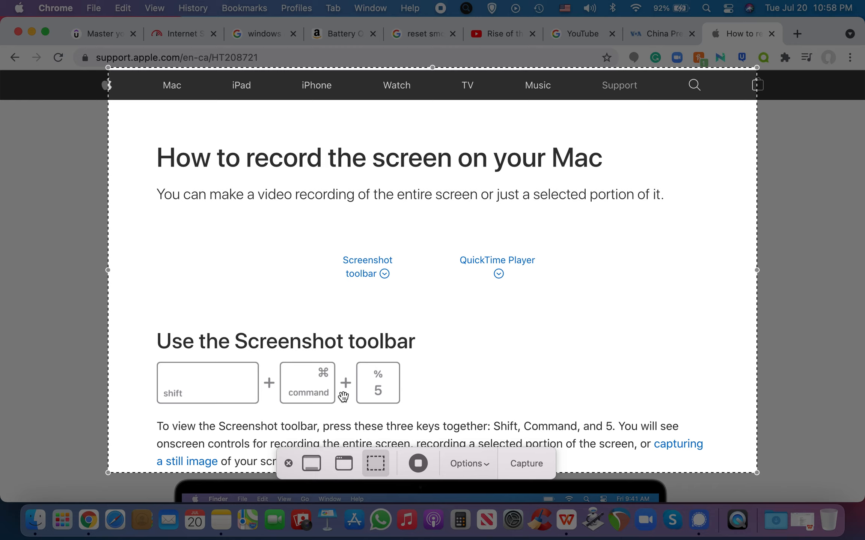
{"action": "mouse_move", "coordinate": [420, 398]}
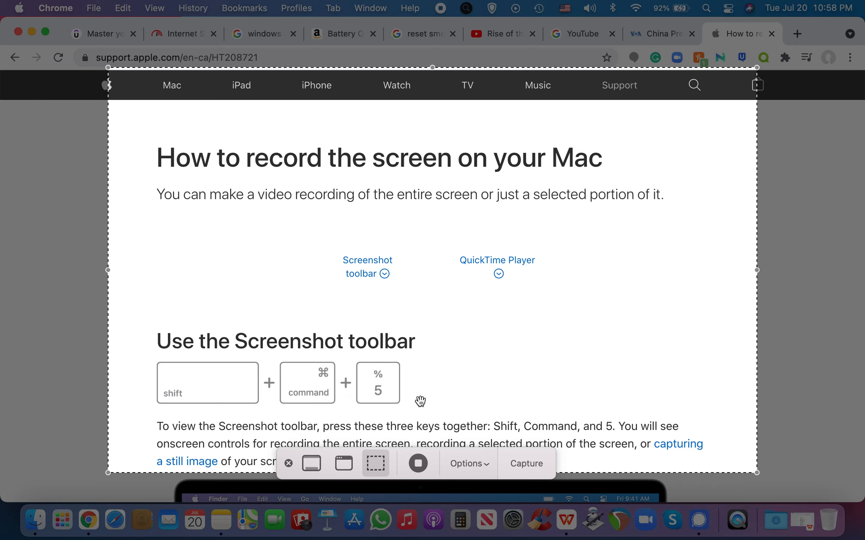
{"action": "mouse_move", "coordinate": [311, 463]}
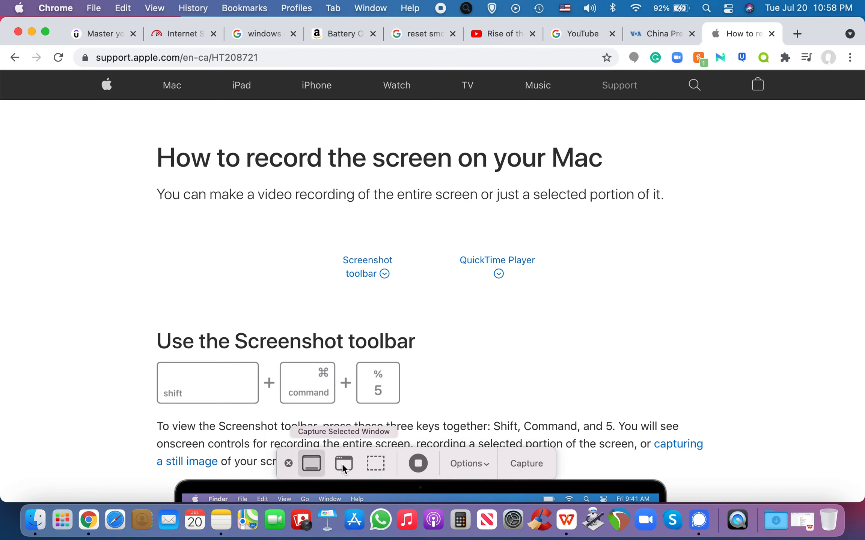
{"action": "mouse_move", "coordinate": [340, 471]}
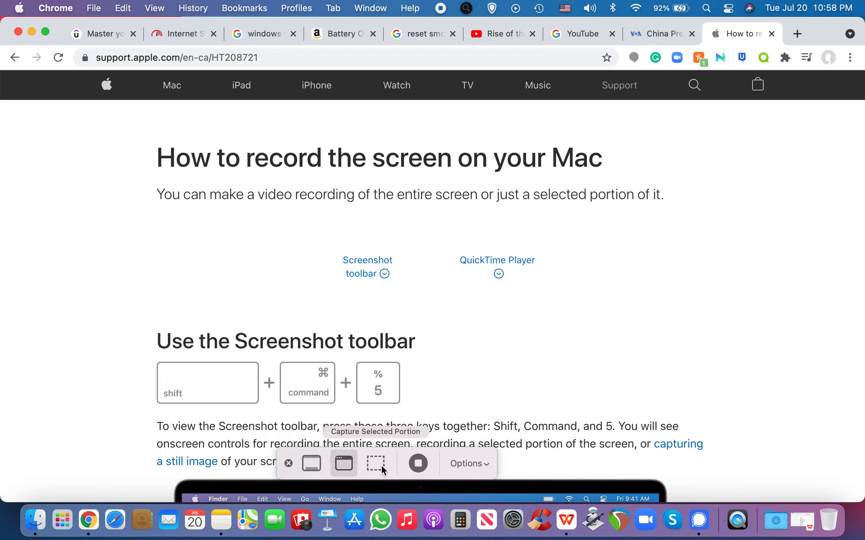
{"action": "mouse_move", "coordinate": [435, 462]}
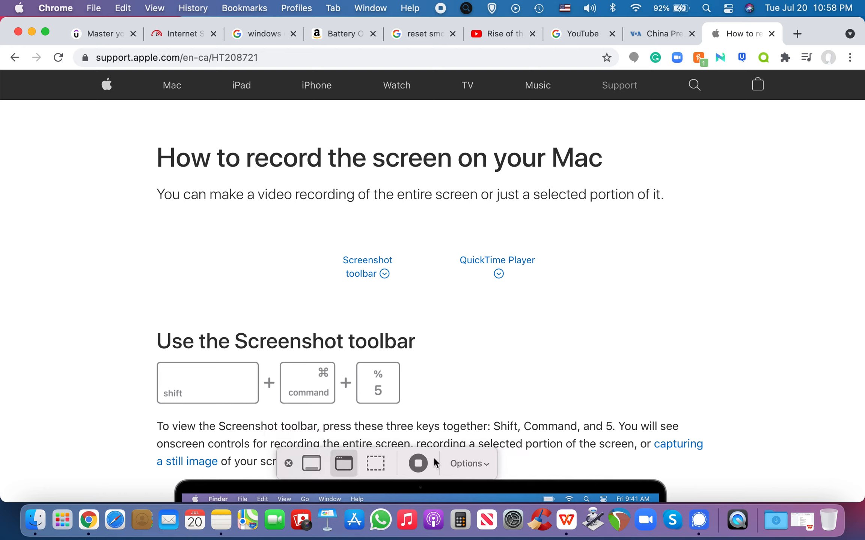
{"action": "mouse_move", "coordinate": [395, 485]}
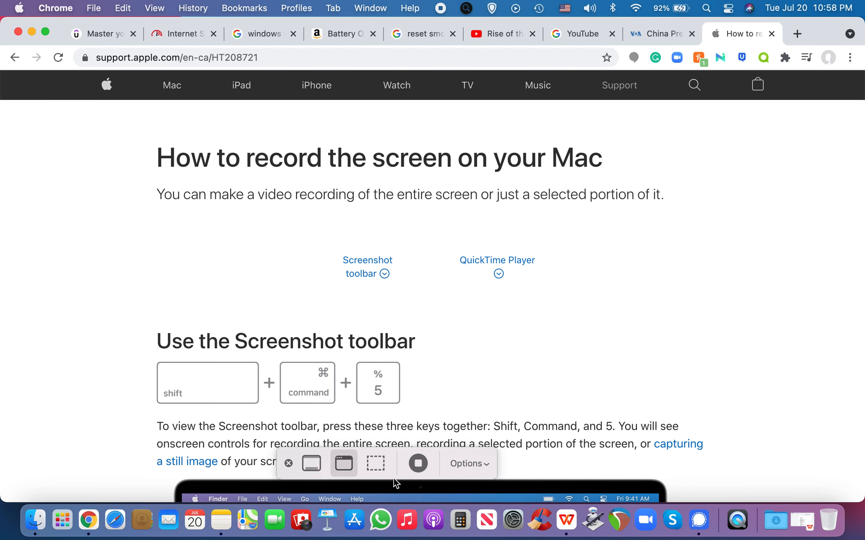
{"action": "mouse_move", "coordinate": [395, 455]}
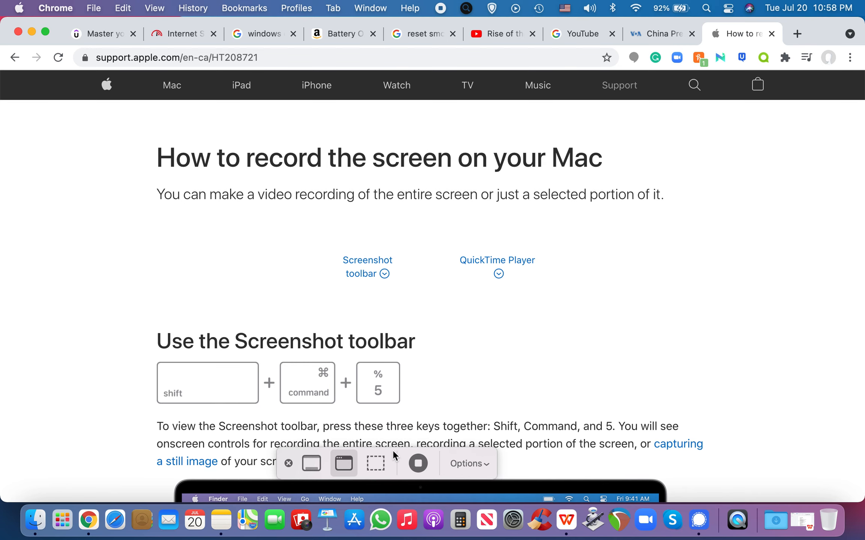
{"action": "mouse_move", "coordinate": [470, 464]}
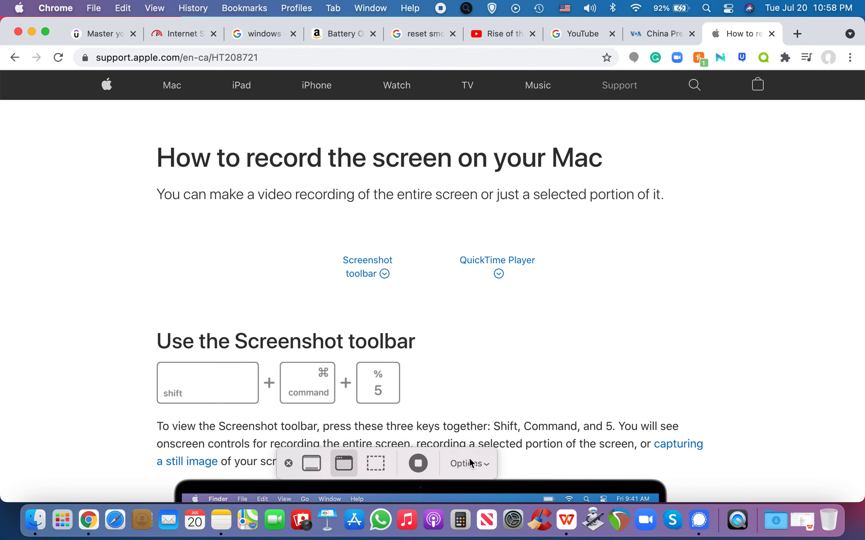
{"action": "left_click", "coordinate": [468, 464]}
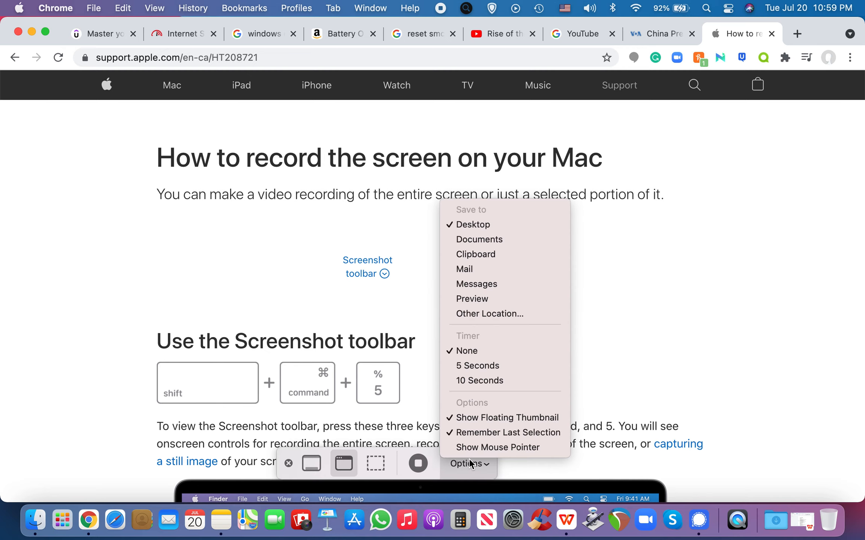
{"action": "left_click", "coordinate": [468, 464]}
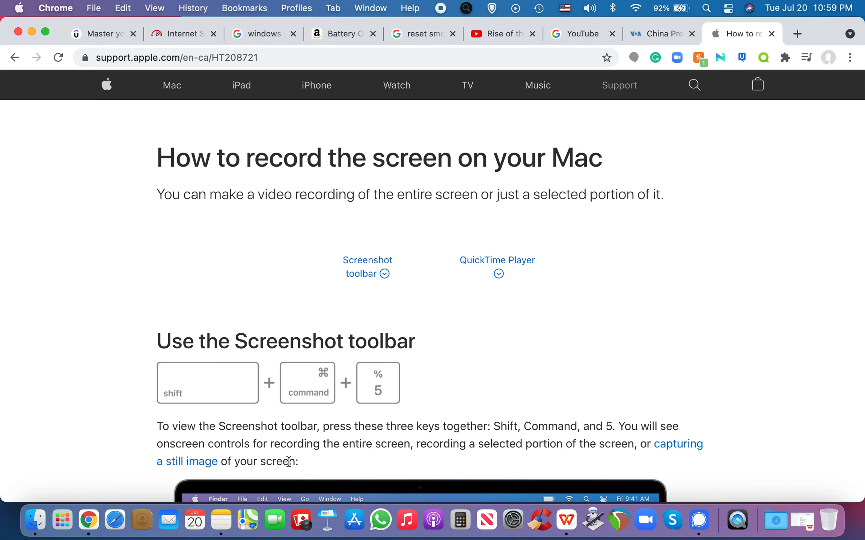
{"action": "mouse_move", "coordinate": [401, 291]}
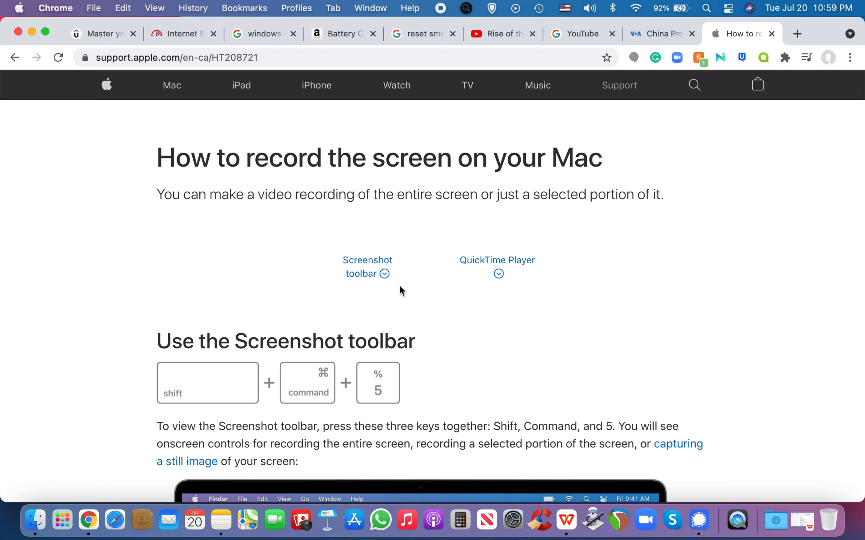
{"action": "mouse_move", "coordinate": [98, 120]}
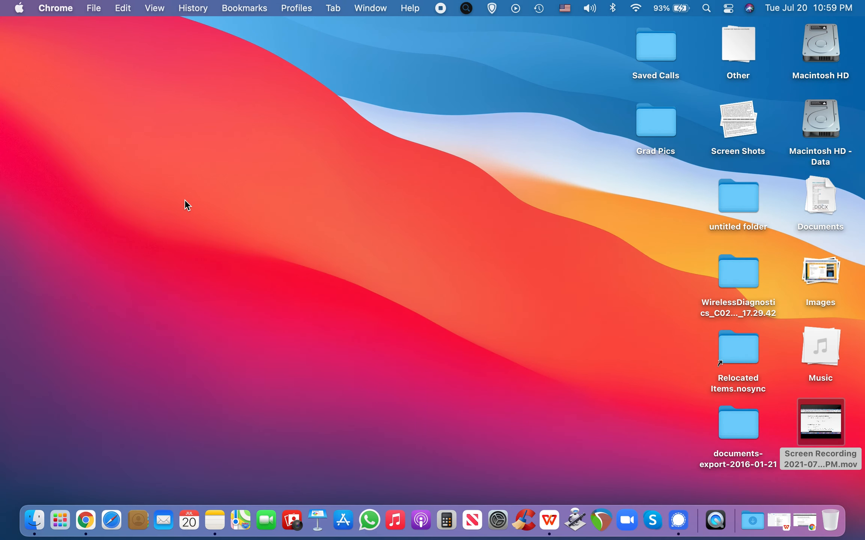
{"action": "mouse_move", "coordinate": [330, 200]}
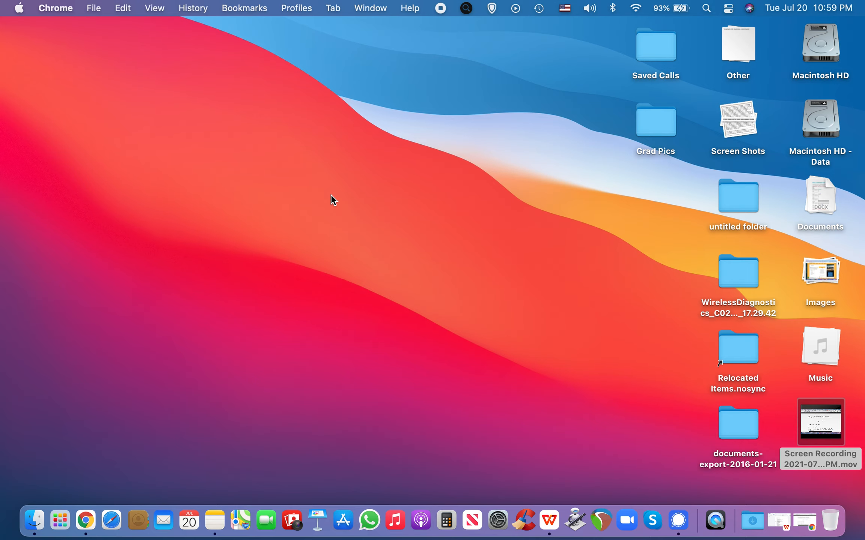
{"action": "mouse_move", "coordinate": [213, 463]}
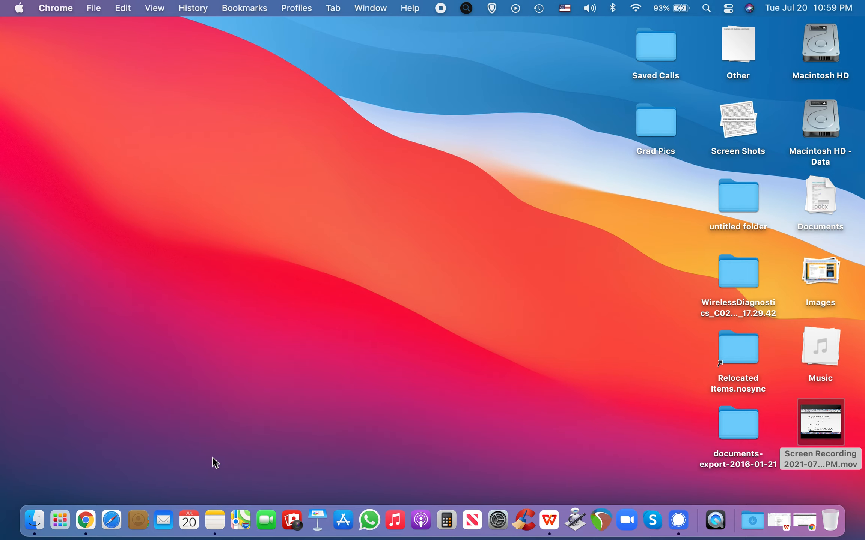
{"action": "mouse_move", "coordinate": [36, 520]}
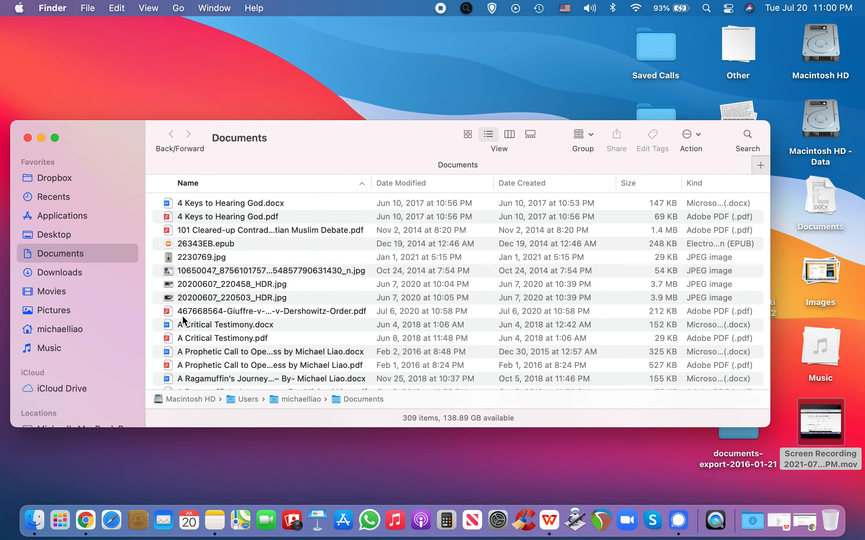
{"action": "mouse_move", "coordinate": [306, 326]}
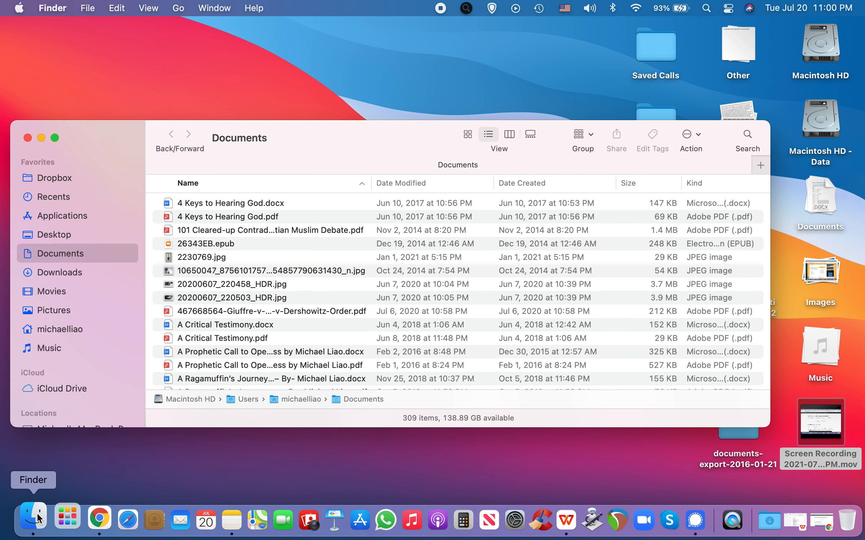
{"action": "left_click", "coordinate": [52, 8]}
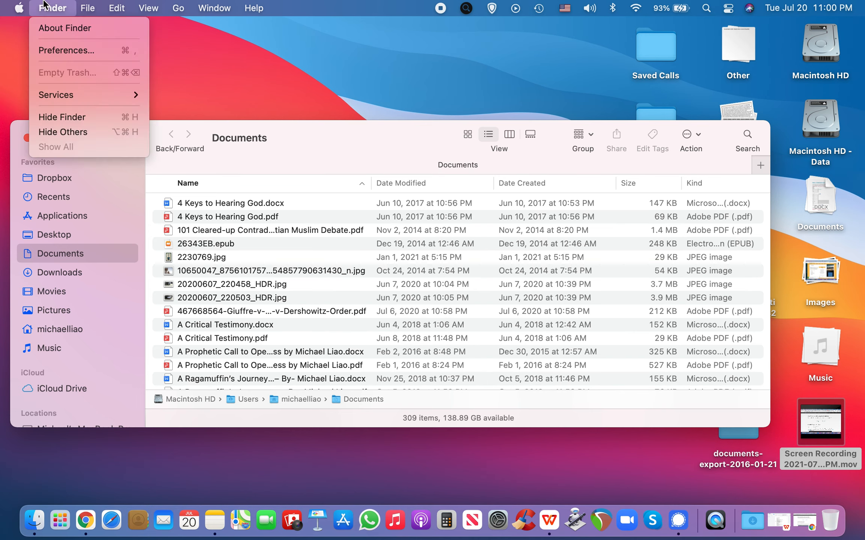
{"action": "mouse_move", "coordinate": [68, 157]}
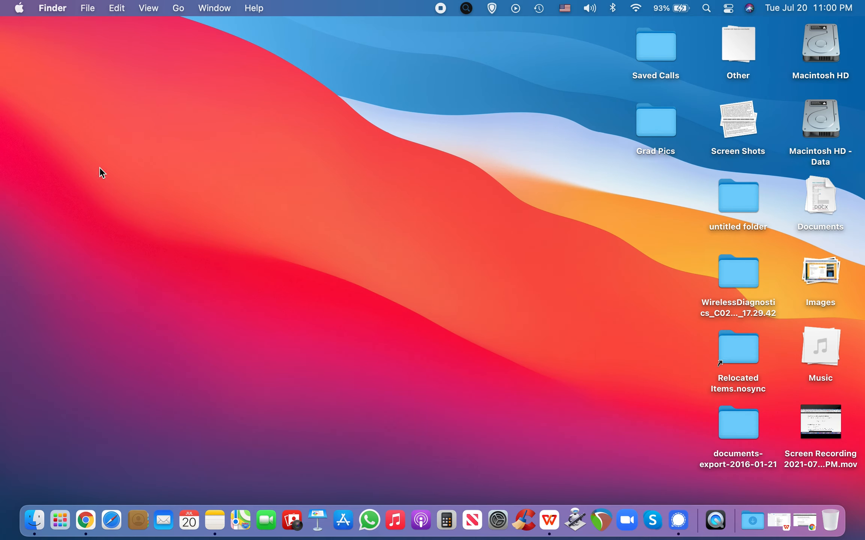
{"action": "mouse_move", "coordinate": [134, 187]}
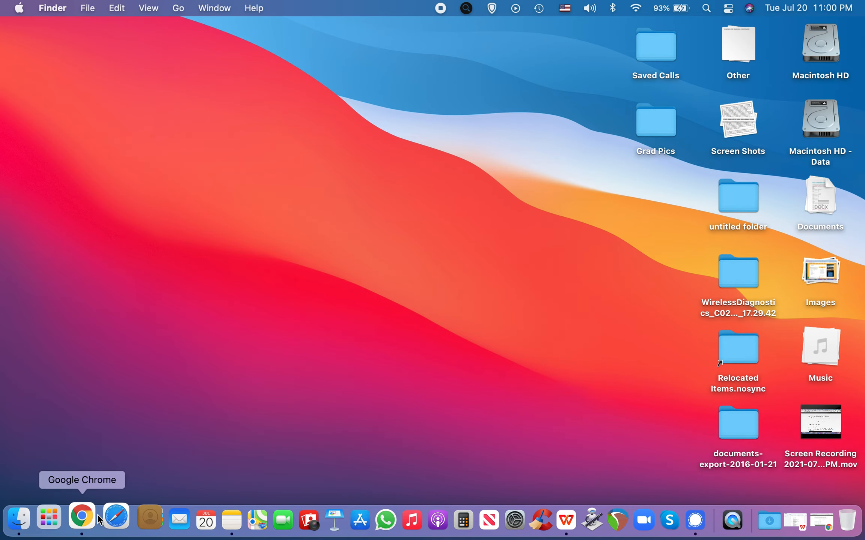
{"action": "left_click", "coordinate": [81, 517]}
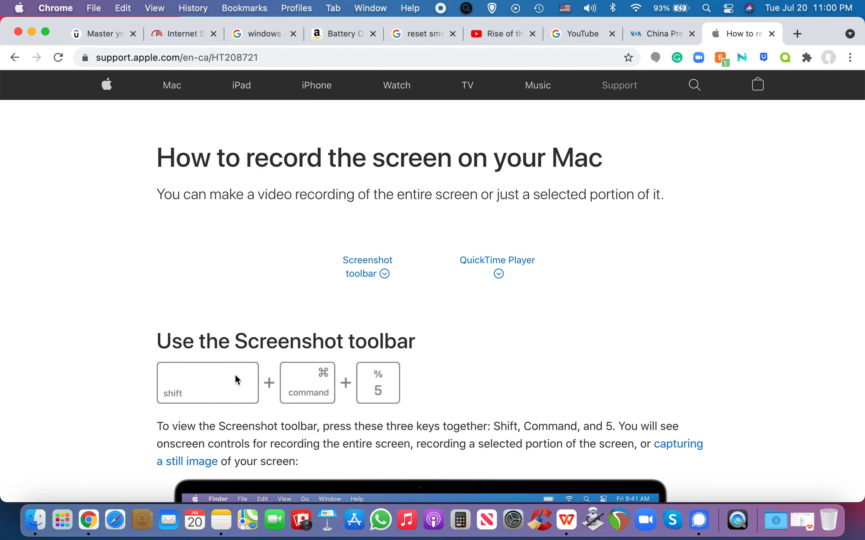
{"action": "mouse_move", "coordinate": [57, 525]}
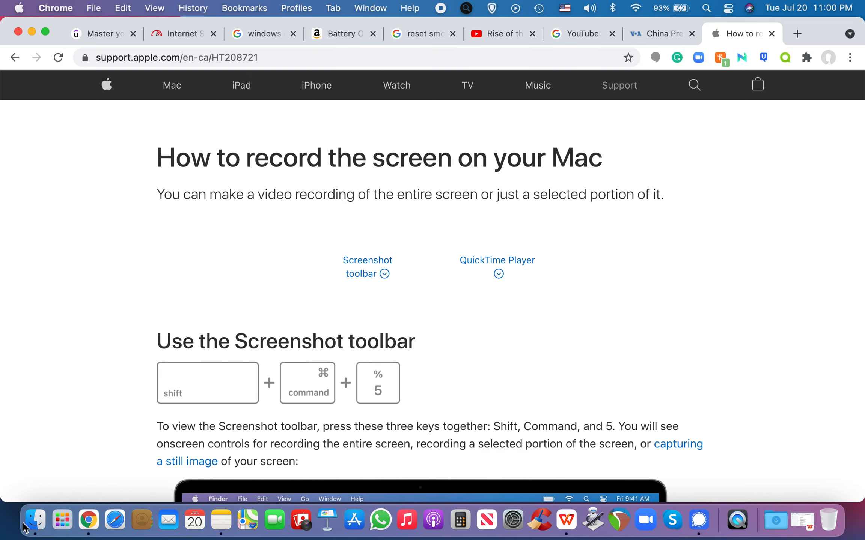
{"action": "mouse_move", "coordinate": [829, 518]}
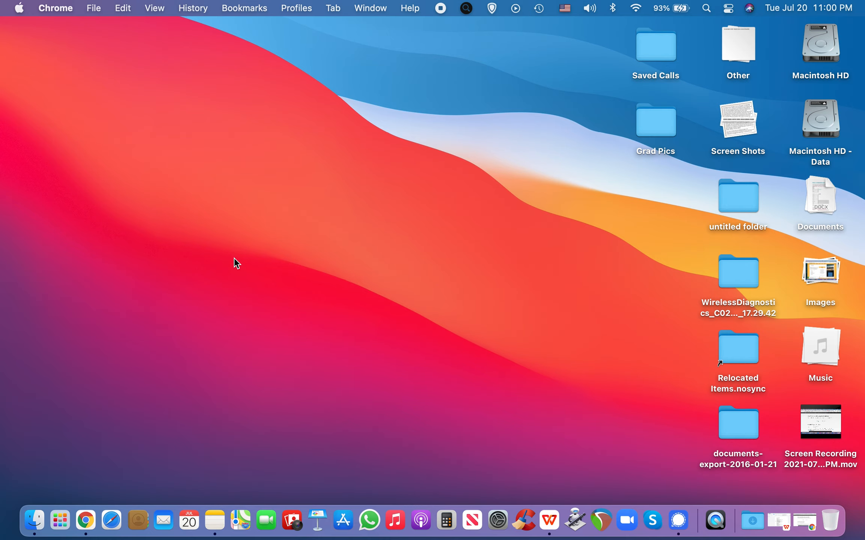
{"action": "mouse_move", "coordinate": [399, 81]}
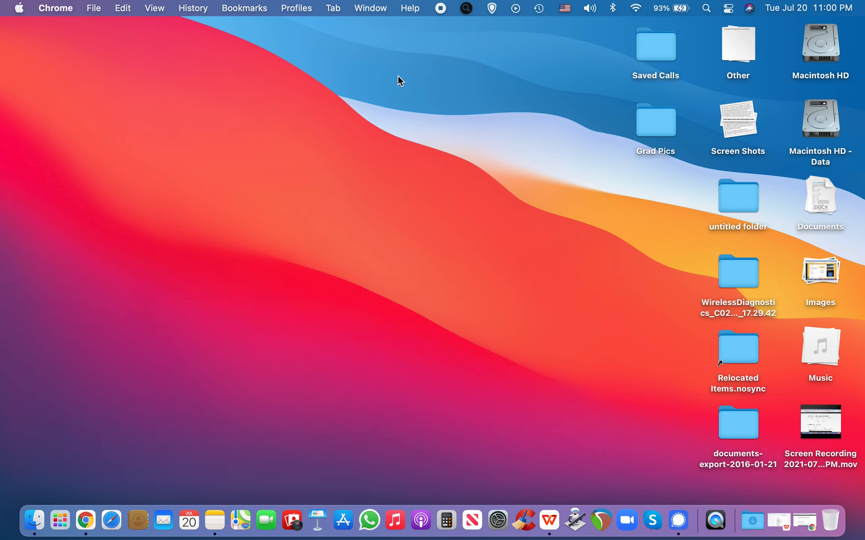
{"action": "mouse_move", "coordinate": [410, 411]}
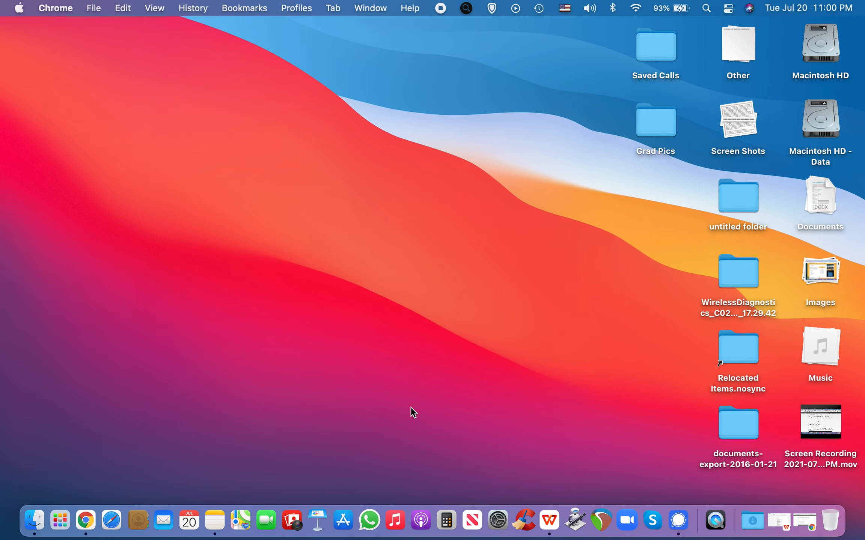
{"action": "mouse_move", "coordinate": [395, 492]}
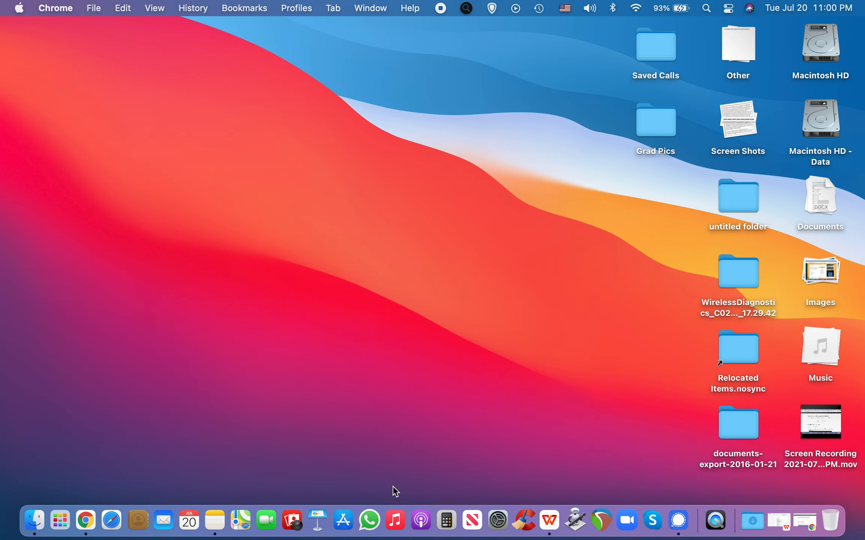
{"action": "mouse_move", "coordinate": [266, 522]}
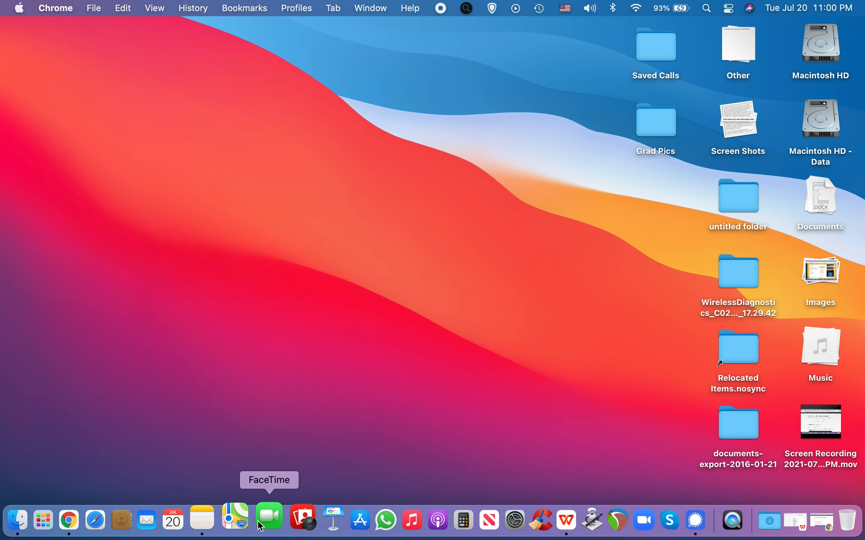
{"action": "mouse_move", "coordinate": [266, 526]}
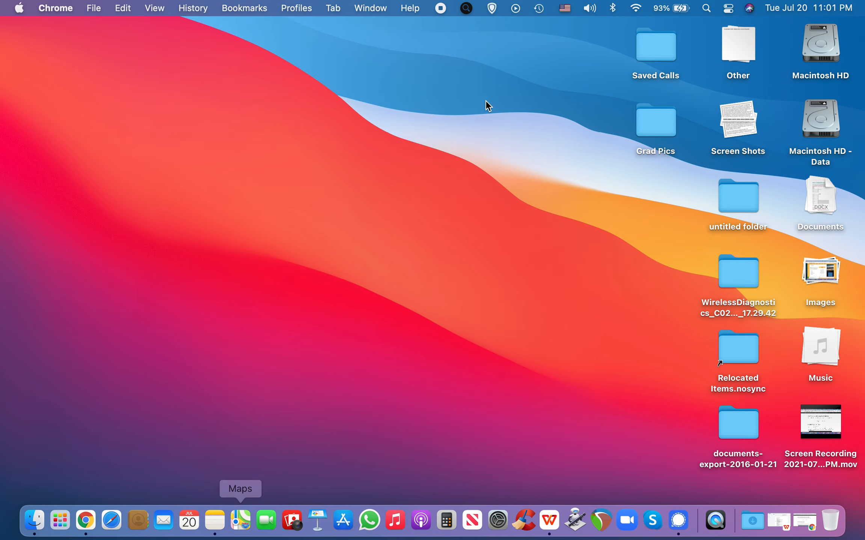
{"action": "mouse_move", "coordinate": [690, 483]}
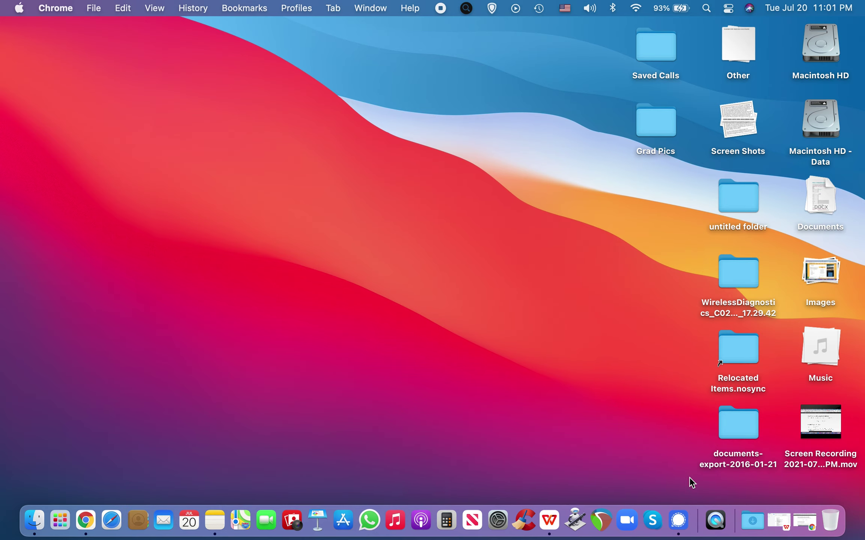
{"action": "mouse_move", "coordinate": [341, 520]}
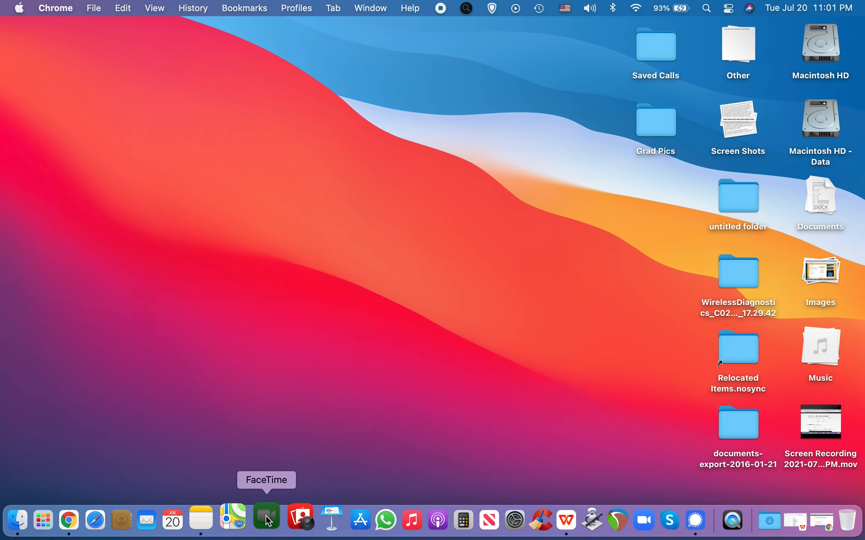
Drag the FaceTime icon off the Dock and release it to remove it
{"action": "left_click_drag", "start_coordinate": [266, 517], "coordinate": [337, 284]}
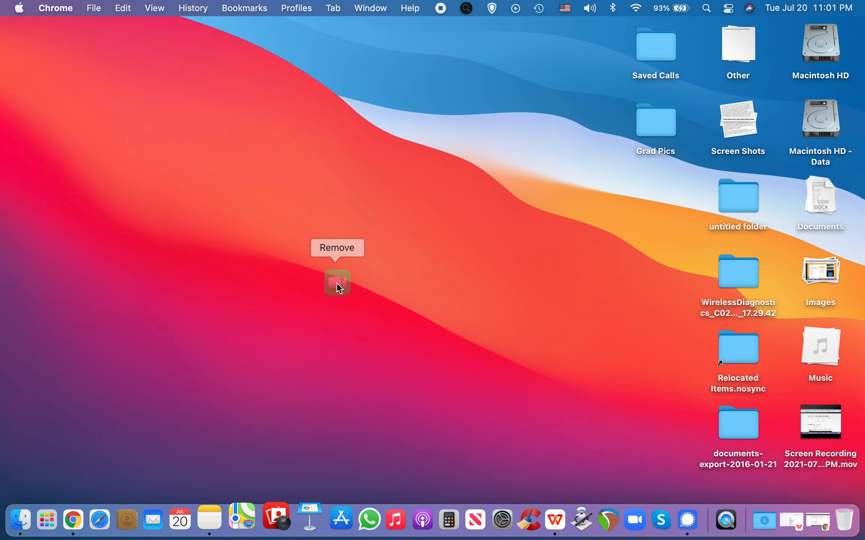
{"action": "left_click_drag", "start_coordinate": [337, 283], "coordinate": [347, 276]}
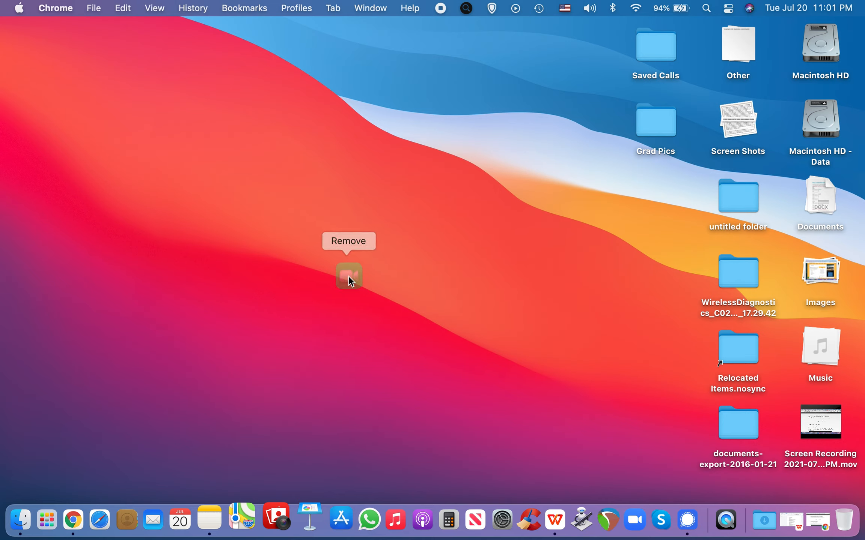
{"action": "left_click", "coordinate": [348, 277]}
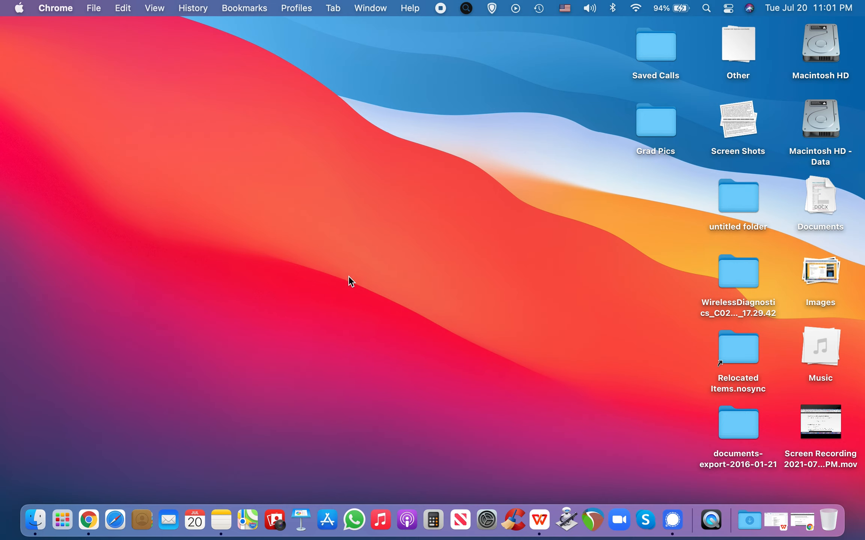
{"action": "mouse_move", "coordinate": [360, 223]}
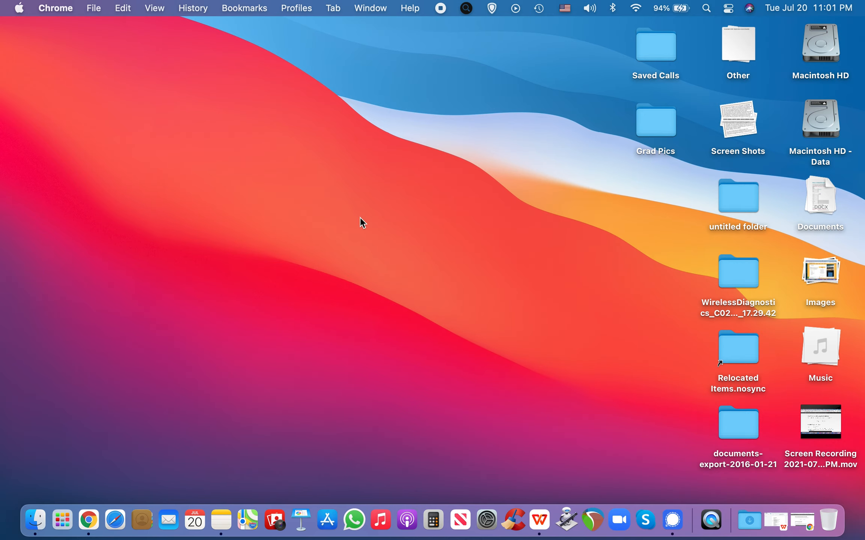
{"action": "mouse_move", "coordinate": [501, 45]}
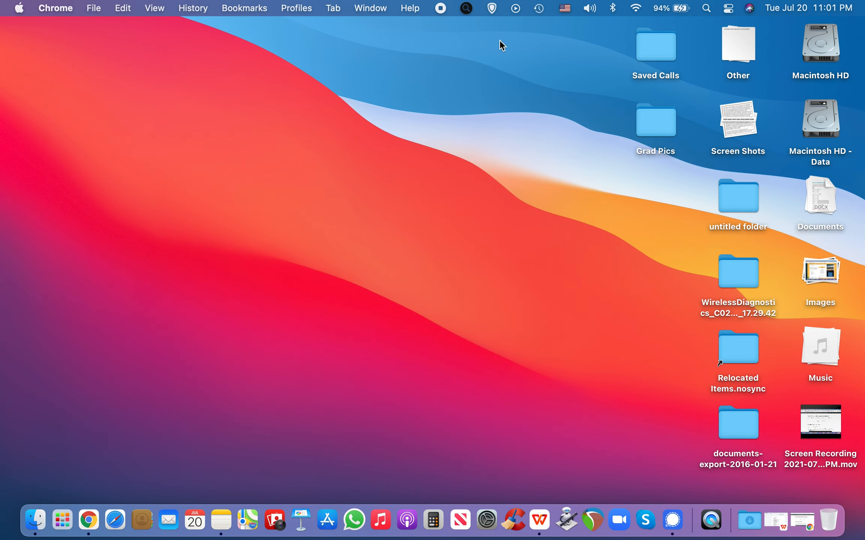
{"action": "mouse_move", "coordinate": [432, 176]}
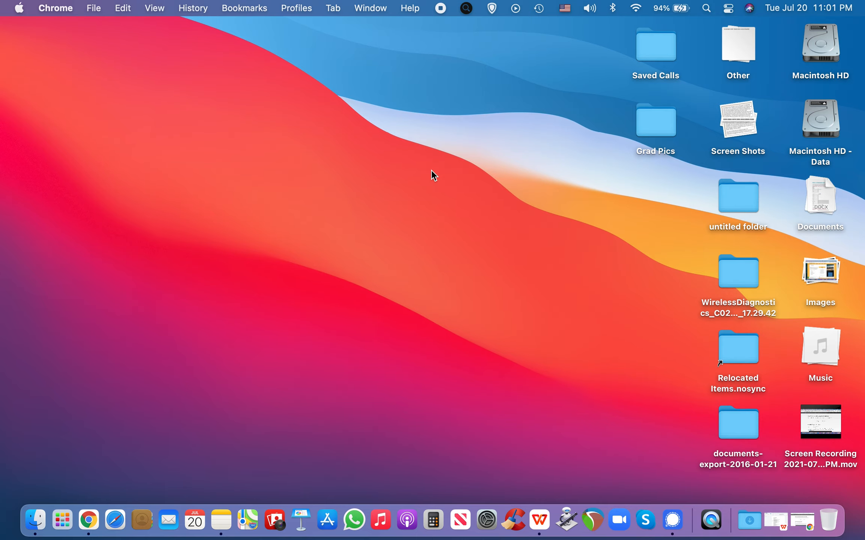
{"action": "mouse_move", "coordinate": [160, 471]}
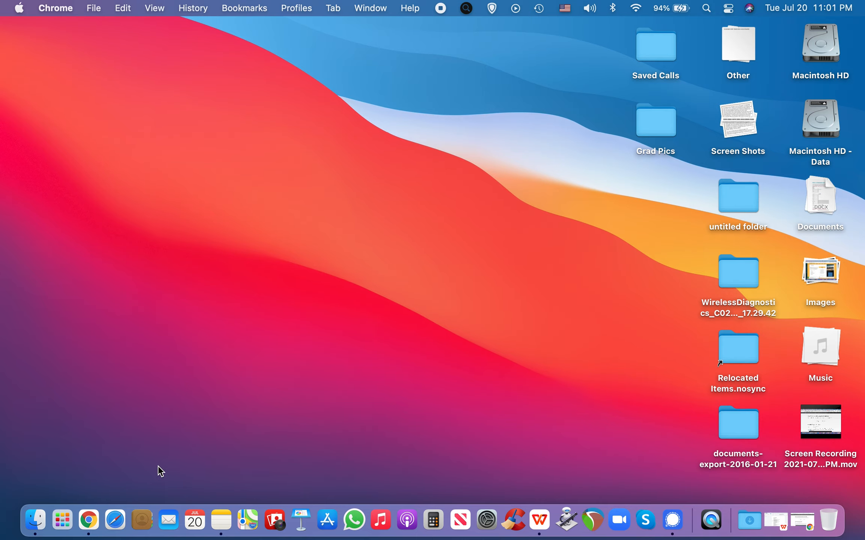
{"action": "left_click", "coordinate": [62, 520]}
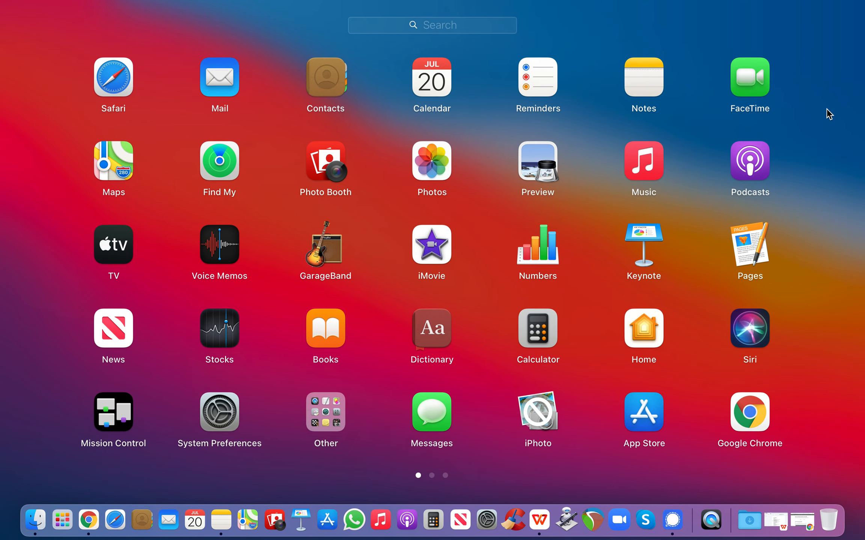
{"action": "mouse_move", "coordinate": [780, 132]}
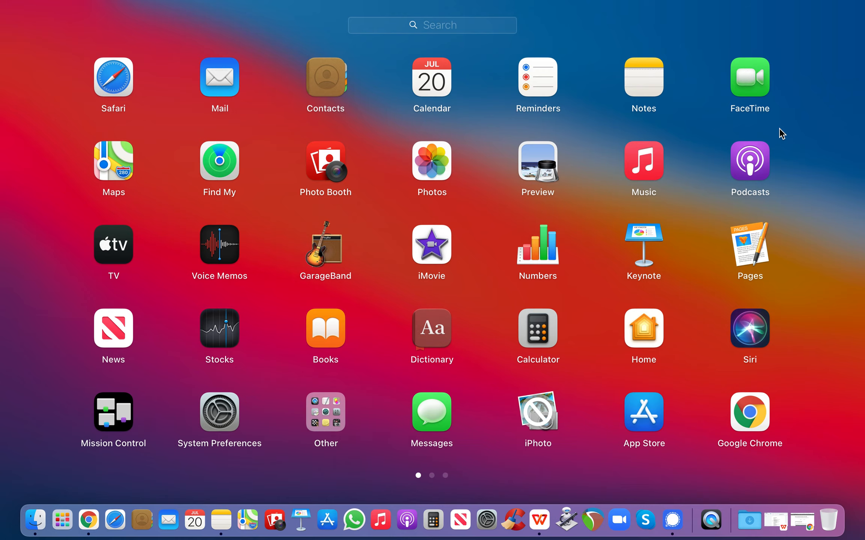
{"action": "mouse_move", "coordinate": [62, 523]}
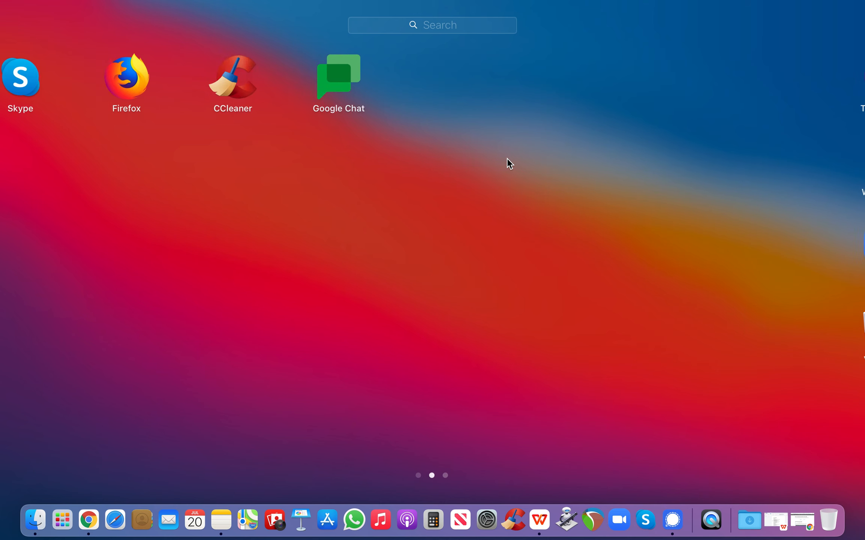
{"action": "left_click", "coordinate": [417, 476]}
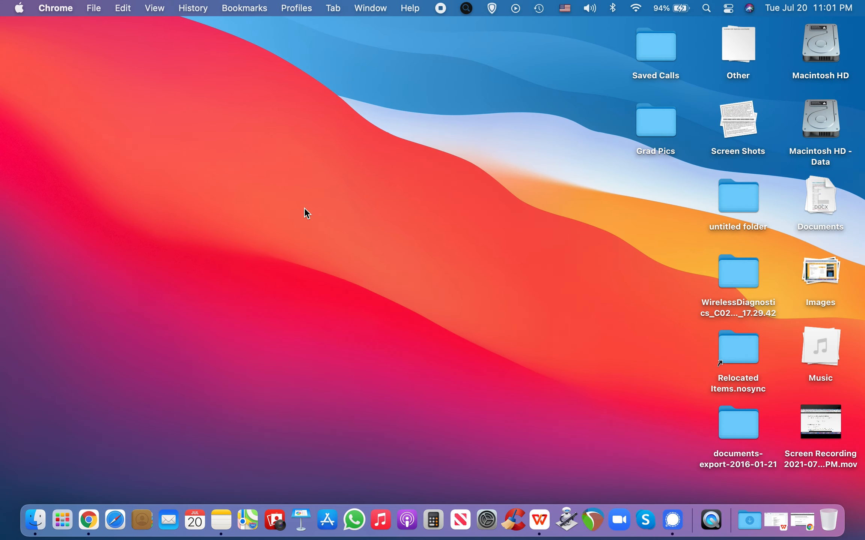
{"action": "mouse_move", "coordinate": [116, 222]}
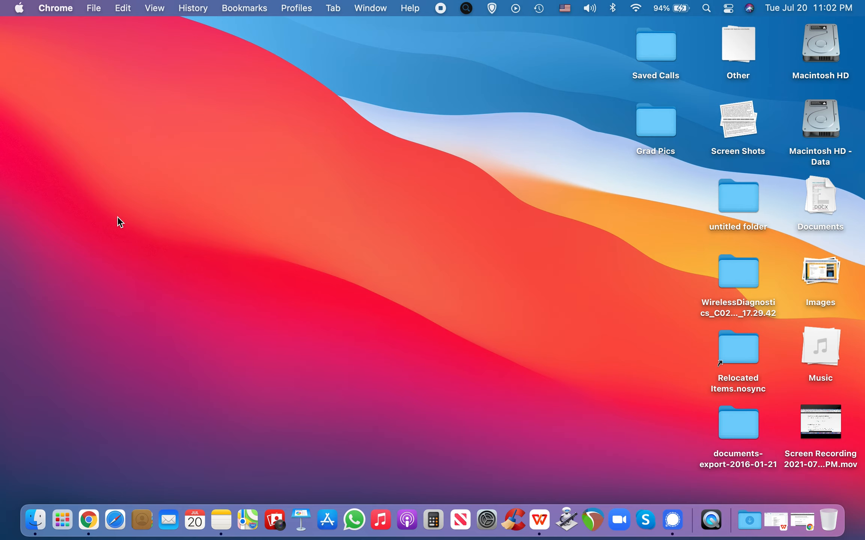
{"action": "left_click", "coordinate": [61, 520]}
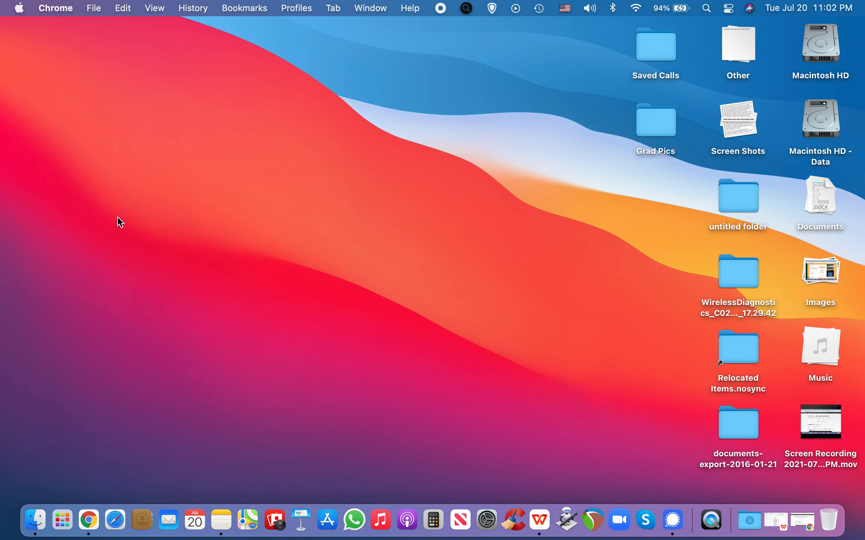
Return to Chrome and scroll through the 'How to record the screen on your Mac' article
{"action": "left_click", "coordinate": [437, 418]}
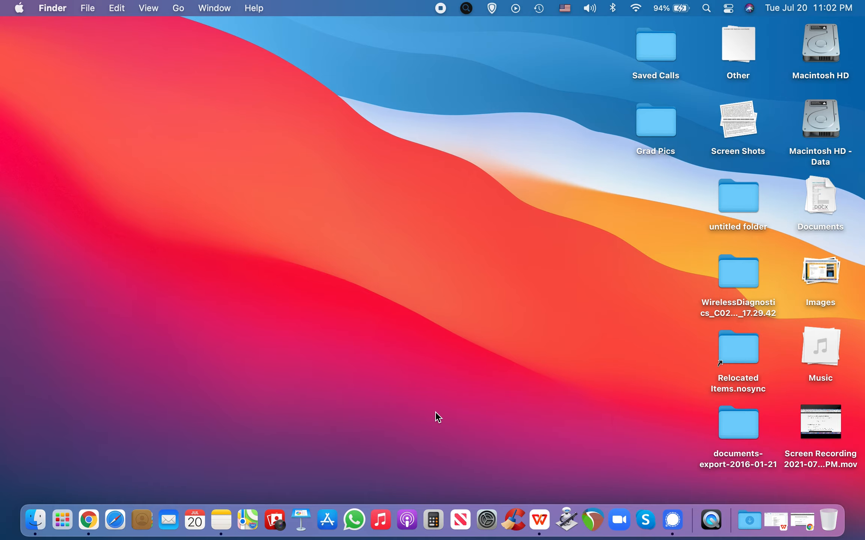
{"action": "left_click", "coordinate": [88, 519]}
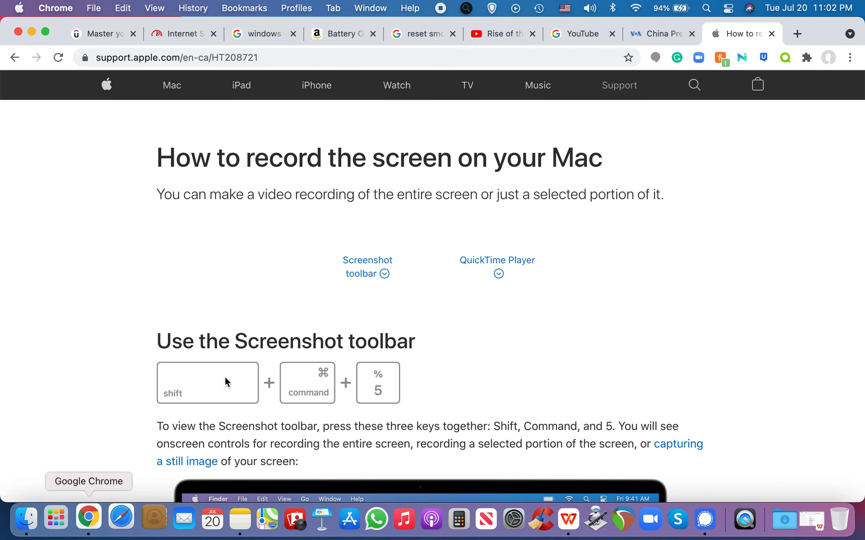
{"action": "scroll", "scroll_direction": "down", "scroll_amount": 3}
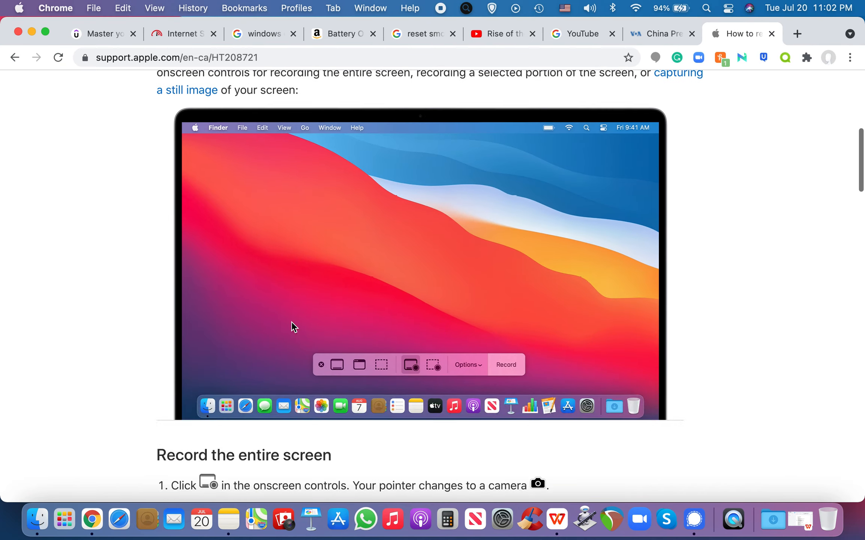
{"action": "scroll", "scroll_direction": "down", "scroll_amount": 3}
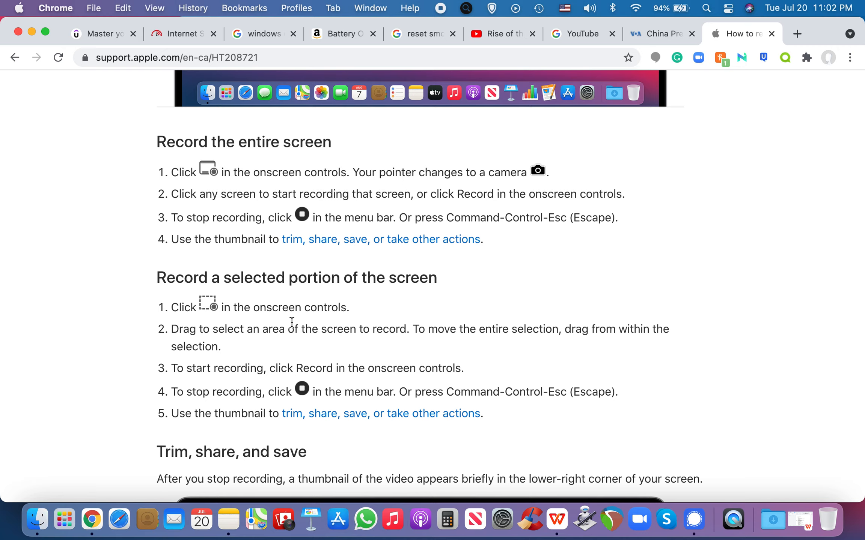
{"action": "mouse_move", "coordinate": [620, 46]}
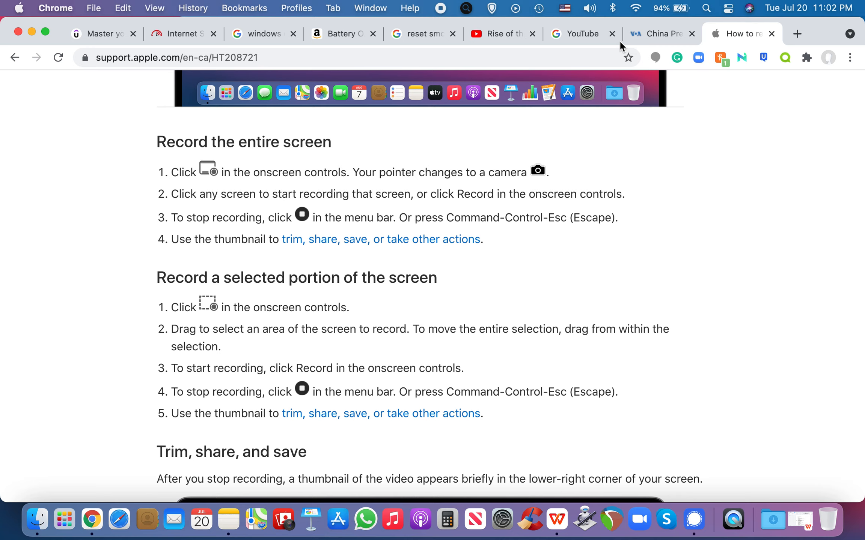
{"action": "scroll", "scroll_direction": "down", "scroll_amount": 3}
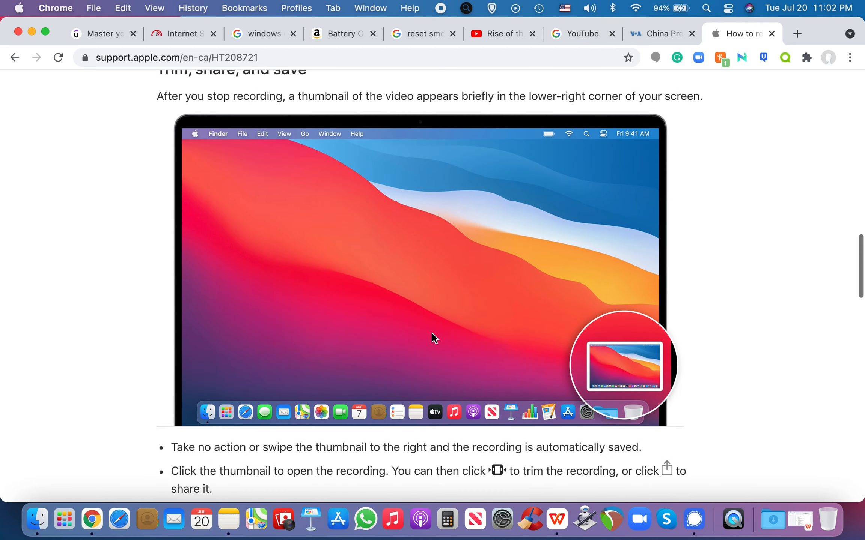
{"action": "scroll", "scroll_direction": "down", "scroll_amount": 3}
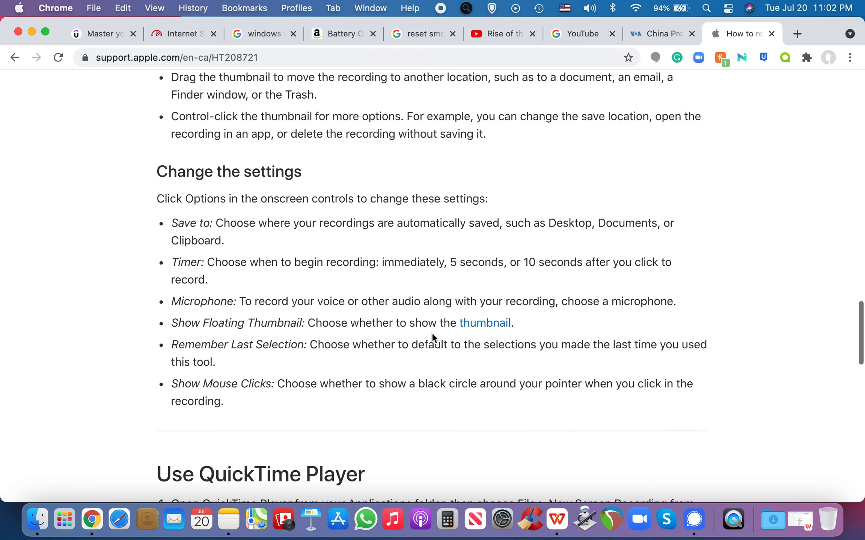
{"action": "scroll", "scroll_direction": "down", "scroll_amount": 3}
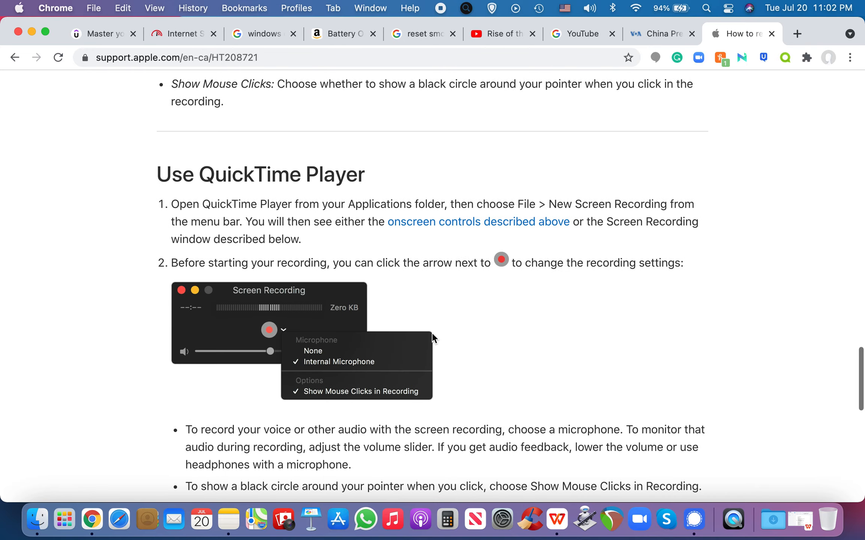
{"action": "left_click", "coordinate": [796, 34]}
{"action": "type", "text": "apple.ca"}
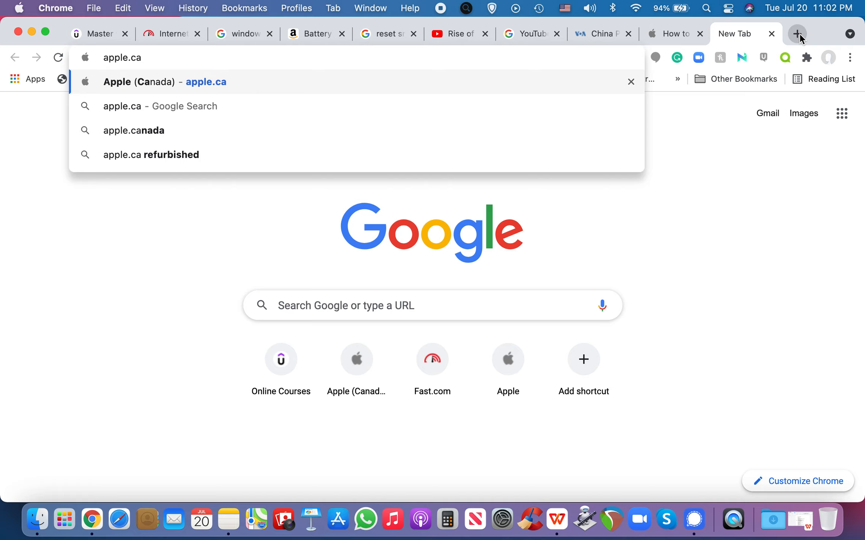
Load the Apple (Canada) homepage from apple.ca and go to its Mac section
{"action": "left_click", "coordinate": [156, 81]}
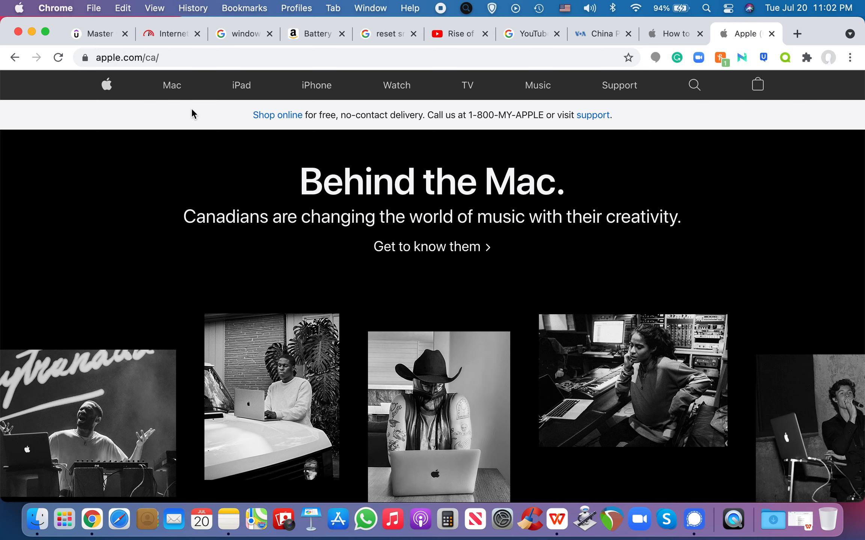
{"action": "left_click", "coordinate": [171, 85]}
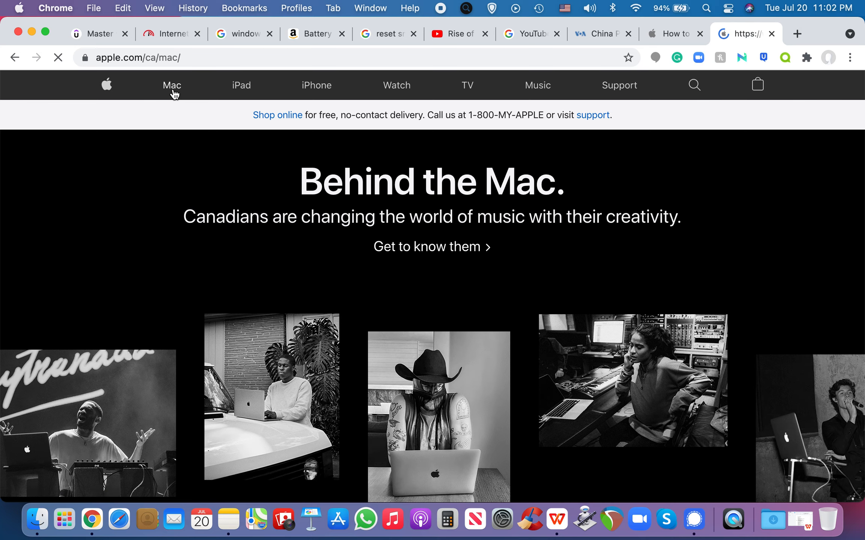
{"action": "left_click", "coordinate": [171, 85]}
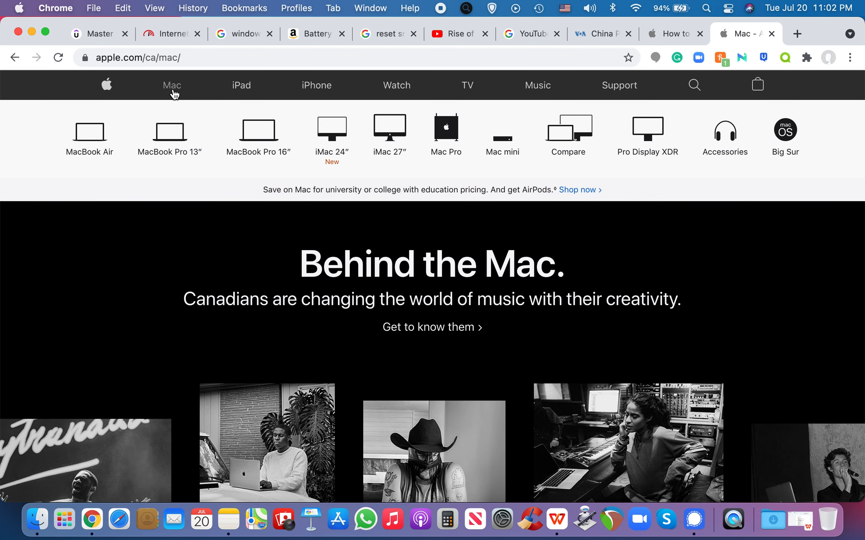
{"action": "mouse_move", "coordinate": [169, 233]}
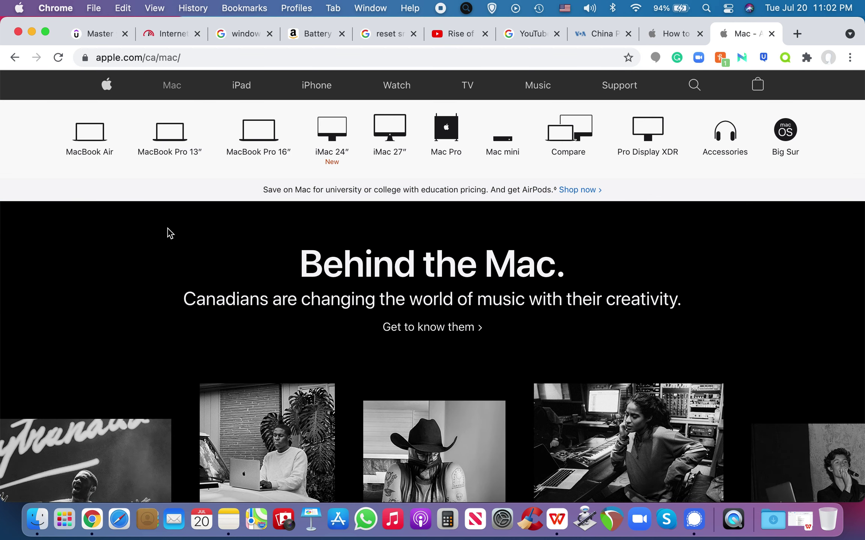
{"action": "mouse_move", "coordinate": [101, 147]}
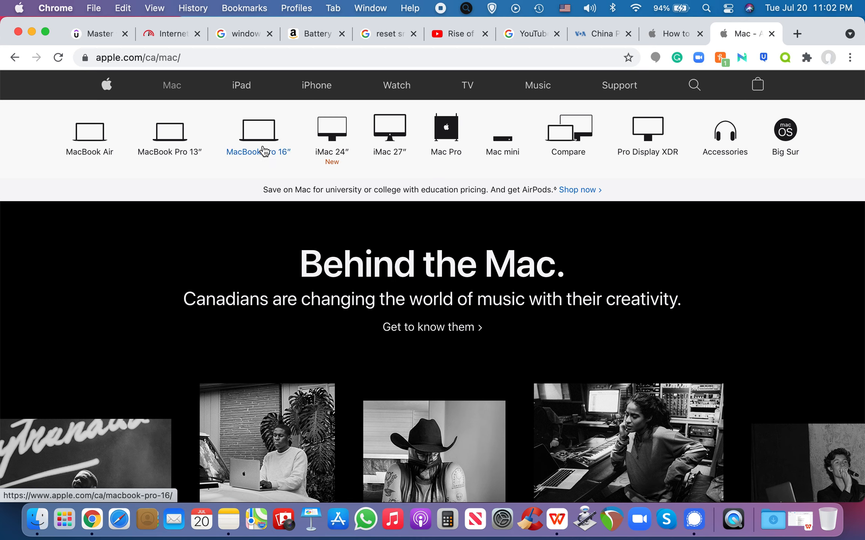
{"action": "mouse_move", "coordinate": [344, 153]}
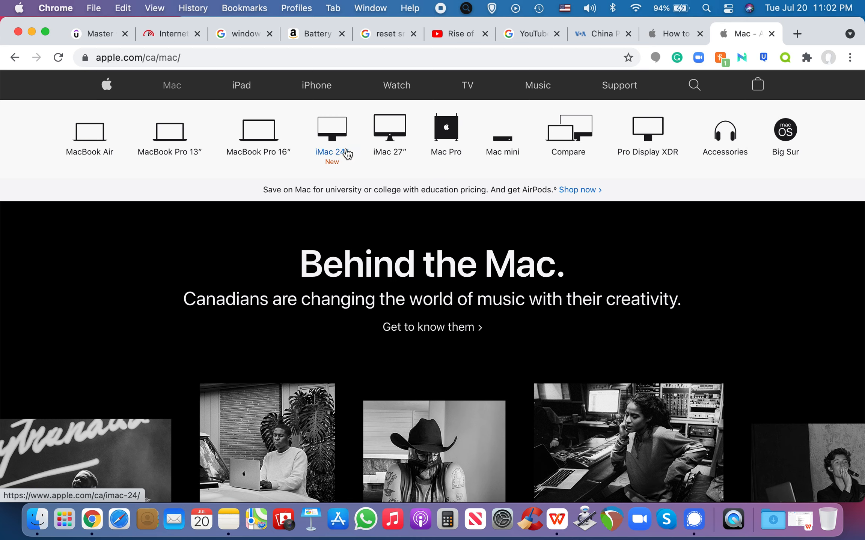
{"action": "mouse_move", "coordinate": [398, 155]}
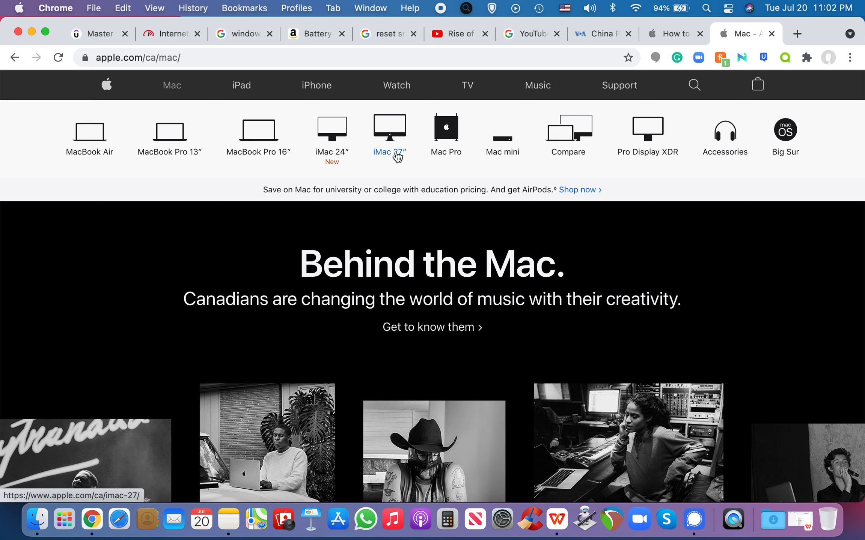
{"action": "mouse_move", "coordinate": [458, 148]}
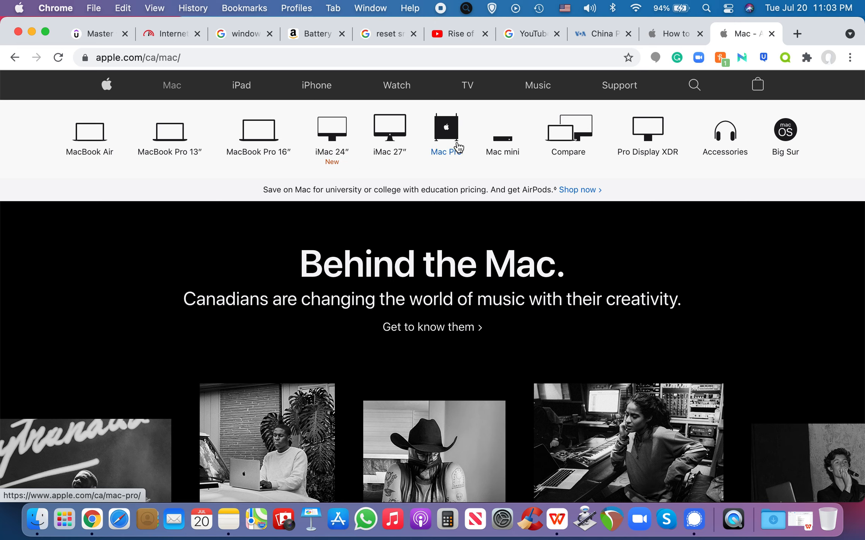
{"action": "mouse_move", "coordinate": [512, 152]}
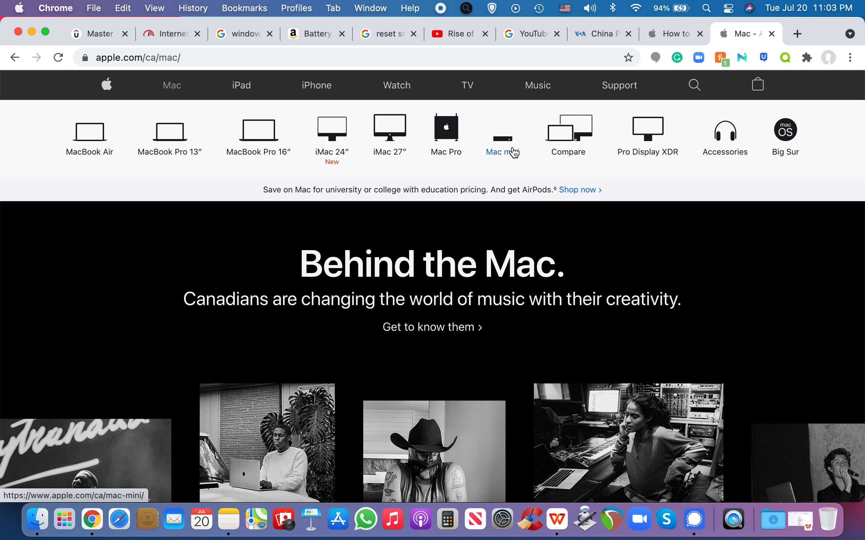
{"action": "mouse_move", "coordinate": [506, 147]}
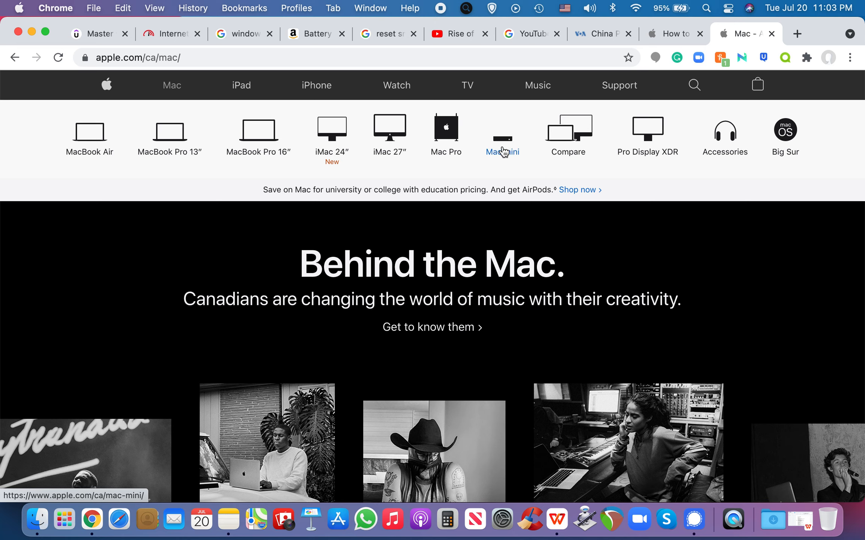
{"action": "mouse_move", "coordinate": [484, 152]}
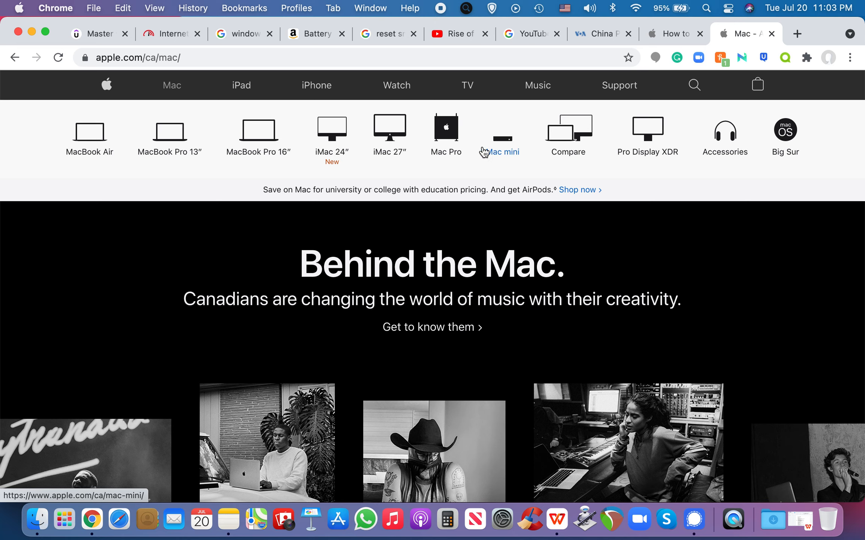
{"action": "mouse_move", "coordinate": [587, 141]}
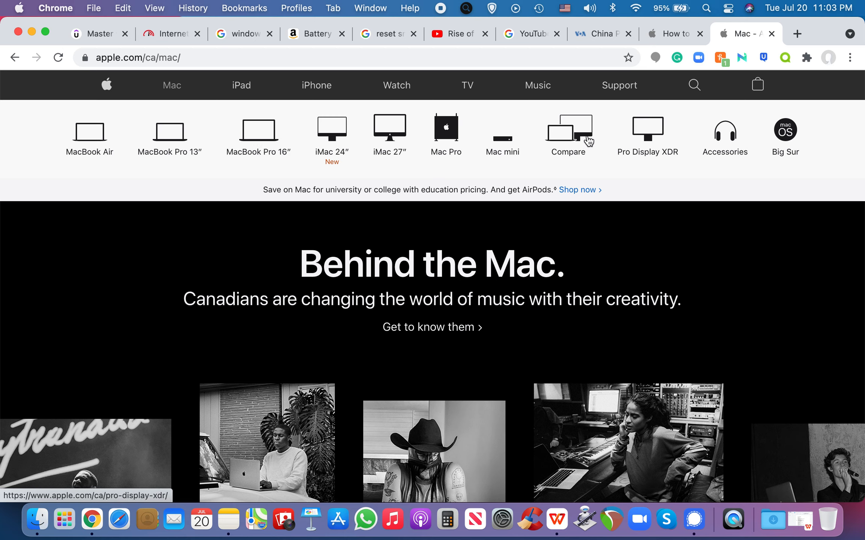
{"action": "mouse_move", "coordinate": [669, 157]}
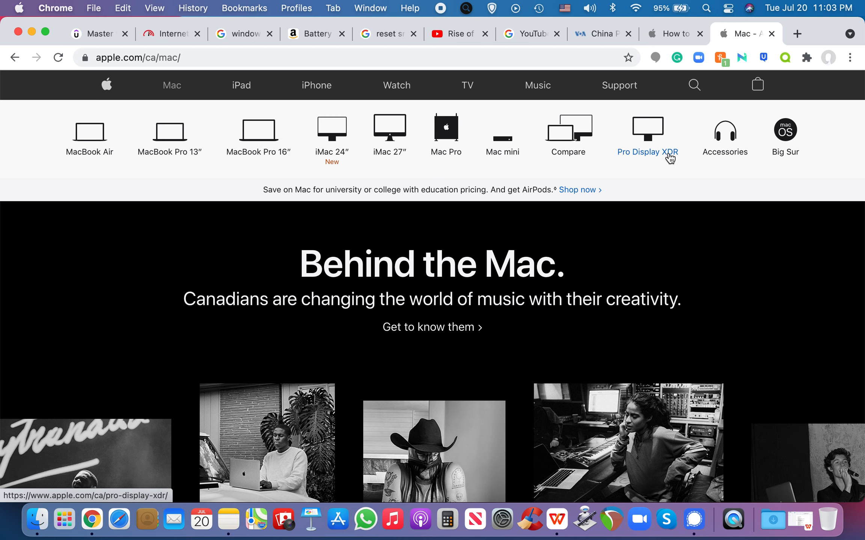
{"action": "mouse_move", "coordinate": [516, 144]}
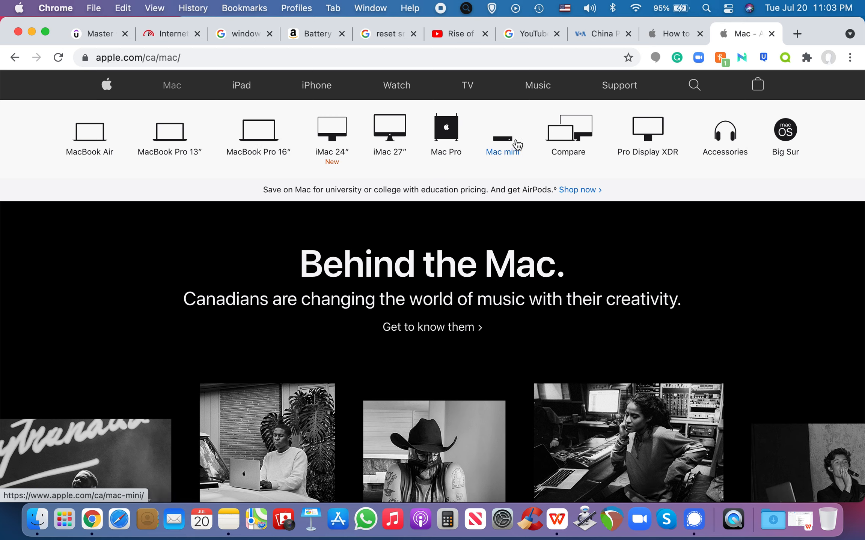
{"action": "mouse_move", "coordinate": [181, 141]}
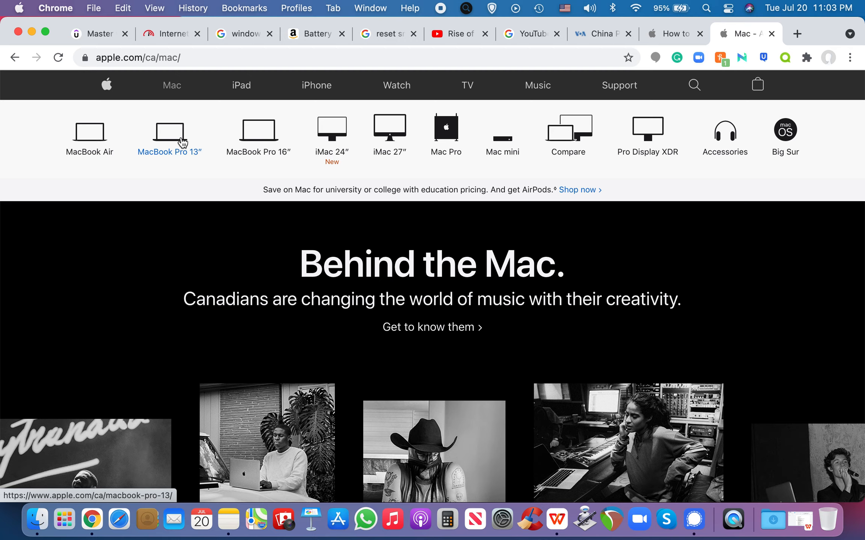
Scroll through the MacBook Pro 13″ overview page, then go to its Buy page
{"action": "left_click", "coordinate": [169, 132]}
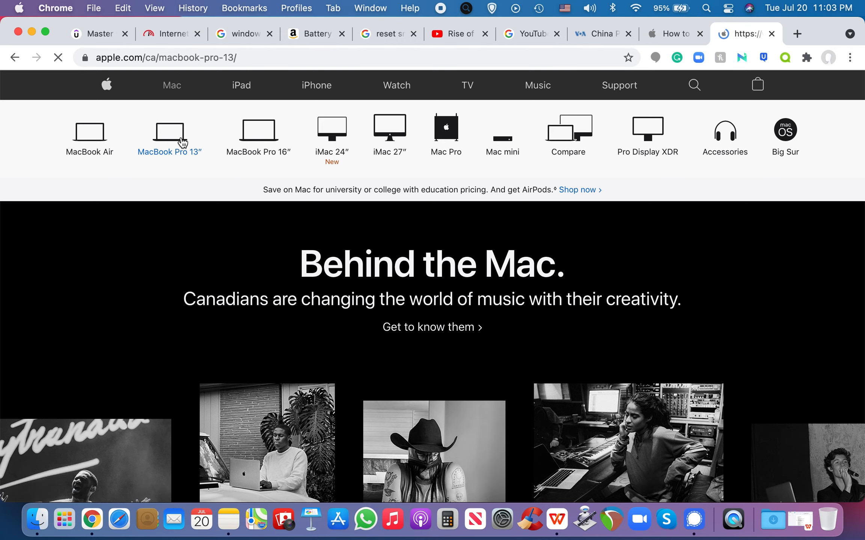
{"action": "left_click", "coordinate": [169, 135]}
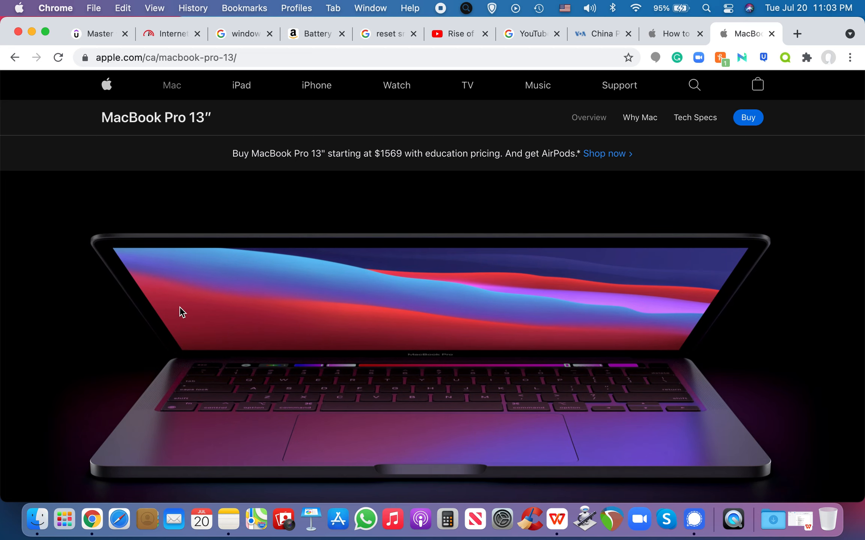
{"action": "scroll", "scroll_direction": "down", "scroll_amount": 3}
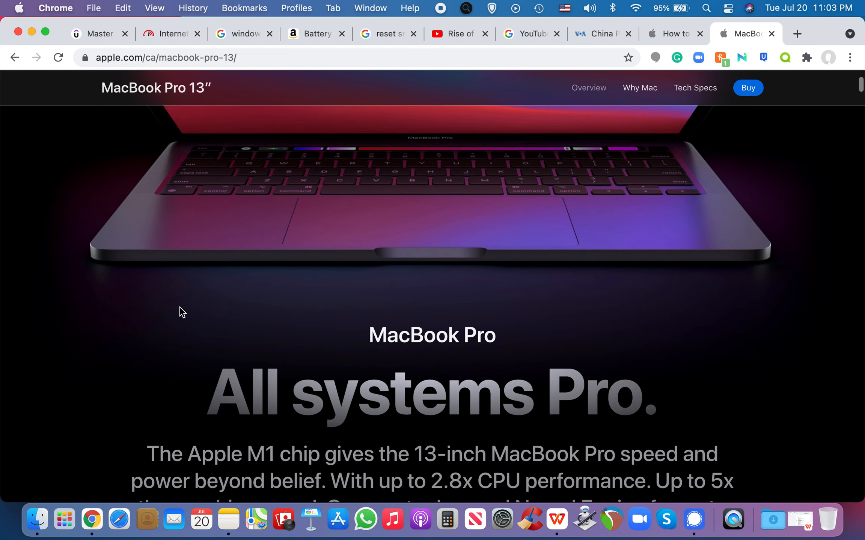
{"action": "scroll", "scroll_direction": "down", "scroll_amount": 3}
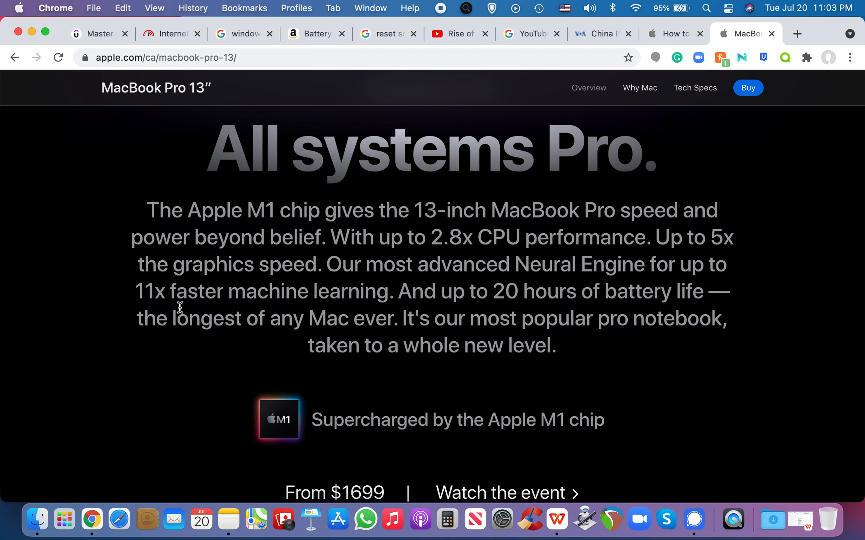
{"action": "scroll", "scroll_direction": "down", "scroll_amount": 3}
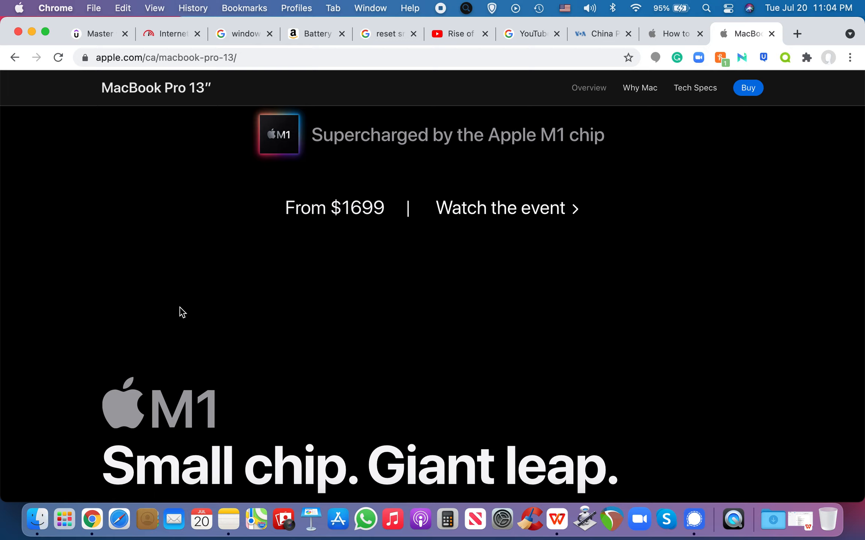
{"action": "mouse_move", "coordinate": [14, 7]}
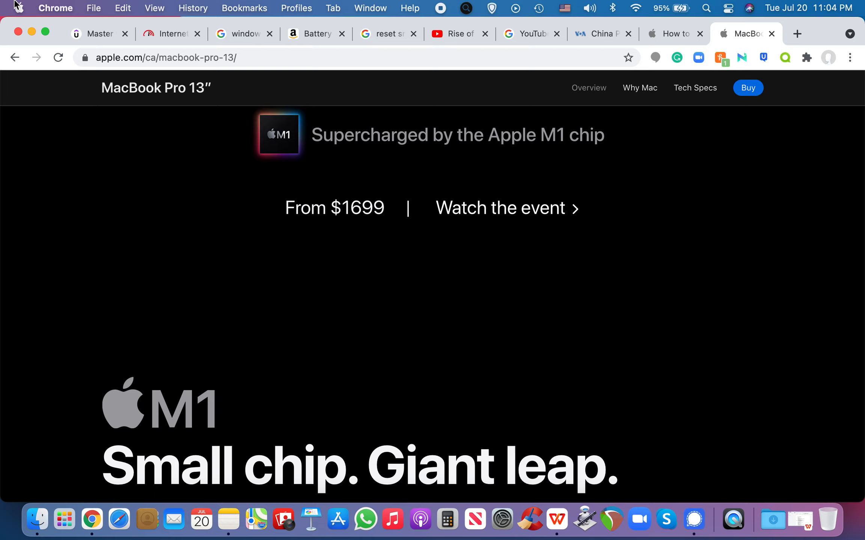
{"action": "mouse_move", "coordinate": [200, 247]}
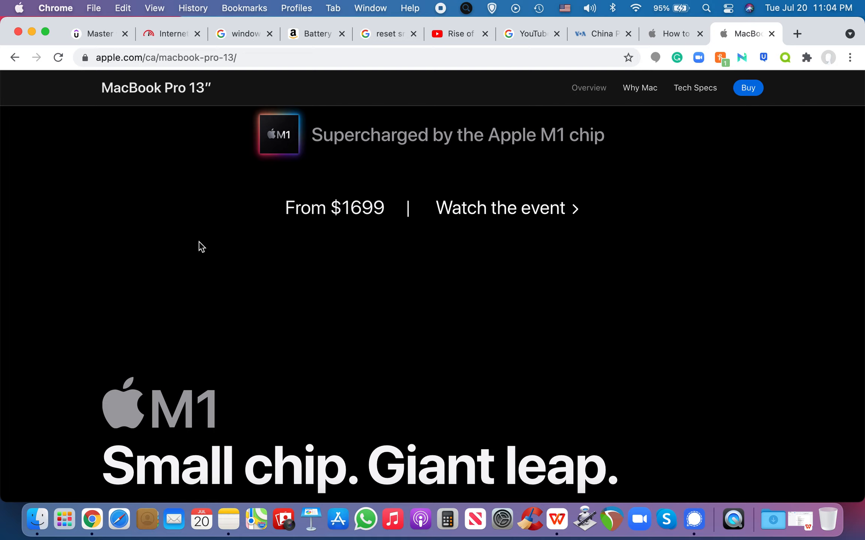
{"action": "mouse_move", "coordinate": [748, 87]}
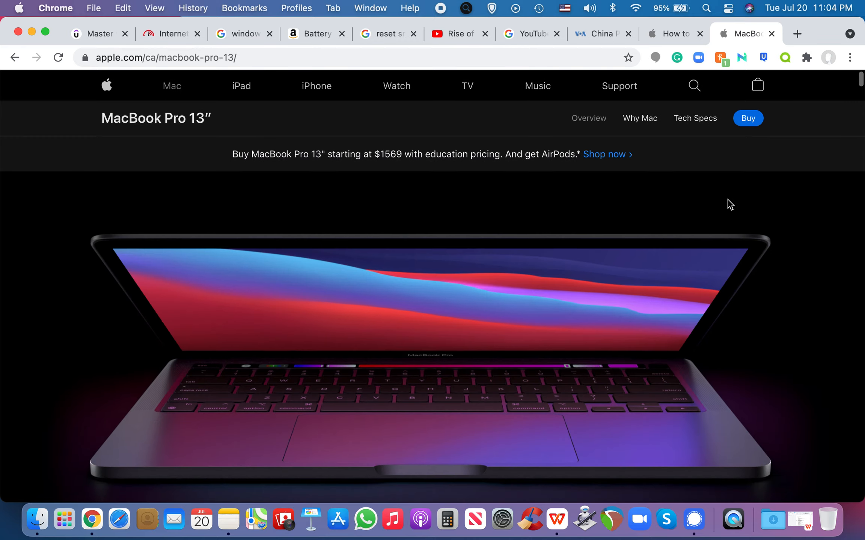
{"action": "scroll", "scroll_direction": "down", "scroll_amount": 3}
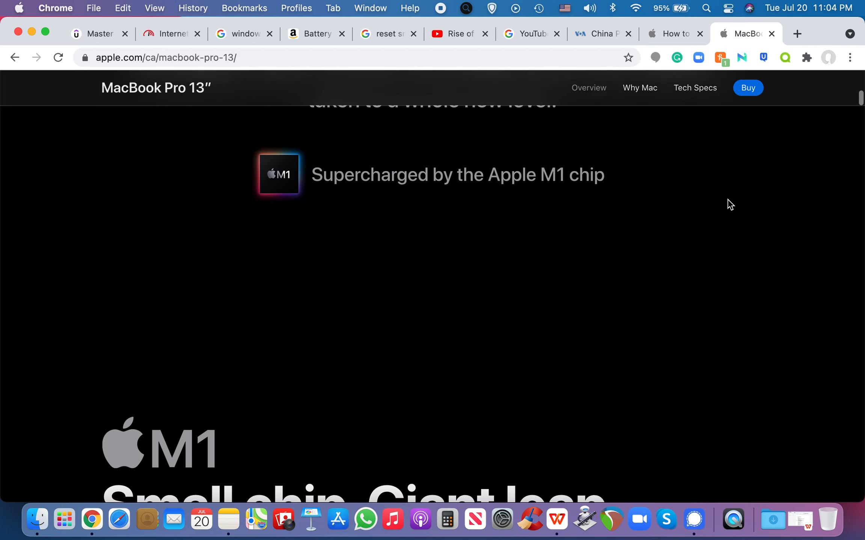
{"action": "scroll", "scroll_direction": "down", "scroll_amount": 3}
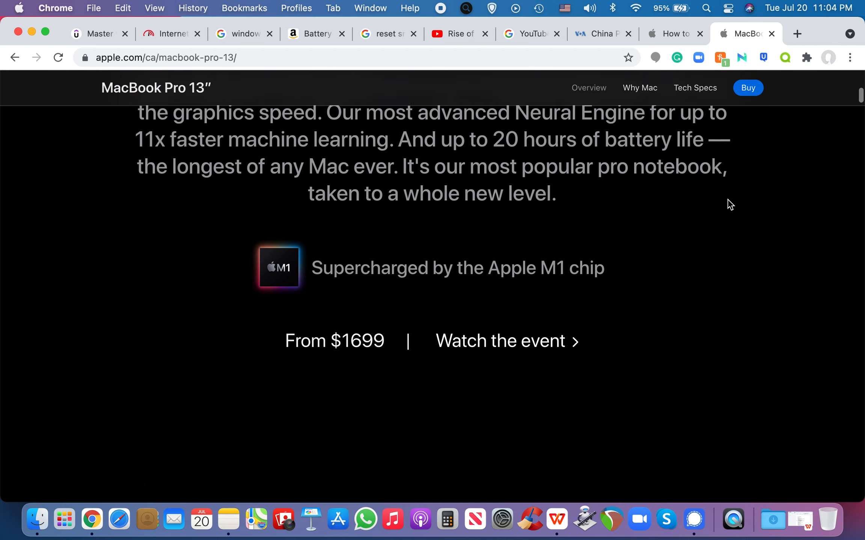
{"action": "scroll", "scroll_direction": "down", "scroll_amount": 3}
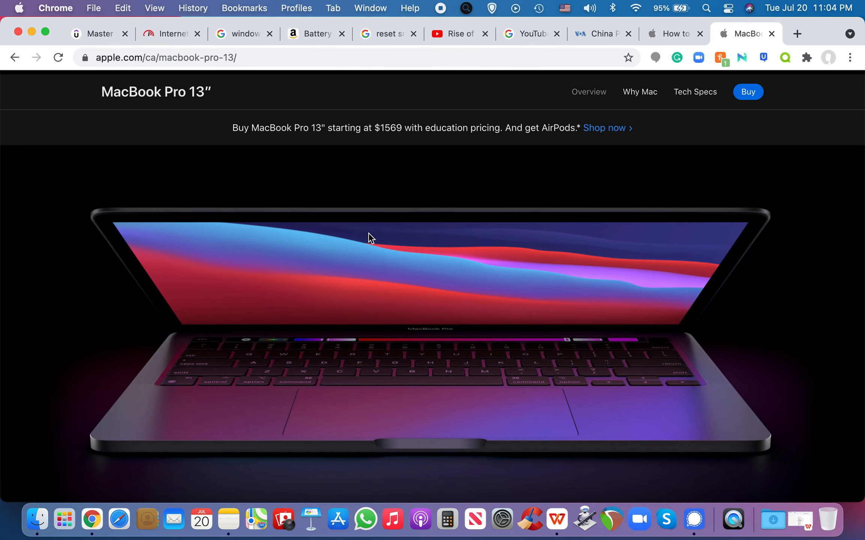
{"action": "left_click", "coordinate": [748, 92]}
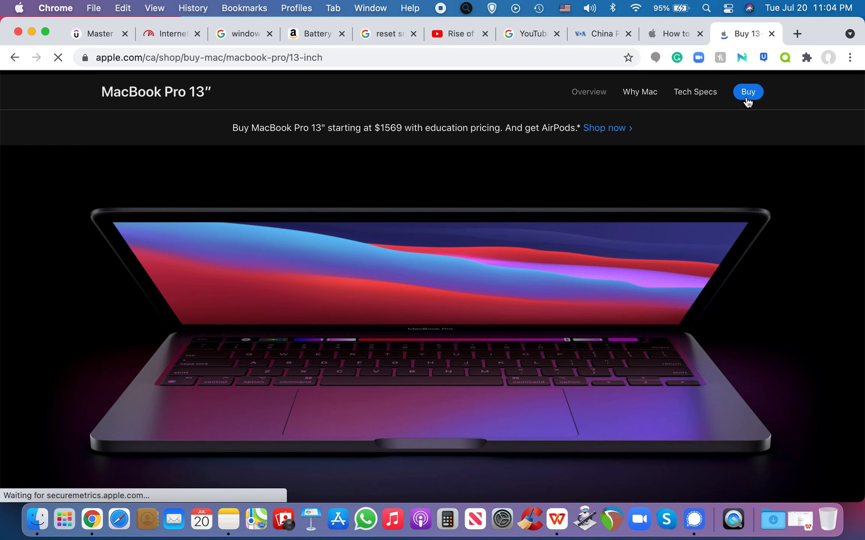
Scroll to the 512GB 13-inch MacBook Pro and switch its colour to Silver
{"action": "left_click", "coordinate": [747, 92]}
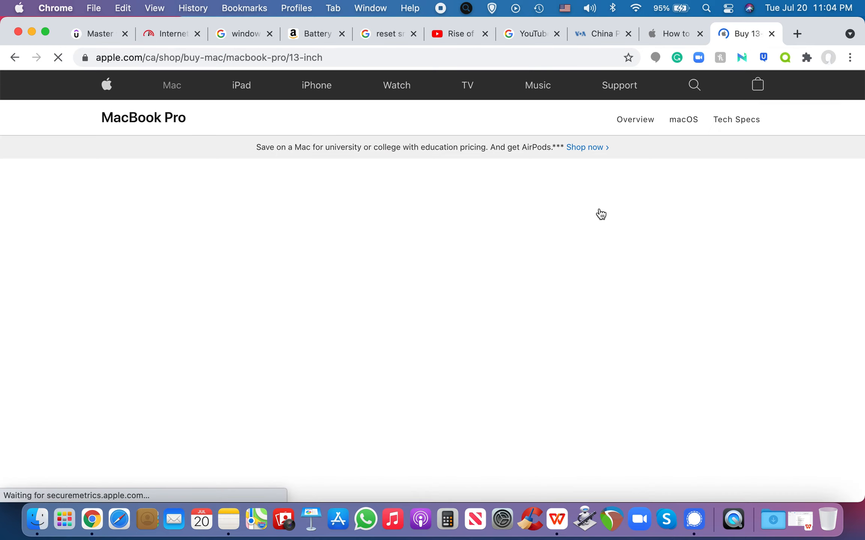
{"action": "mouse_move", "coordinate": [464, 309]}
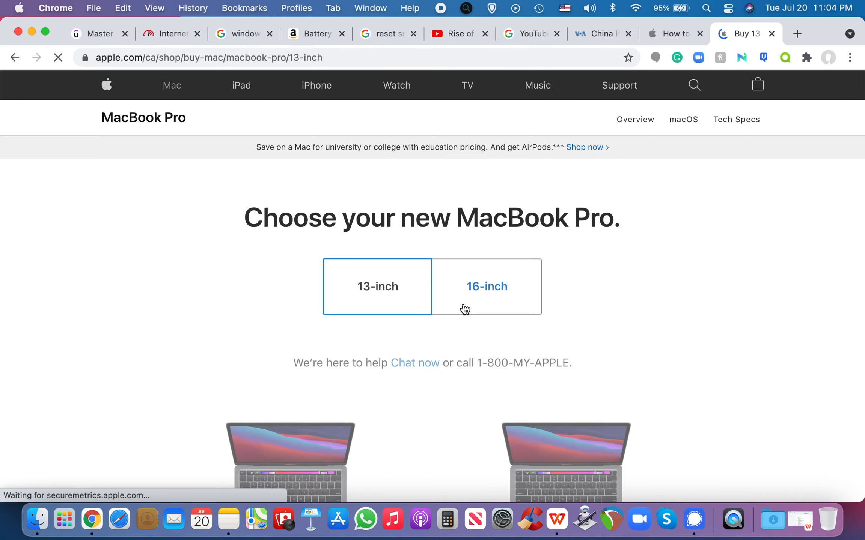
{"action": "scroll", "scroll_direction": "down", "scroll_amount": 3}
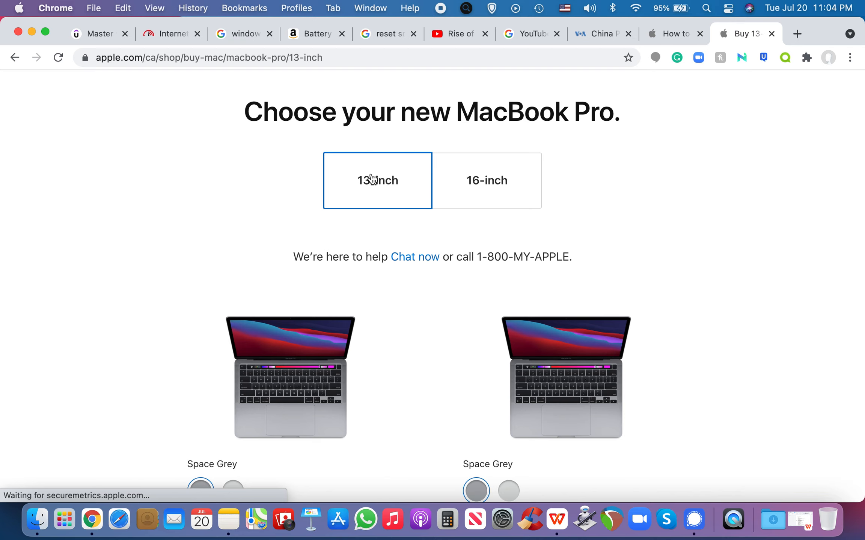
{"action": "scroll", "scroll_direction": "down", "scroll_amount": 3}
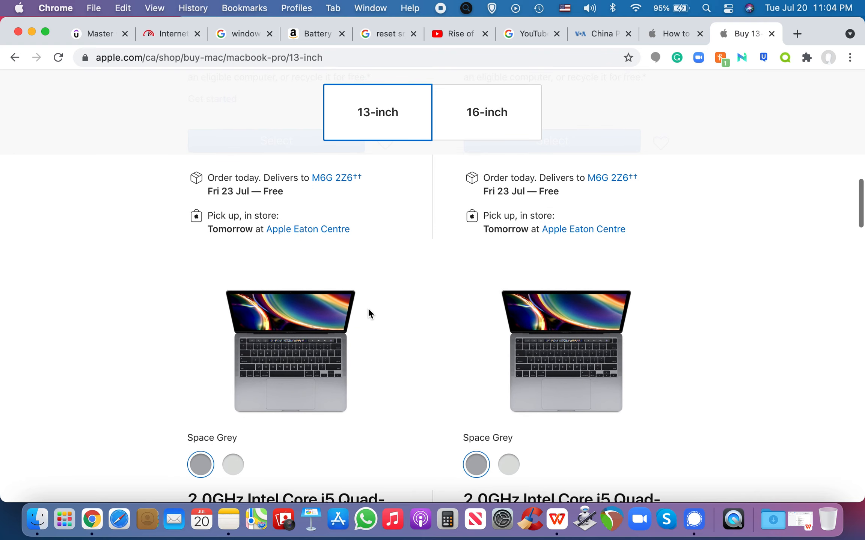
{"action": "scroll", "scroll_direction": "down", "scroll_amount": 3}
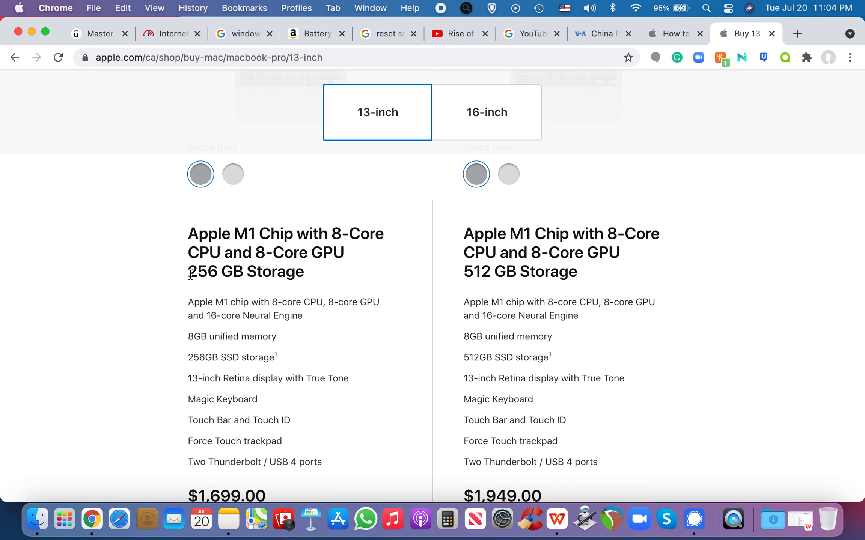
{"action": "mouse_move", "coordinate": [229, 272]}
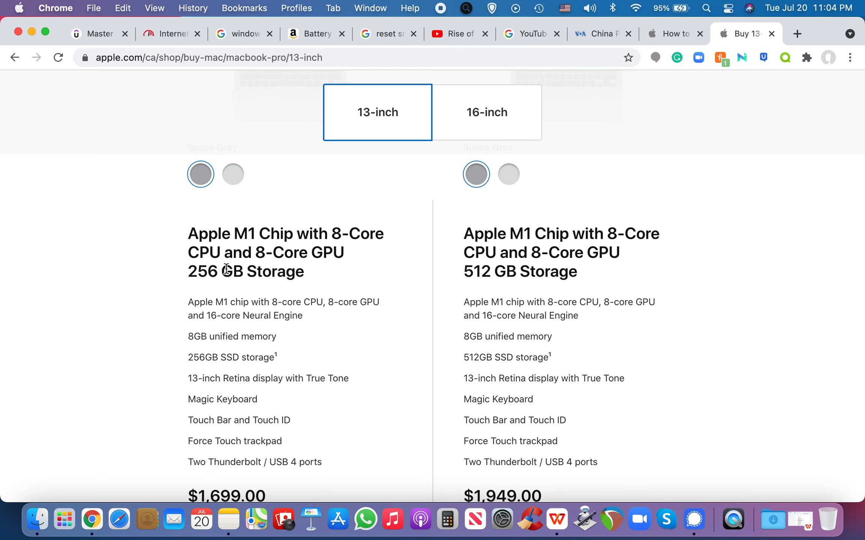
{"action": "scroll", "scroll_direction": "down", "scroll_amount": 3}
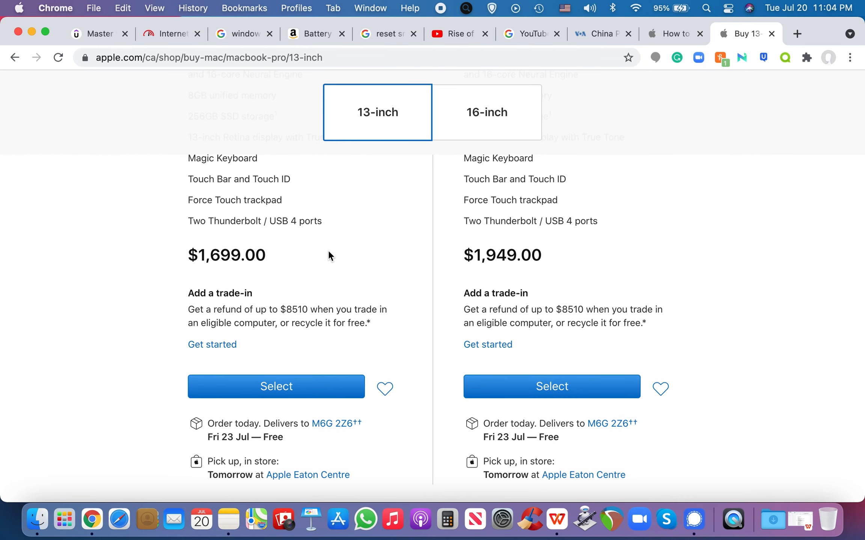
{"action": "scroll", "scroll_direction": "down", "scroll_amount": 3}
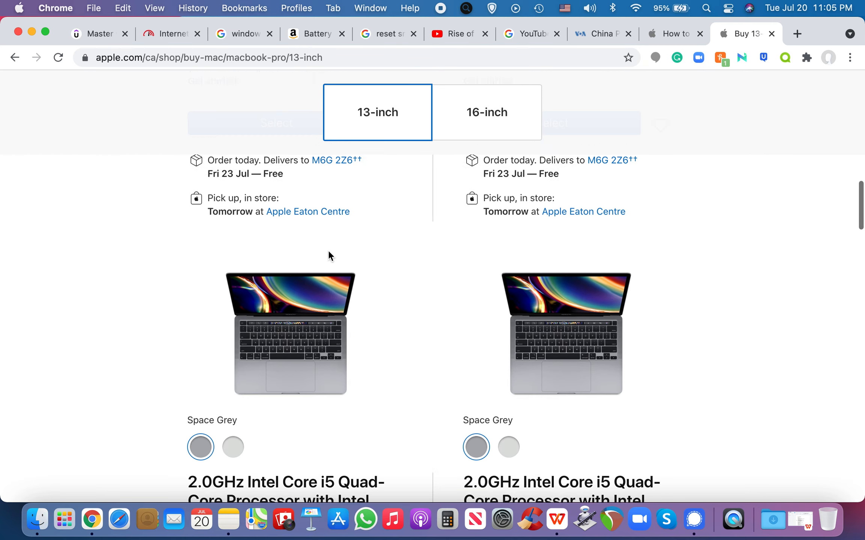
{"action": "scroll", "scroll_direction": "down", "scroll_amount": 3}
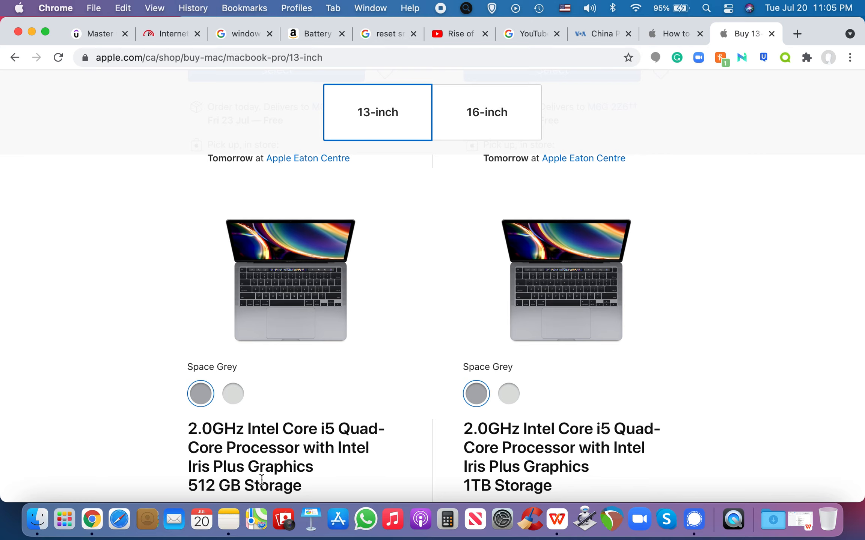
{"action": "left_click", "coordinate": [232, 394]}
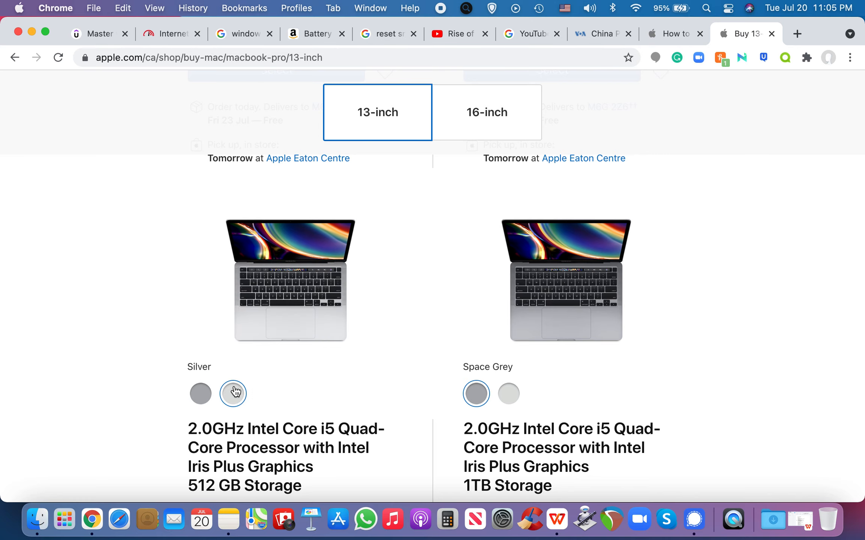
Select the Silver 512GB model to open its configuration page
{"action": "scroll", "scroll_direction": "down", "scroll_amount": 3}
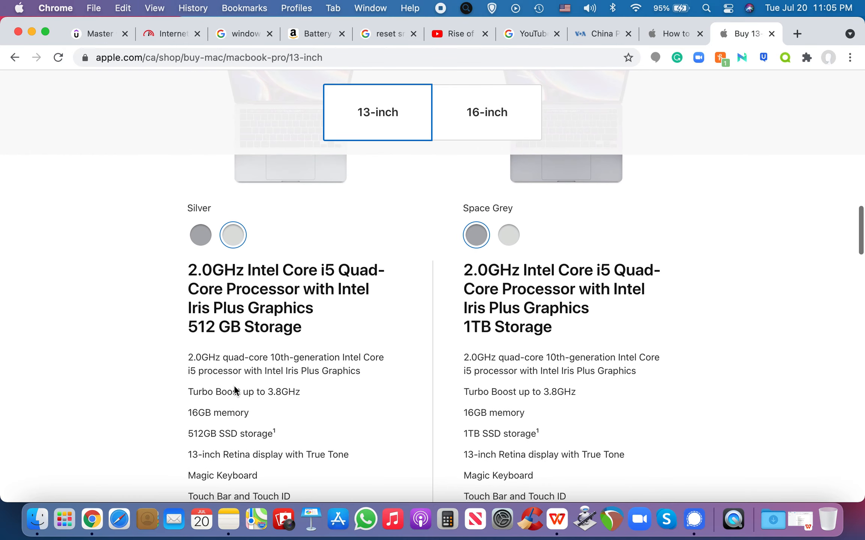
{"action": "mouse_move", "coordinate": [267, 343]}
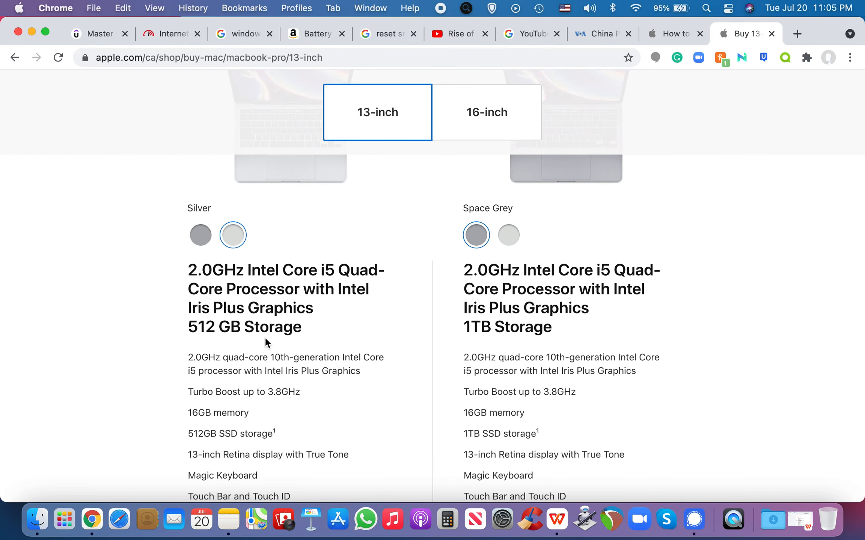
{"action": "scroll", "scroll_direction": "down", "scroll_amount": 3}
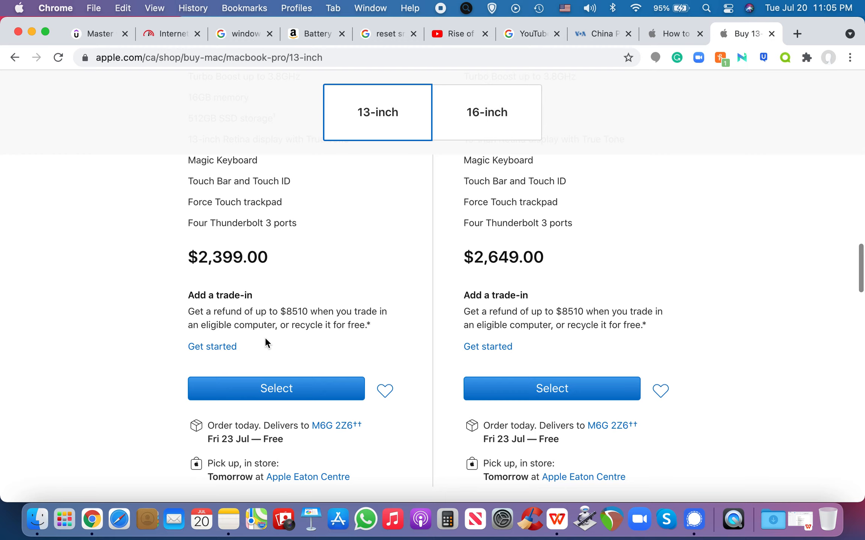
{"action": "left_click", "coordinate": [283, 389]}
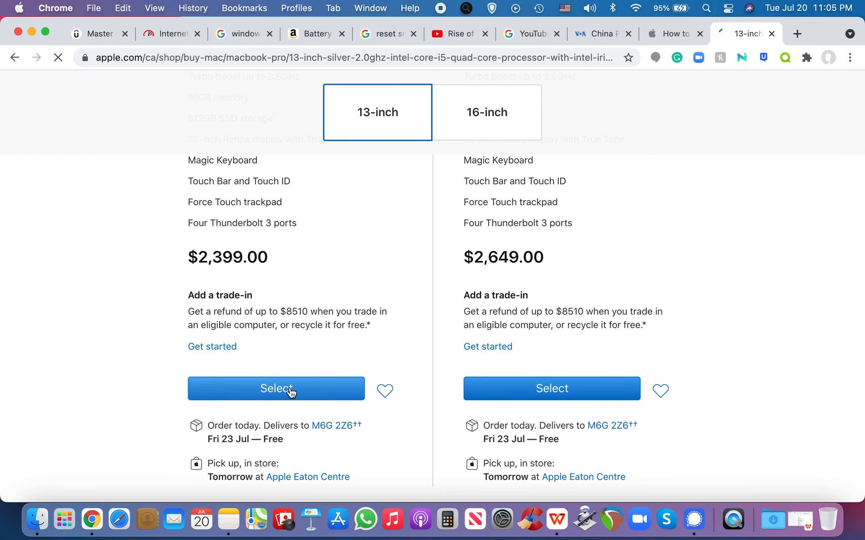
Choose the 2.3GHz Core i7 processor and 32GB 3733MHz LPDDR4X memory, totalling $3,149
{"action": "left_click", "coordinate": [277, 389]}
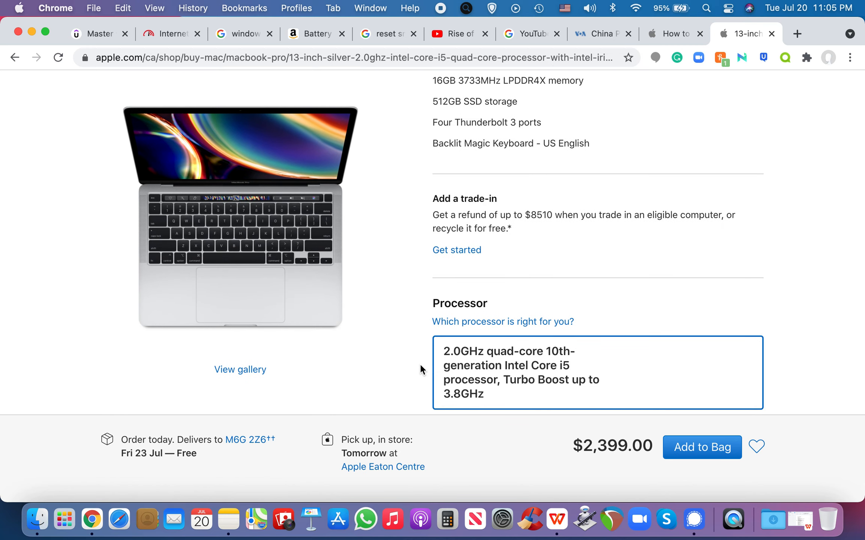
{"action": "scroll", "scroll_direction": "down", "scroll_amount": 3}
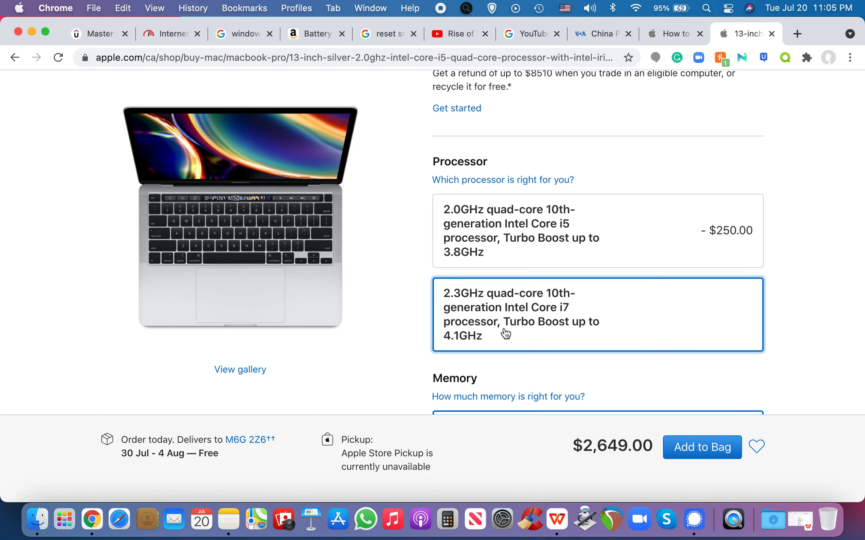
{"action": "mouse_move", "coordinate": [514, 329]}
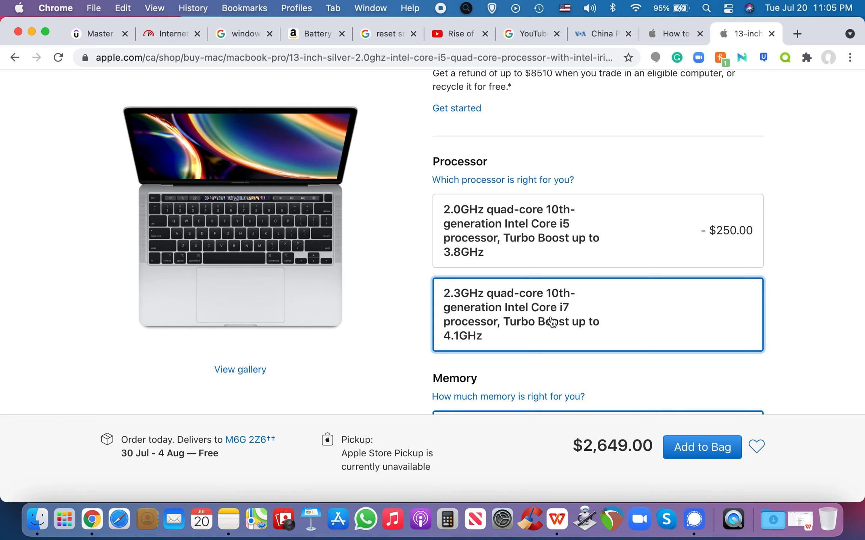
{"action": "mouse_move", "coordinate": [471, 346]}
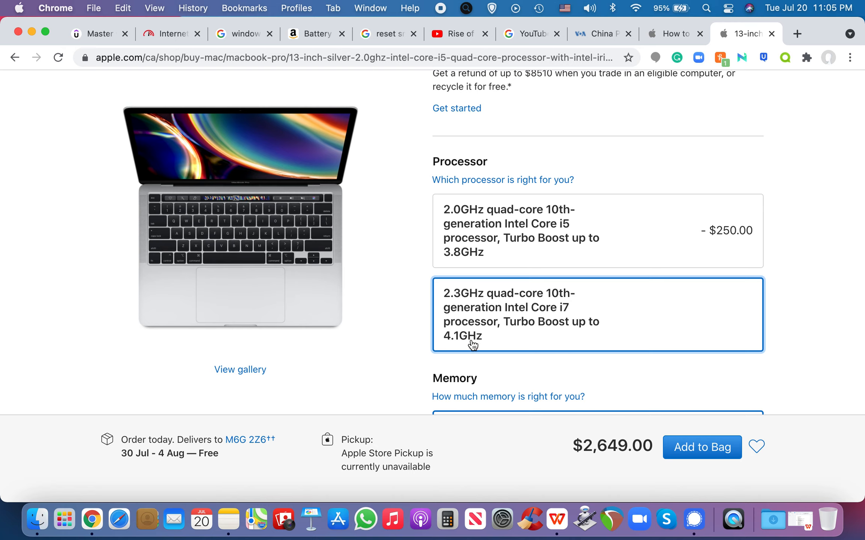
{"action": "mouse_move", "coordinate": [489, 345]}
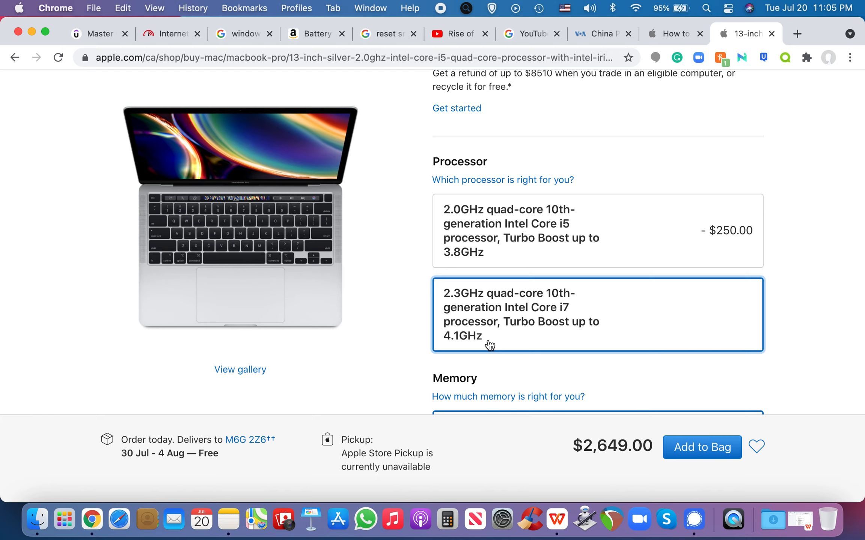
{"action": "mouse_move", "coordinate": [486, 345]}
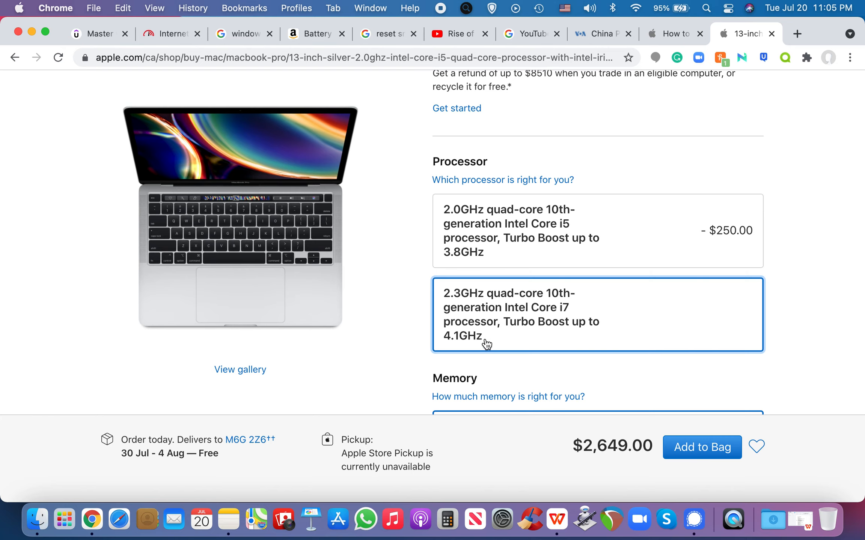
{"action": "scroll", "scroll_direction": "down", "scroll_amount": 3}
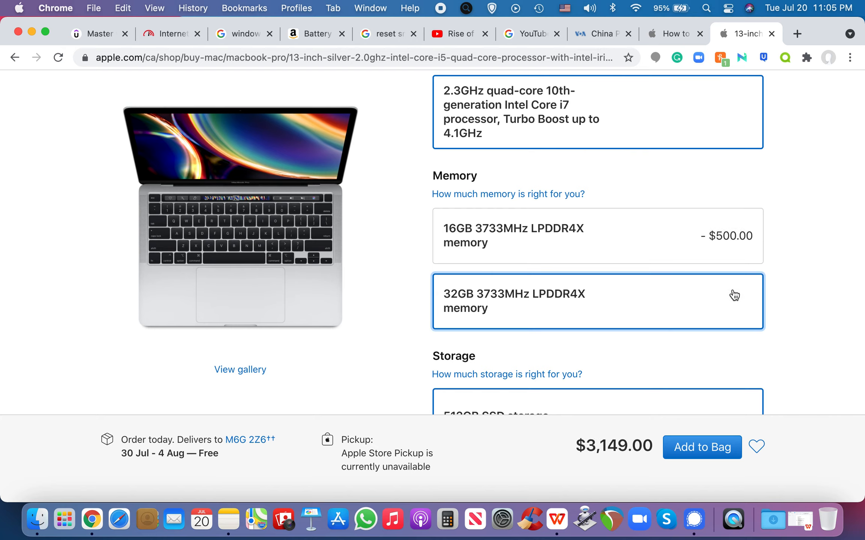
{"action": "mouse_move", "coordinate": [210, 156]}
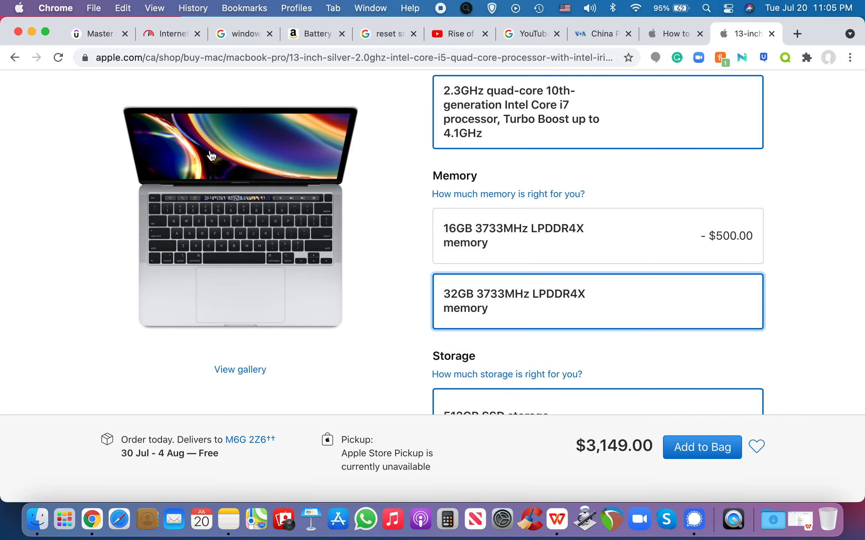
{"action": "mouse_move", "coordinate": [203, 154]}
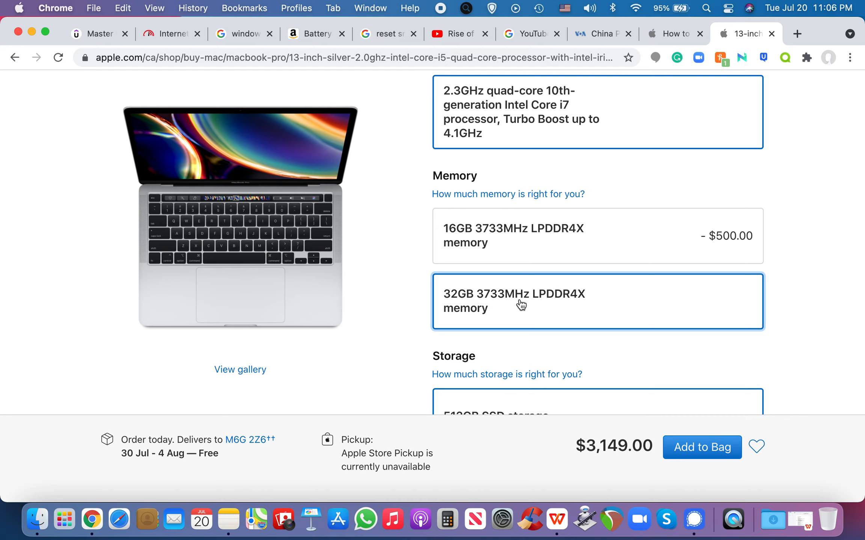
{"action": "mouse_move", "coordinate": [355, 281]}
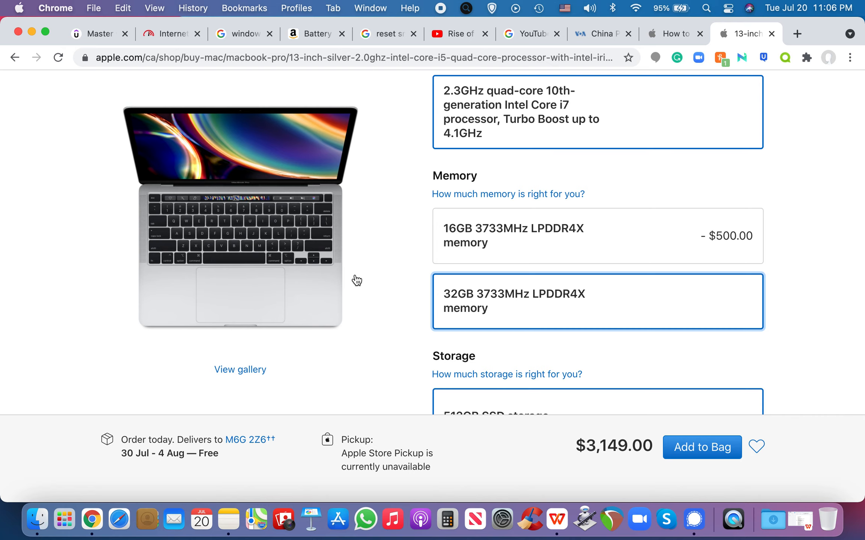
Scroll to Storage and pick the 4TB SSD, raising the total to $4,649
{"action": "scroll", "scroll_direction": "down", "scroll_amount": 3}
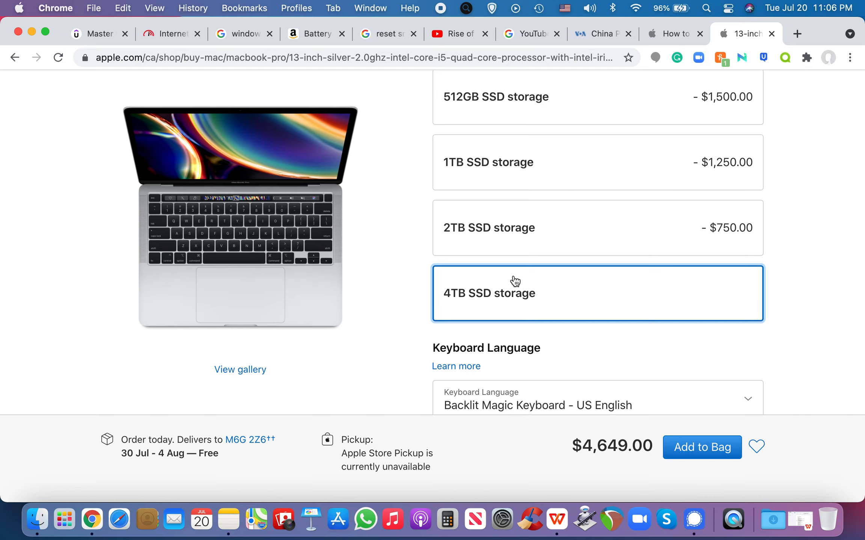
{"action": "mouse_move", "coordinate": [494, 307]}
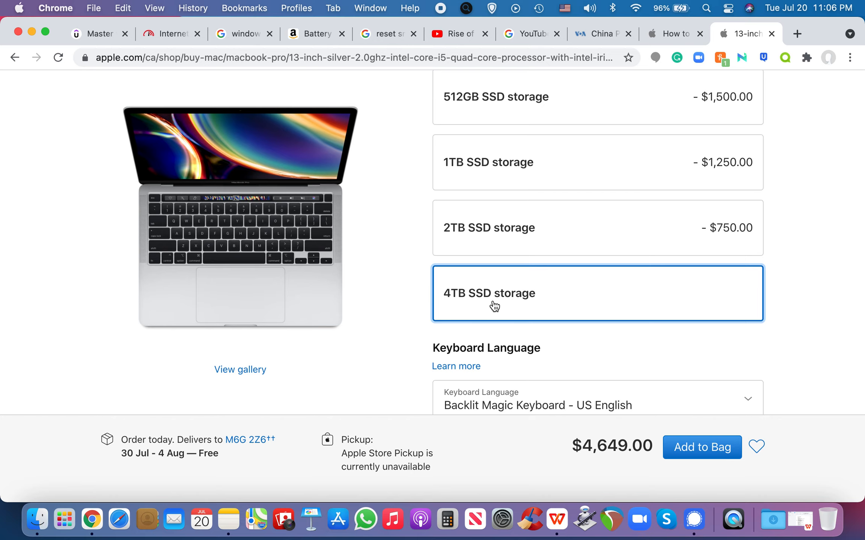
{"action": "scroll", "scroll_direction": "down", "scroll_amount": 3}
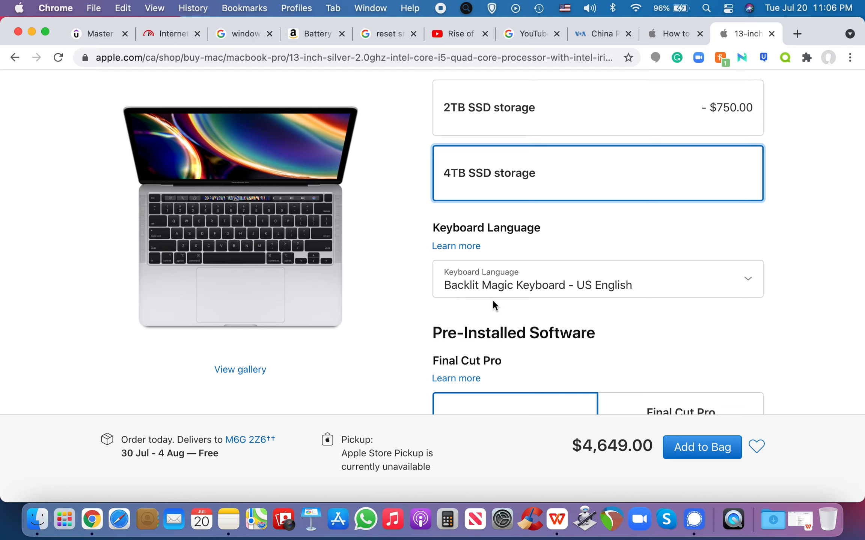
{"action": "mouse_move", "coordinate": [531, 226]}
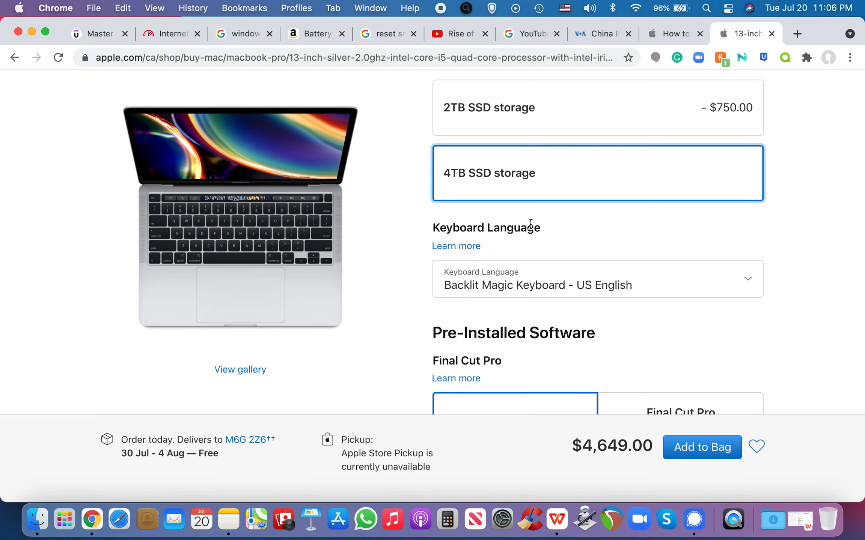
{"action": "mouse_move", "coordinate": [496, 243]}
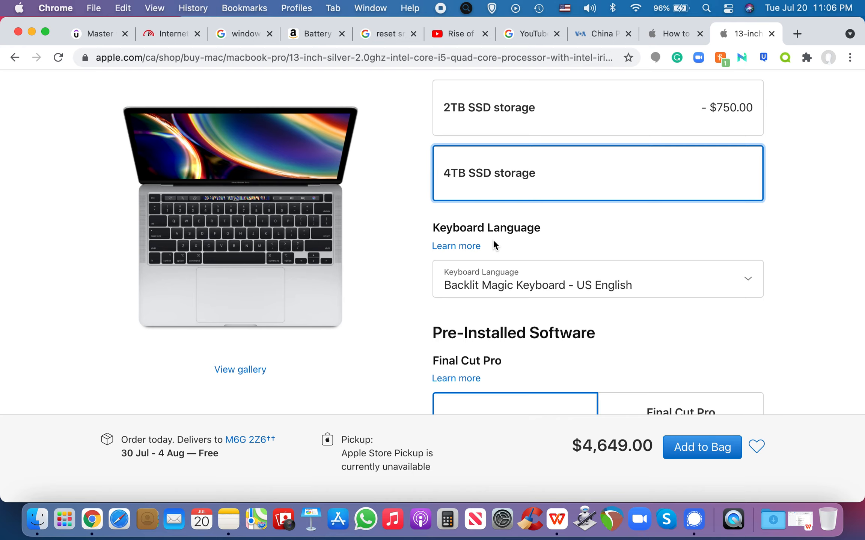
Add Final Cut Pro and Logic Pro to the build, bringing the total to $5,328.98
{"action": "scroll", "scroll_direction": "down", "scroll_amount": 3}
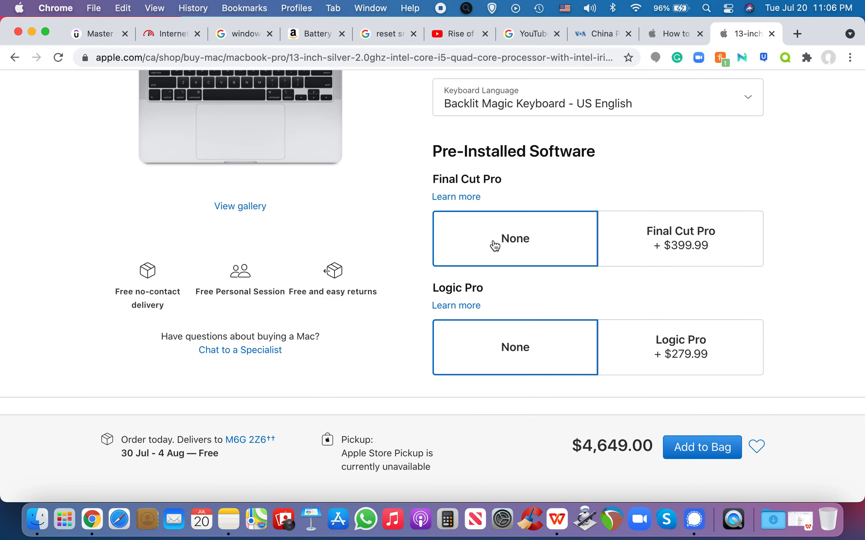
{"action": "left_click", "coordinate": [683, 266]}
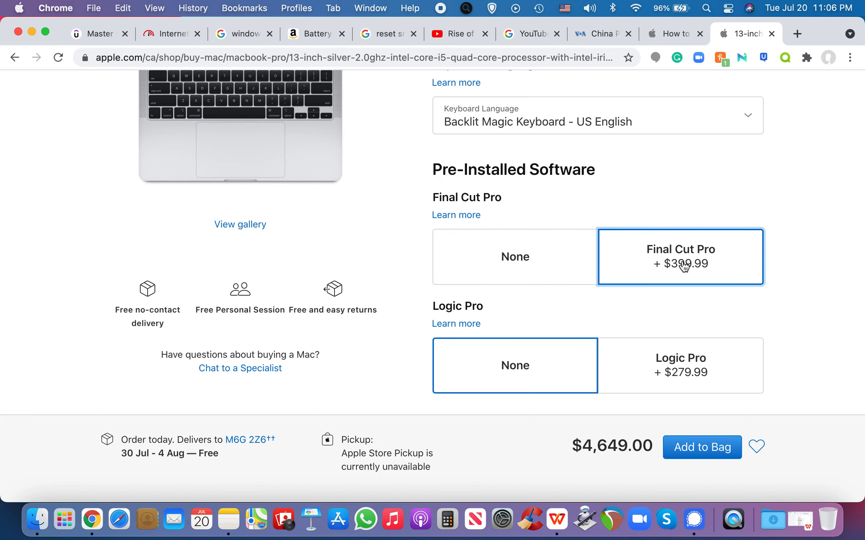
{"action": "left_click", "coordinate": [680, 267]}
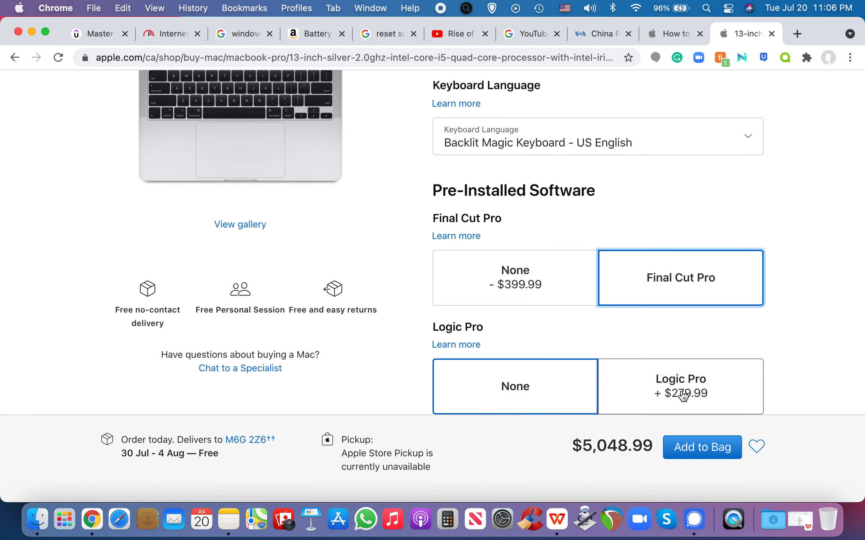
{"action": "left_click", "coordinate": [682, 395]}
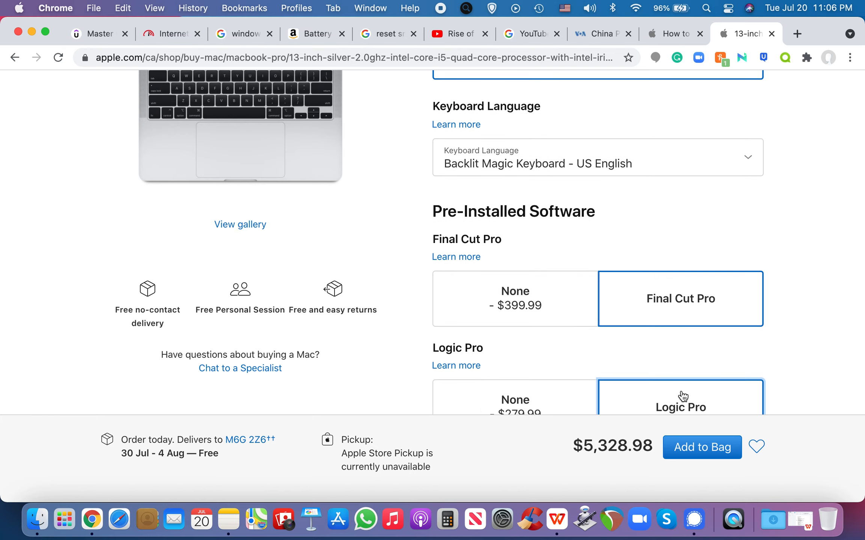
{"action": "scroll", "scroll_direction": "down", "scroll_amount": 3}
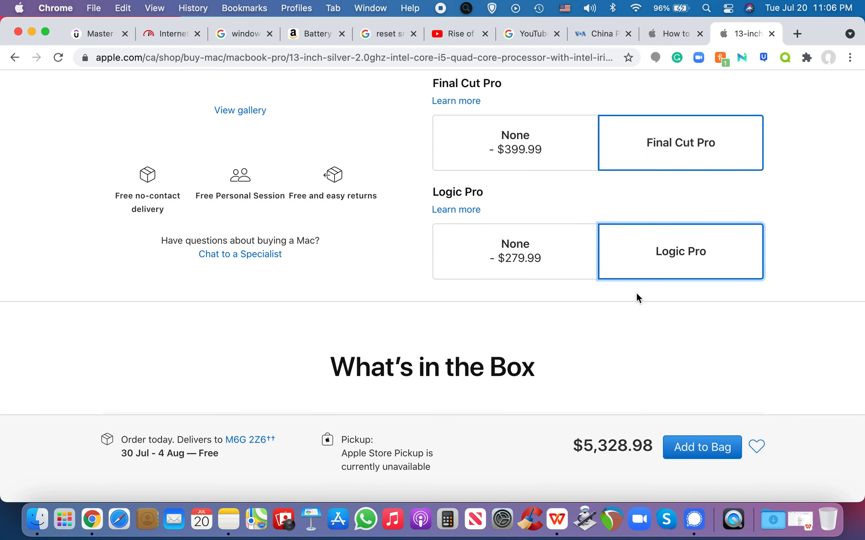
{"action": "mouse_move", "coordinate": [605, 451]}
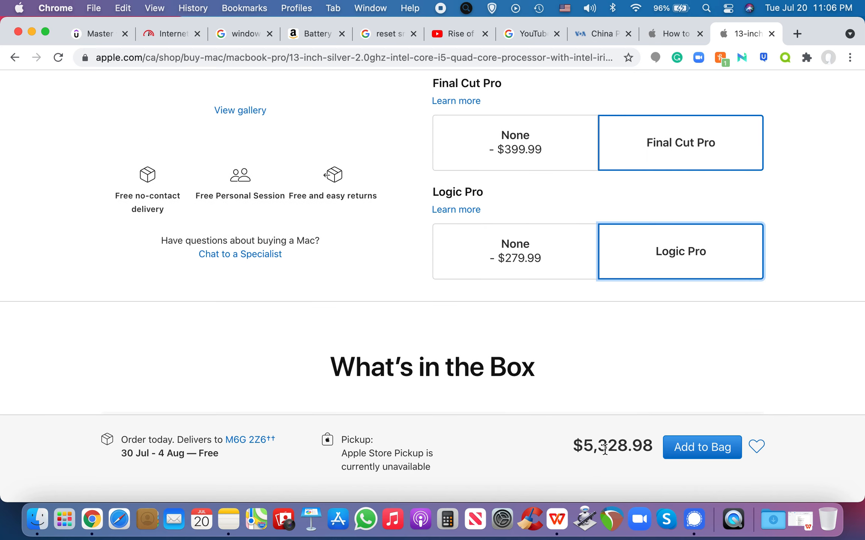
{"action": "scroll", "scroll_direction": "up", "scroll_amount": 3}
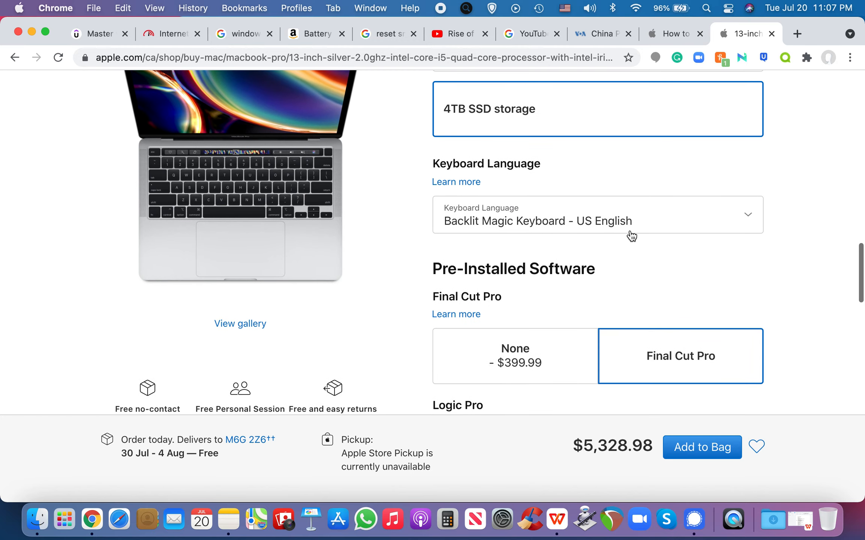
{"action": "scroll", "scroll_direction": "up", "scroll_amount": 3}
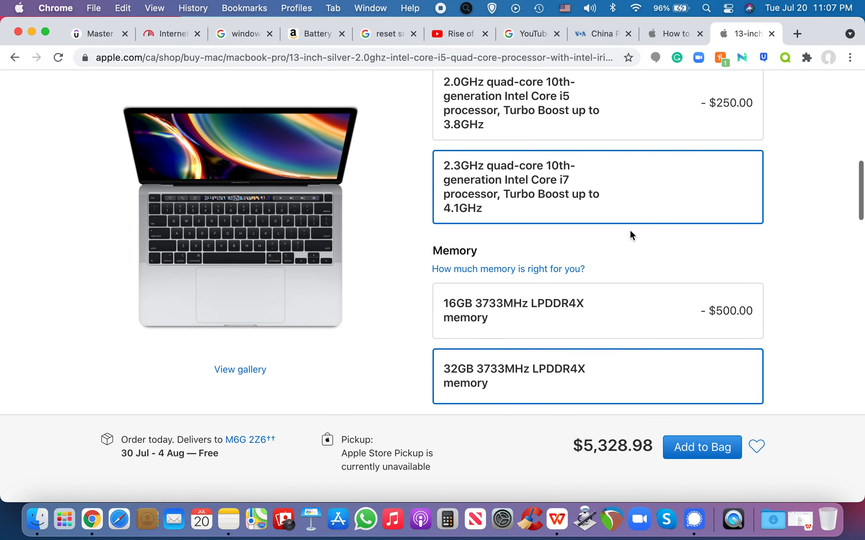
{"action": "scroll", "scroll_direction": "up", "scroll_amount": 3}
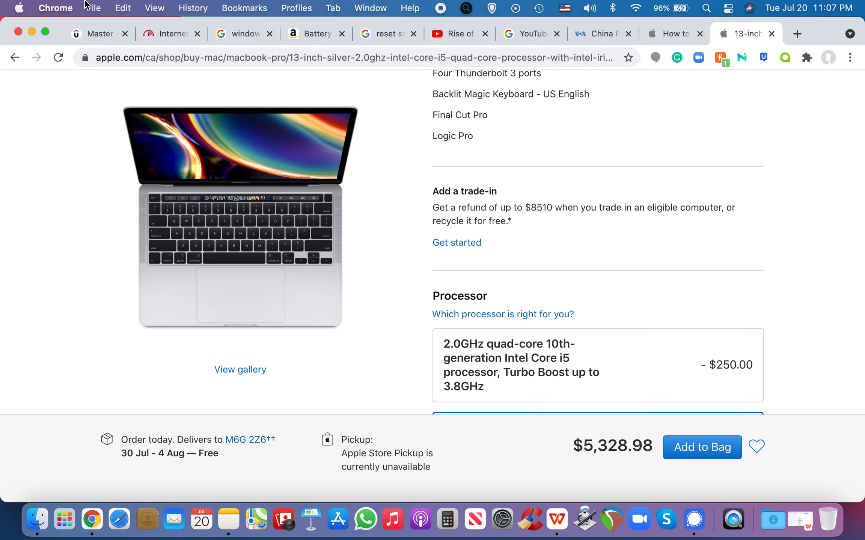
Open About This Mac from the Apple menu to see the Mid 2014 MacBook Pro on Big Sur 11.4
{"action": "left_click", "coordinate": [20, 7]}
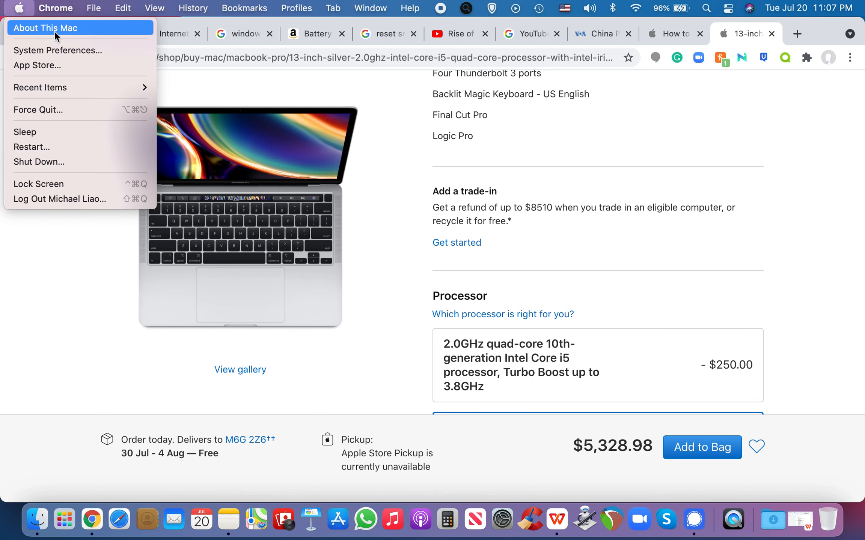
{"action": "left_click", "coordinate": [46, 28]}
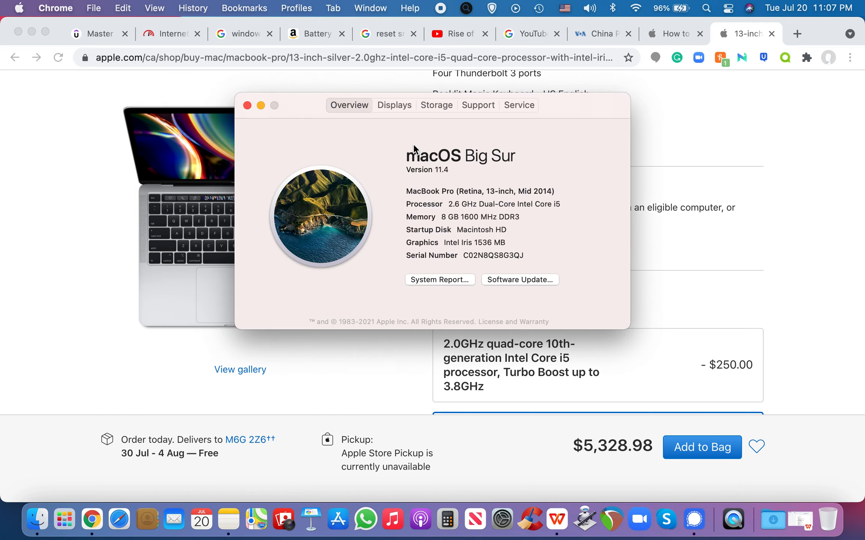
{"action": "mouse_move", "coordinate": [522, 168]}
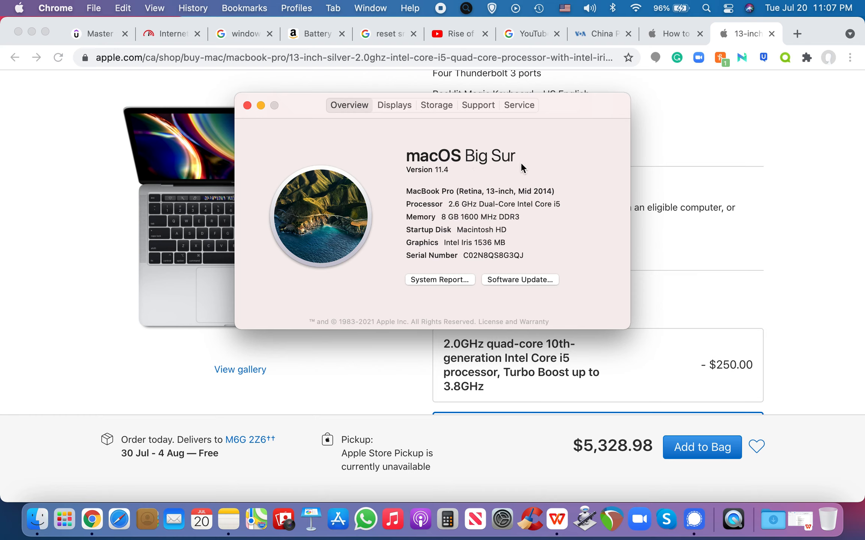
{"action": "mouse_move", "coordinate": [430, 181]}
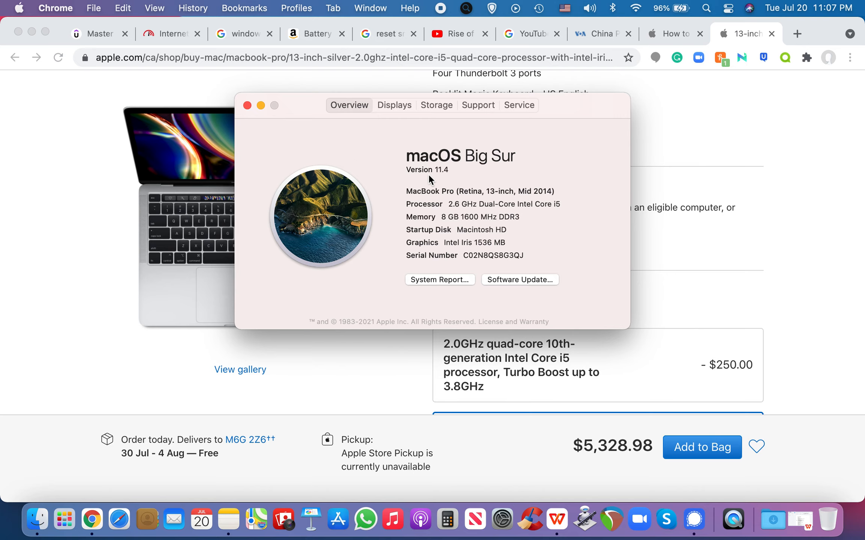
{"action": "mouse_move", "coordinate": [261, 118]}
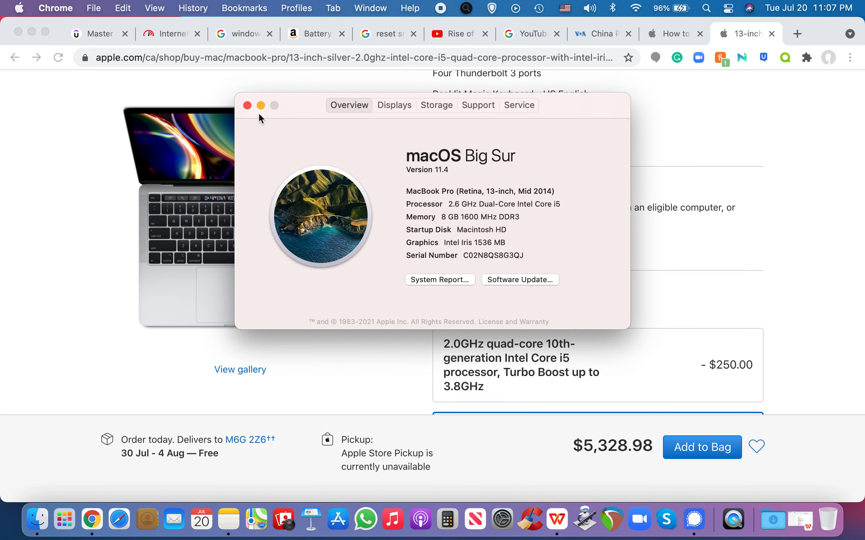
Close About This Mac and scroll through the 13-inch MacBook Pro Silver configuration ($5,328.98)
{"action": "left_click", "coordinate": [247, 106]}
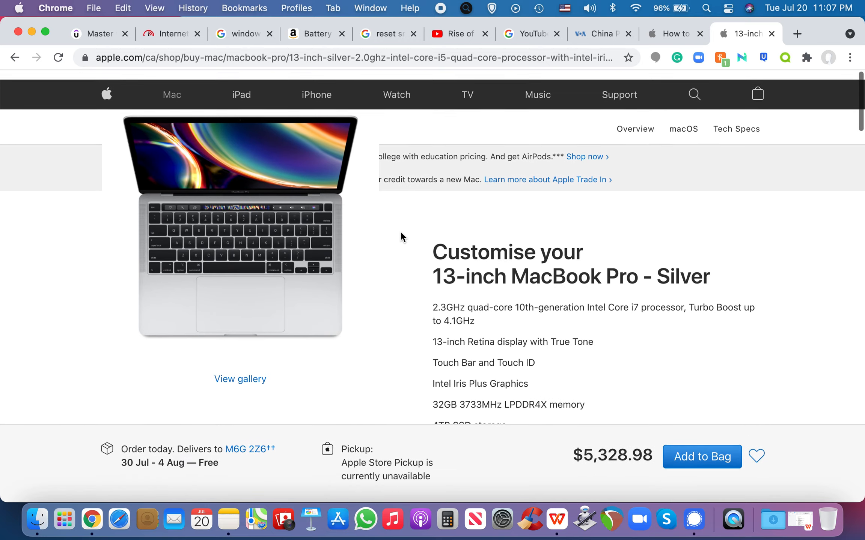
{"action": "scroll", "scroll_direction": "up", "scroll_amount": 3}
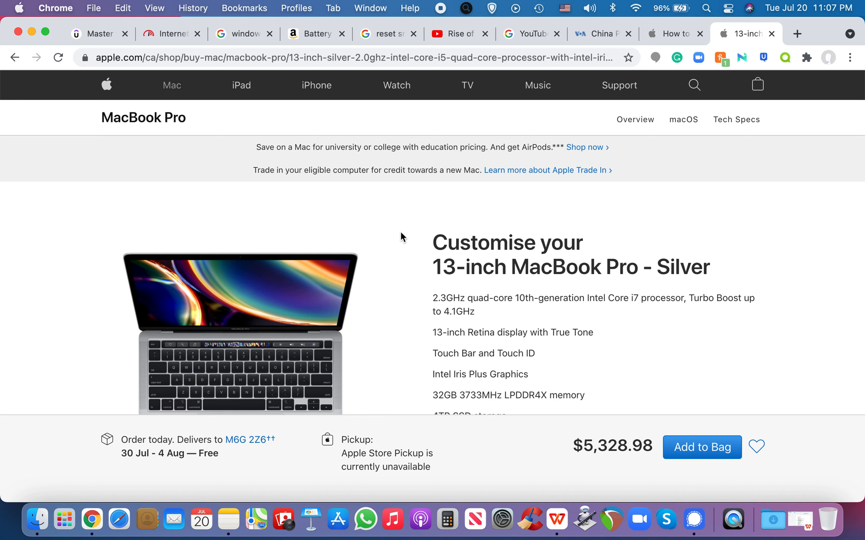
{"action": "scroll", "scroll_direction": "down", "scroll_amount": 3}
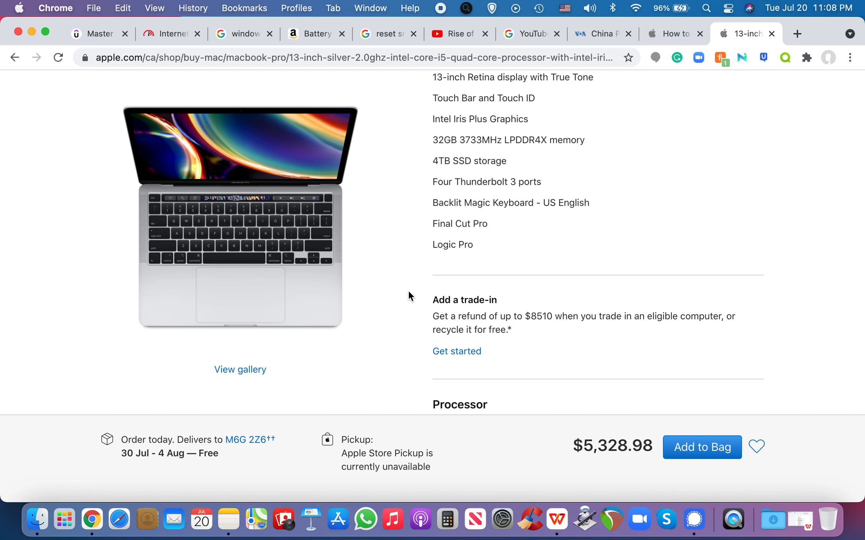
{"action": "scroll", "scroll_direction": "down", "scroll_amount": 3}
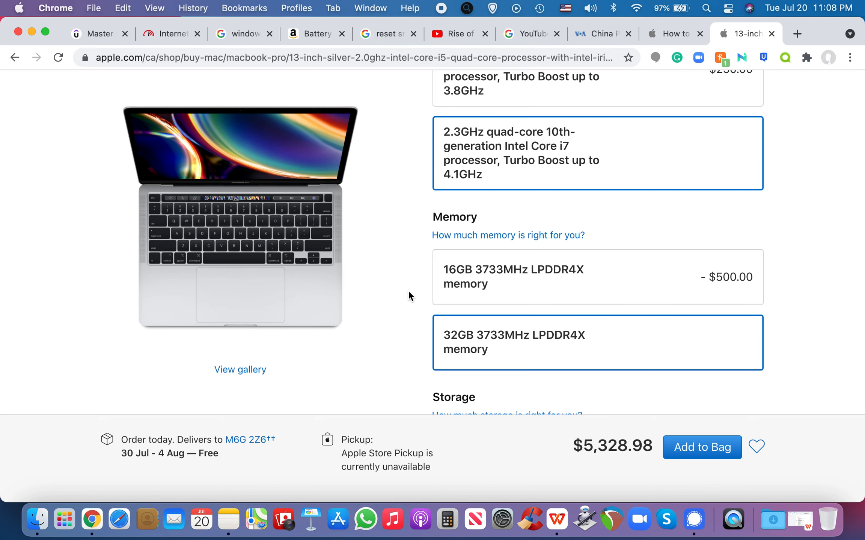
{"action": "scroll", "scroll_direction": "down", "scroll_amount": 3}
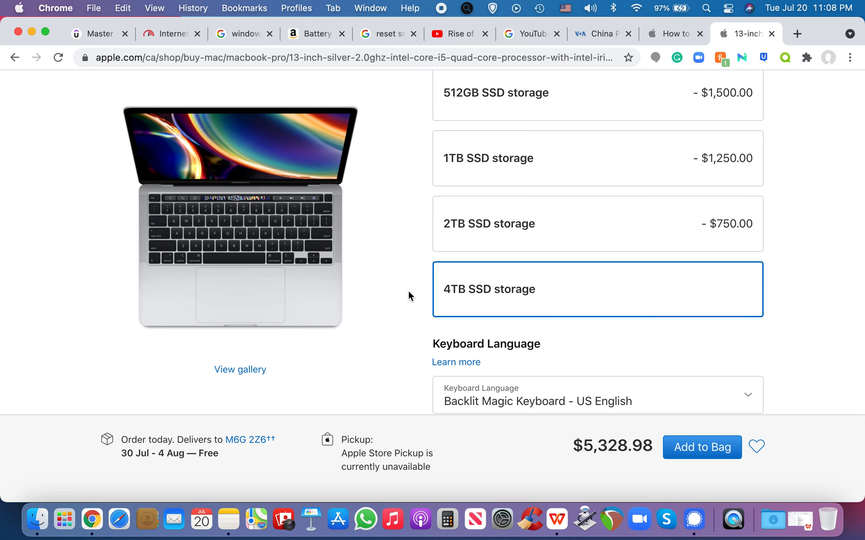
{"action": "right_click", "coordinate": [410, 296]}
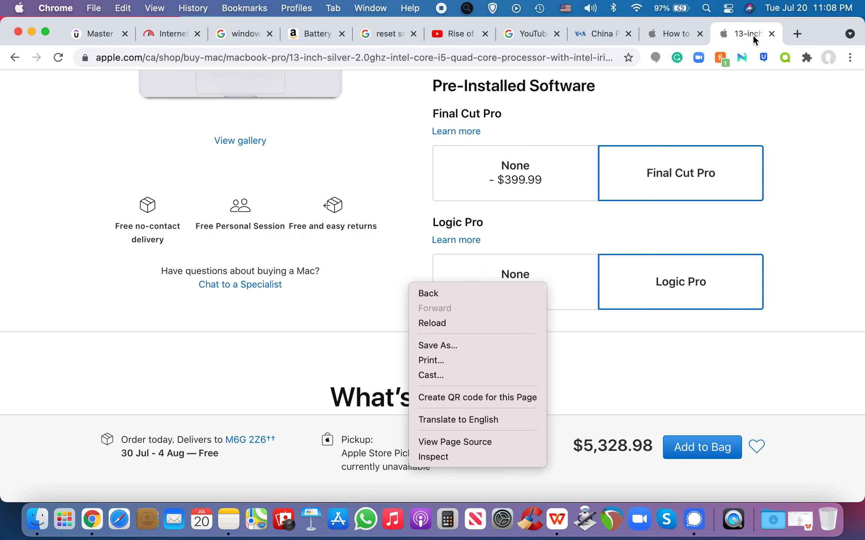
{"action": "mouse_move", "coordinate": [227, 324]}
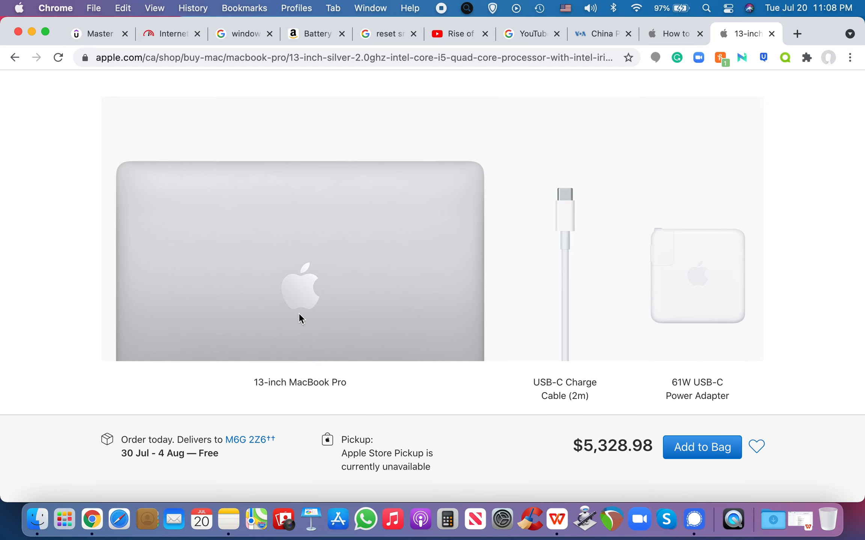
{"action": "scroll", "scroll_direction": "up", "scroll_amount": 3}
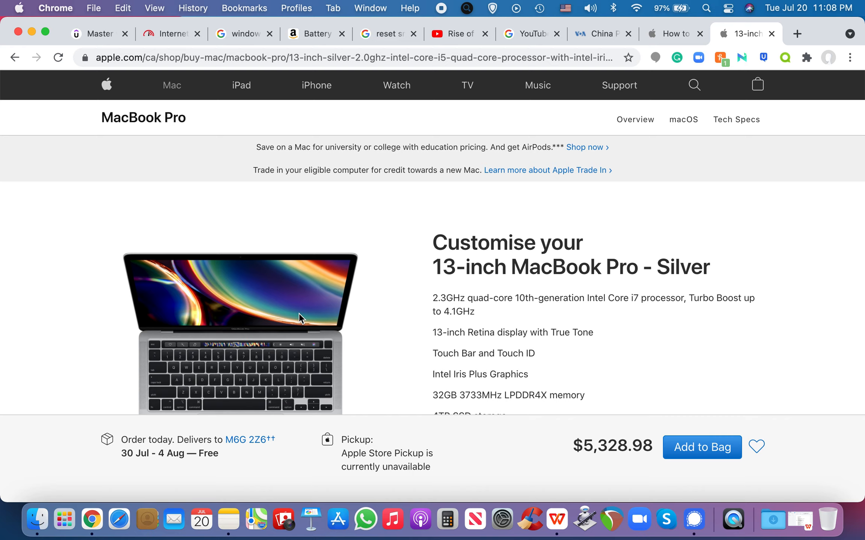
{"action": "left_click", "coordinate": [172, 85]}
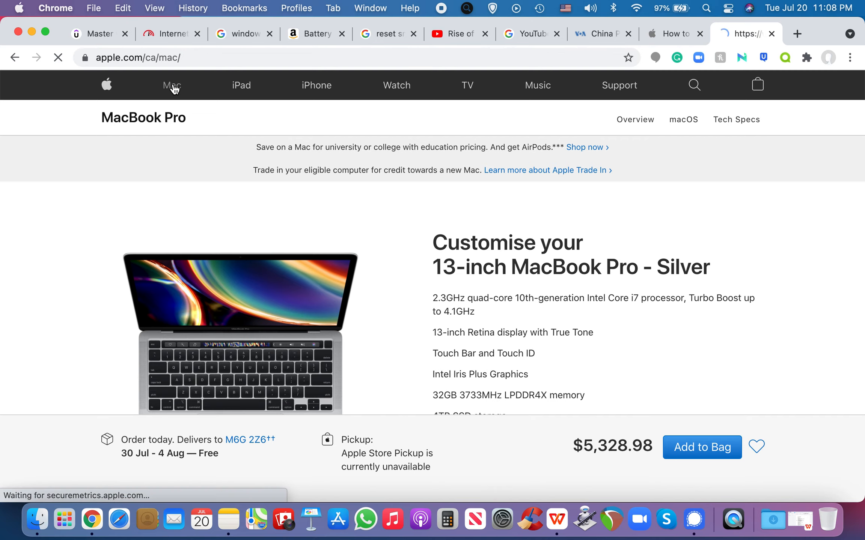
{"action": "left_click", "coordinate": [172, 85]}
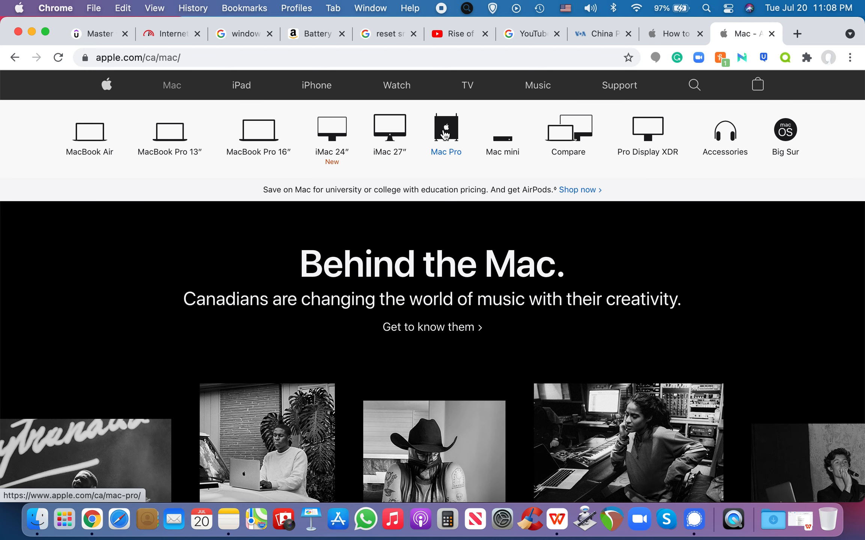
{"action": "left_click", "coordinate": [446, 131]}
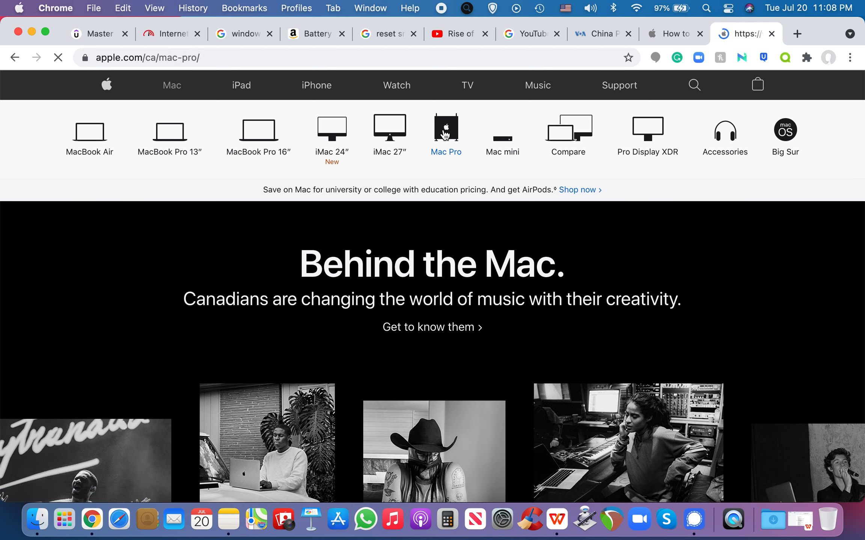
{"action": "left_click", "coordinate": [446, 130]}
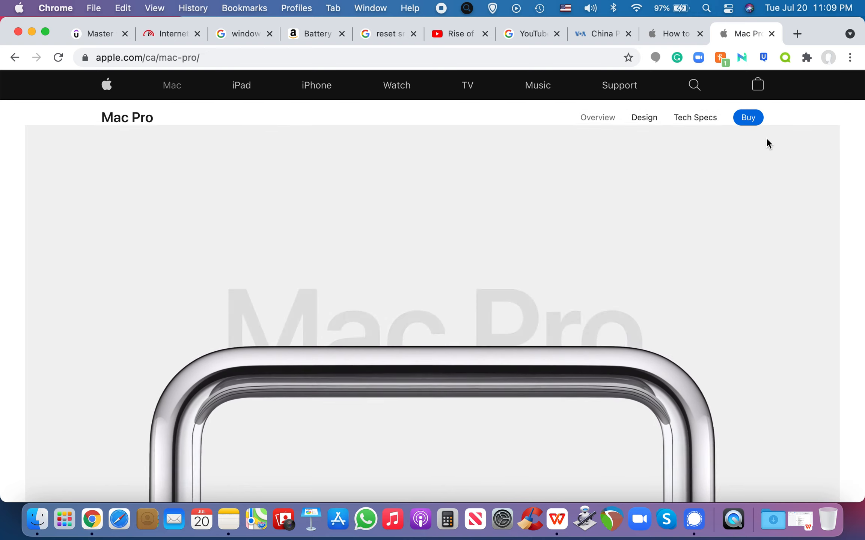
Scroll down the Mac Pro page to view its exterior and interior images
{"action": "scroll", "scroll_direction": "down", "scroll_amount": 3}
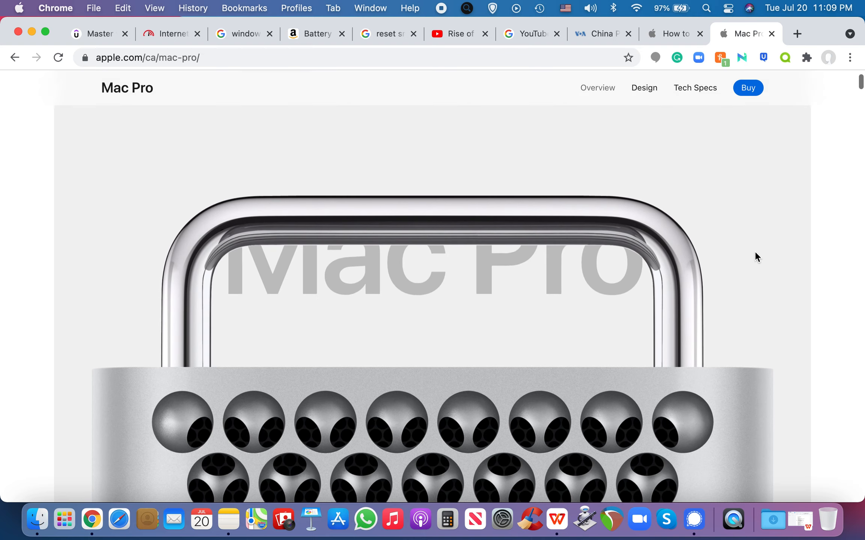
{"action": "scroll", "scroll_direction": "down", "scroll_amount": 3}
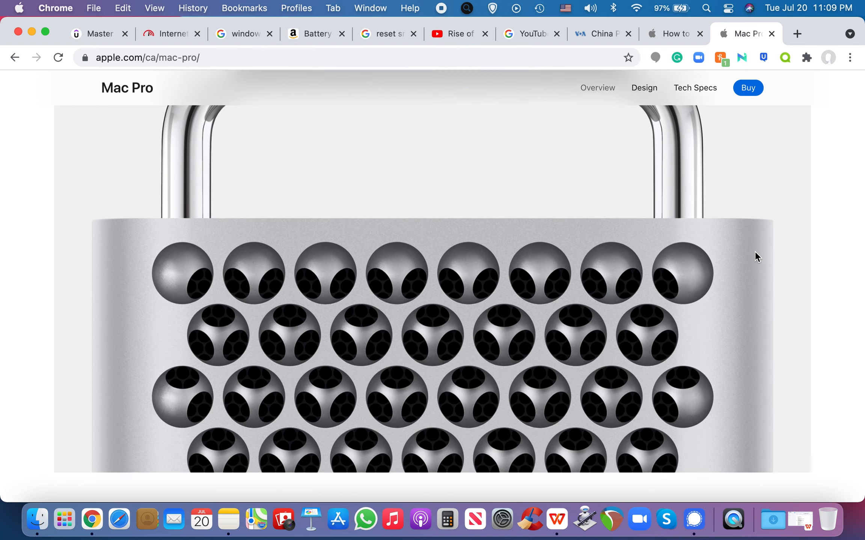
{"action": "scroll", "scroll_direction": "down", "scroll_amount": 3}
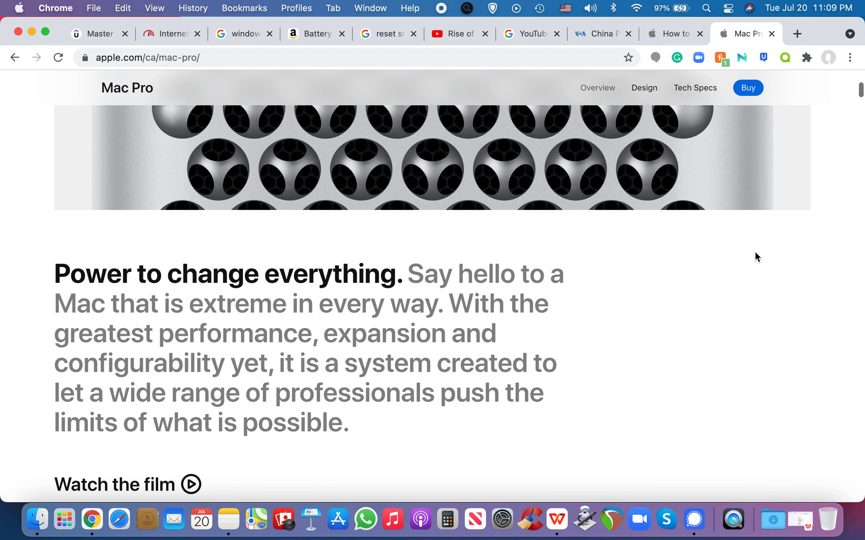
{"action": "scroll", "scroll_direction": "down", "scroll_amount": 3}
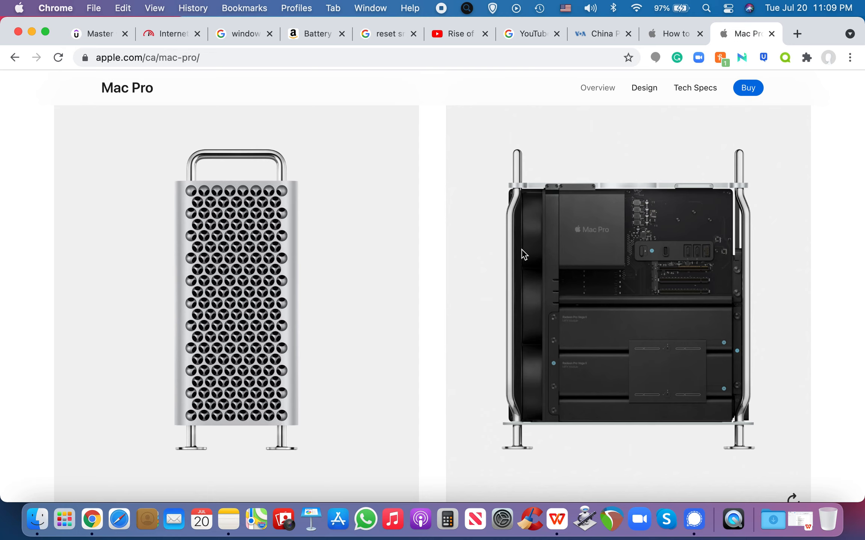
{"action": "mouse_move", "coordinate": [697, 299]}
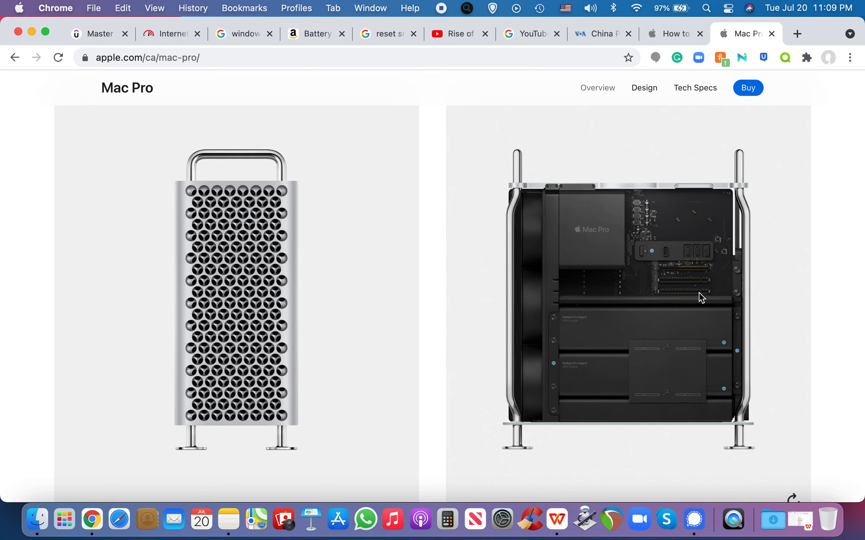
{"action": "mouse_move", "coordinate": [527, 229]}
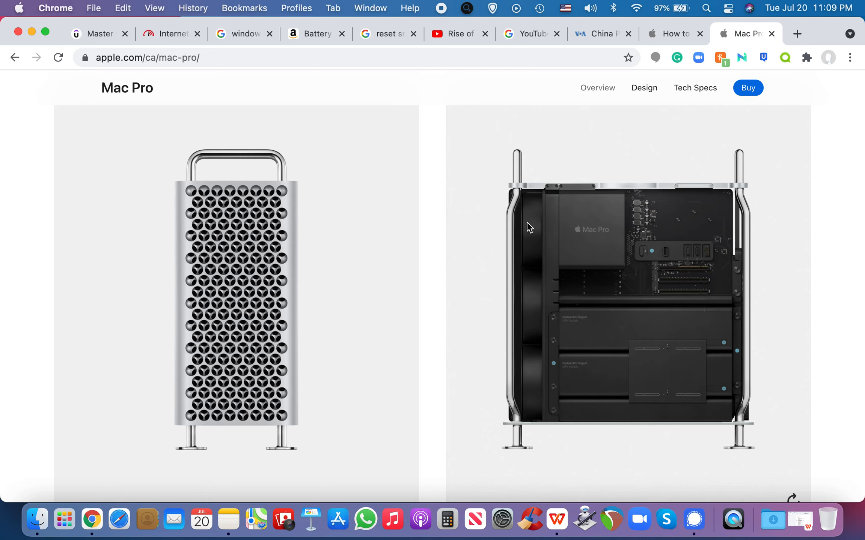
{"action": "mouse_move", "coordinate": [531, 221]}
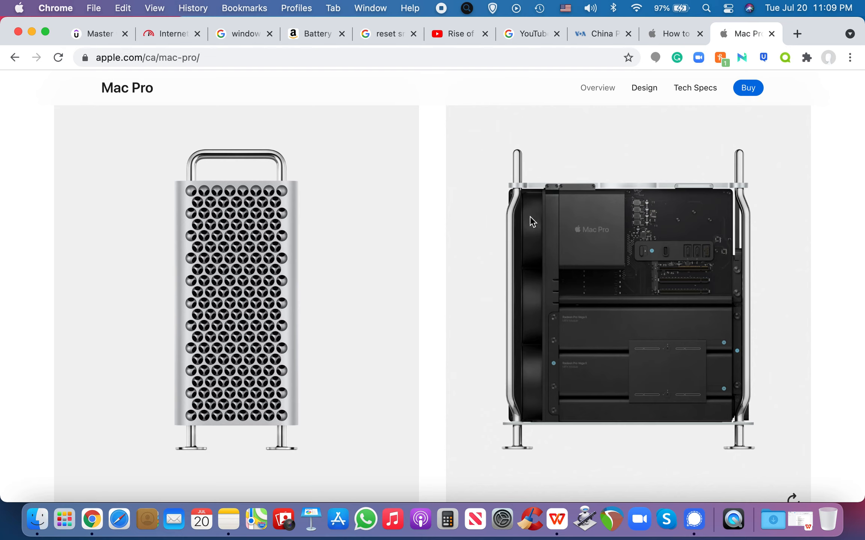
{"action": "mouse_move", "coordinate": [534, 421]}
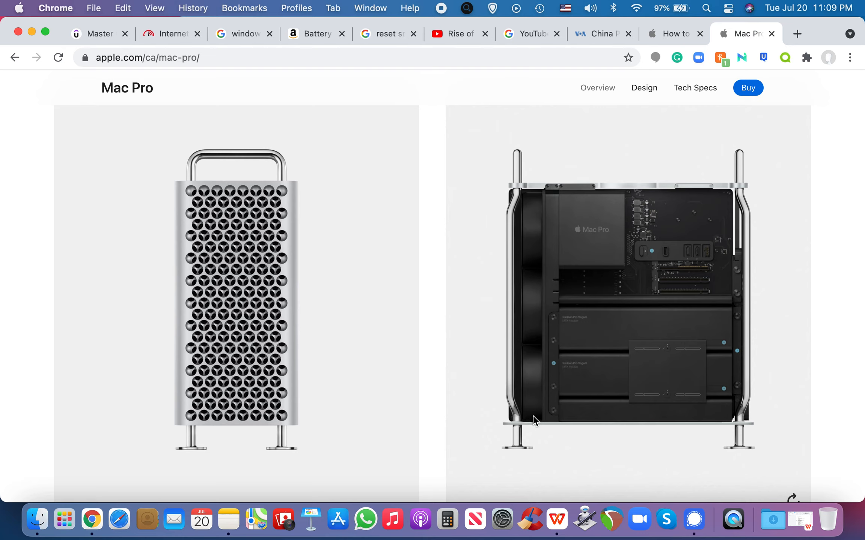
{"action": "mouse_move", "coordinate": [119, 355]}
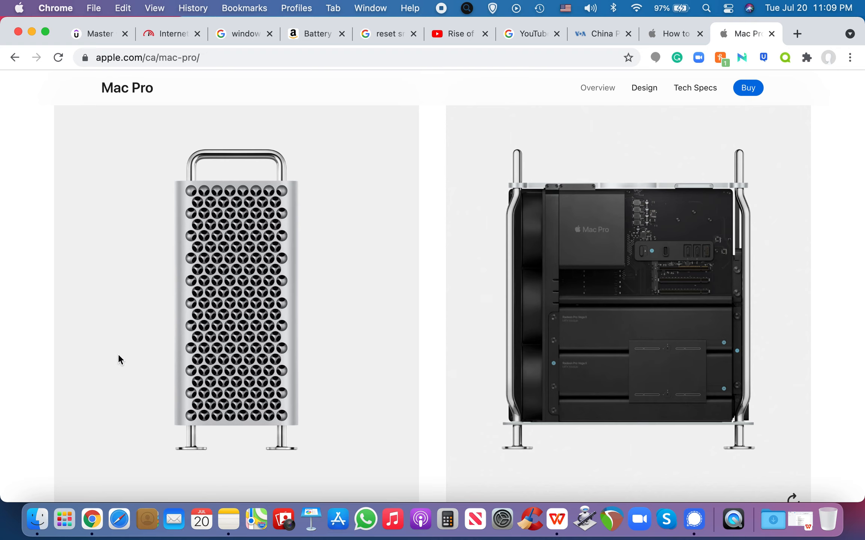
{"action": "mouse_move", "coordinate": [156, 345]}
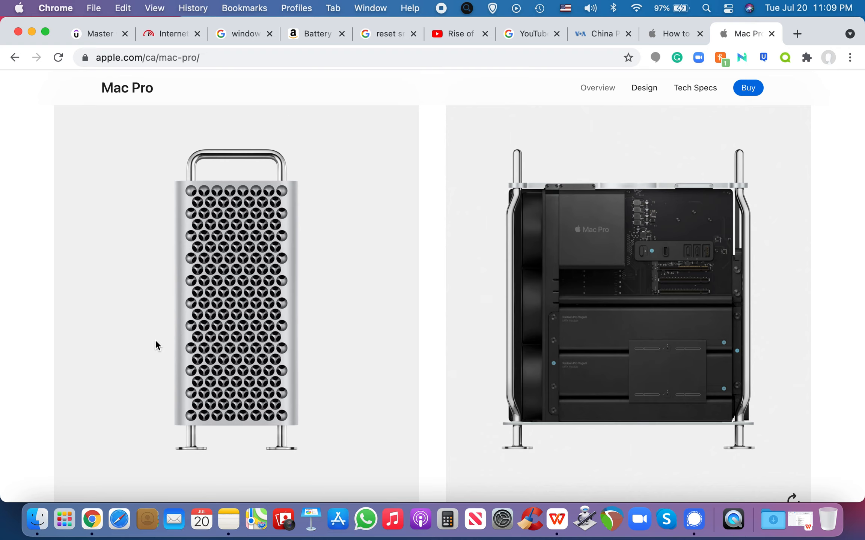
{"action": "mouse_move", "coordinate": [50, 189]}
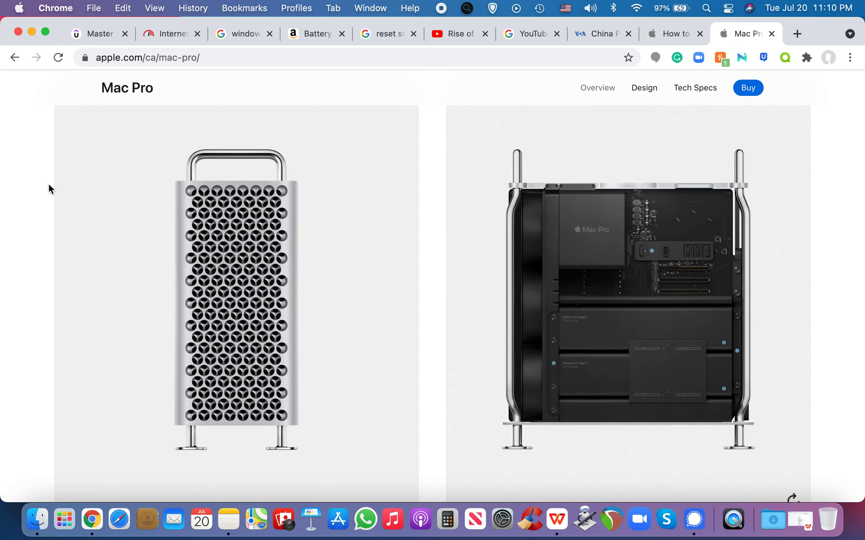
{"action": "mouse_move", "coordinate": [760, 85]}
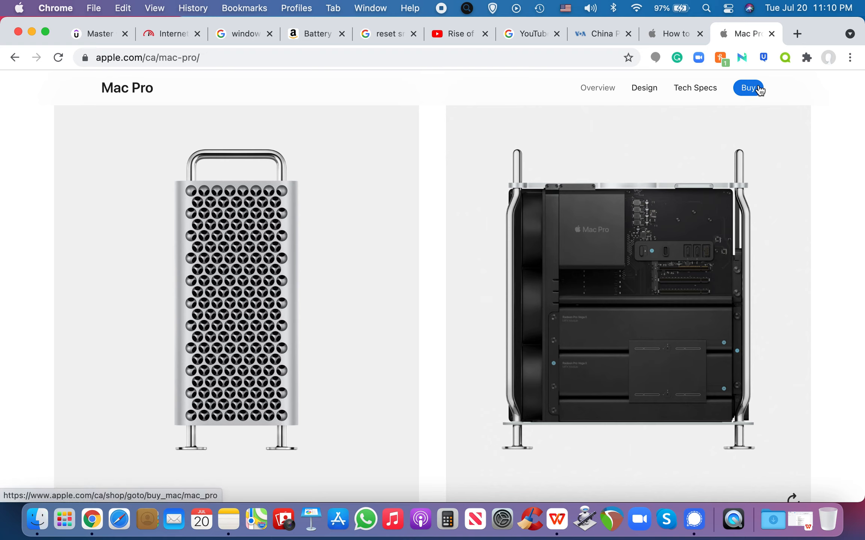
Open the Mac Pro buying page via Buy
{"action": "left_click", "coordinate": [748, 88]}
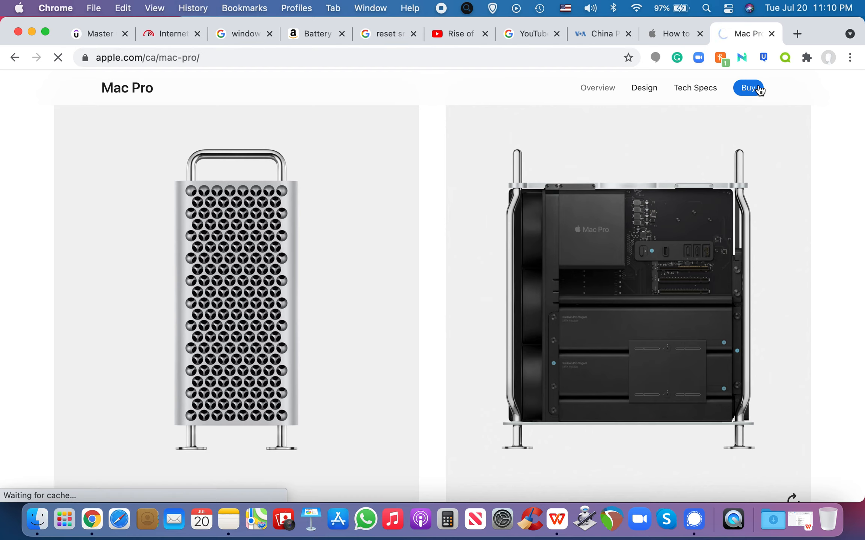
{"action": "left_click", "coordinate": [748, 88]}
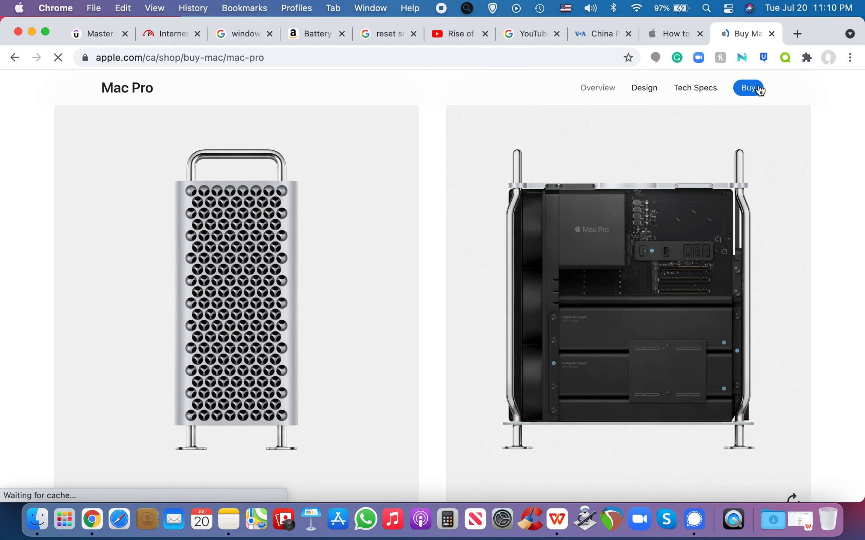
{"action": "left_click", "coordinate": [748, 88]}
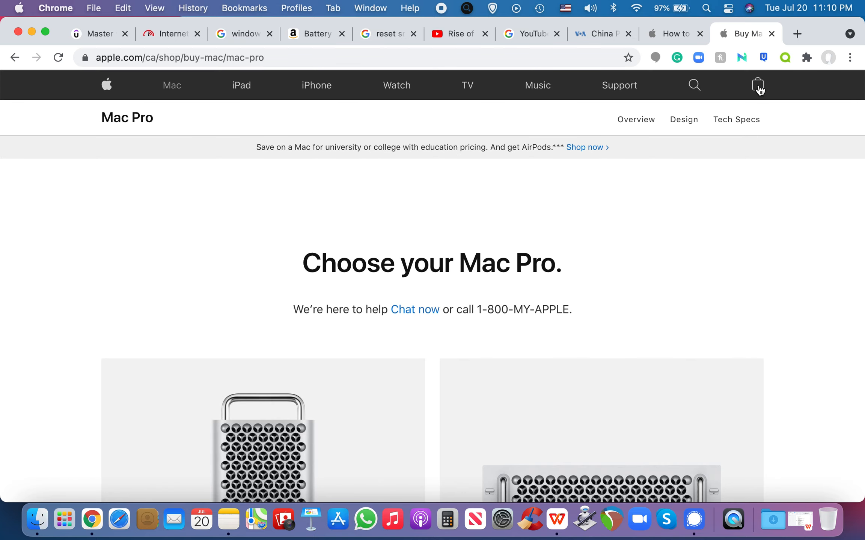
Find the Tower and Rack models and start configuring the Rack from $8,129.00
{"action": "scroll", "scroll_direction": "down", "scroll_amount": 3}
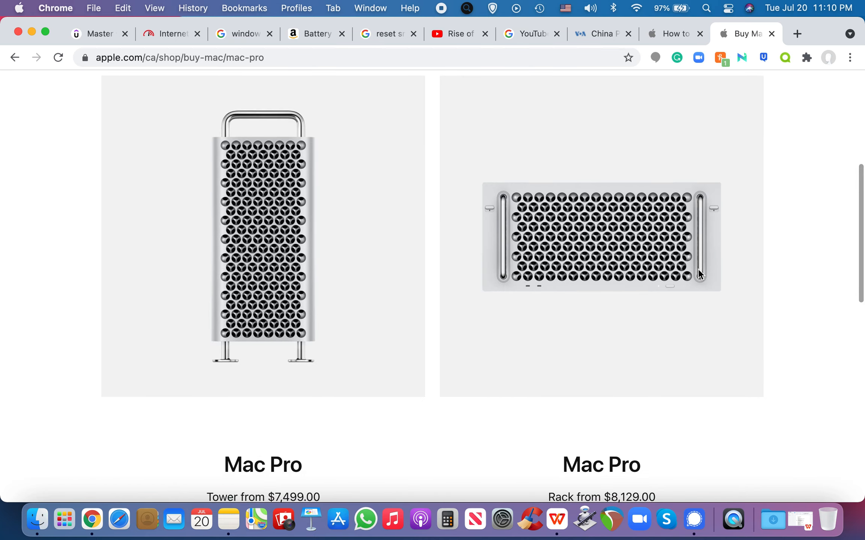
{"action": "scroll", "scroll_direction": "down", "scroll_amount": 3}
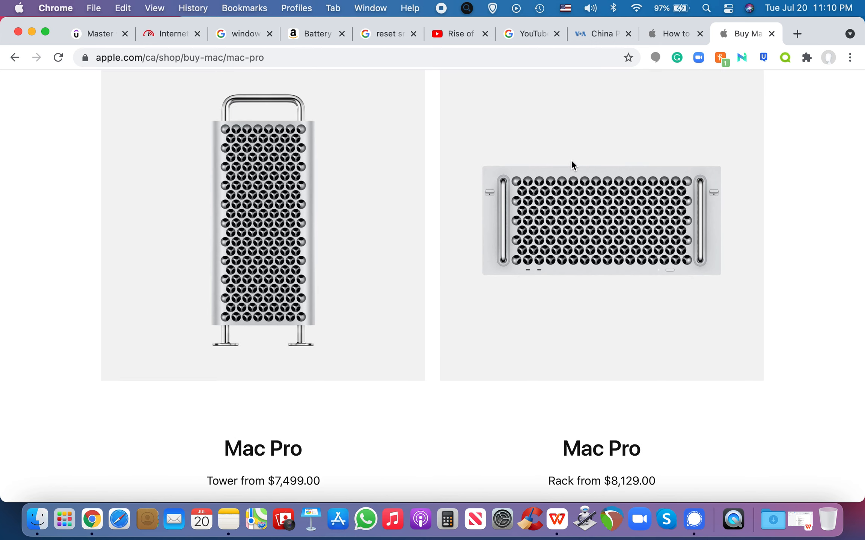
{"action": "scroll", "scroll_direction": "down", "scroll_amount": 3}
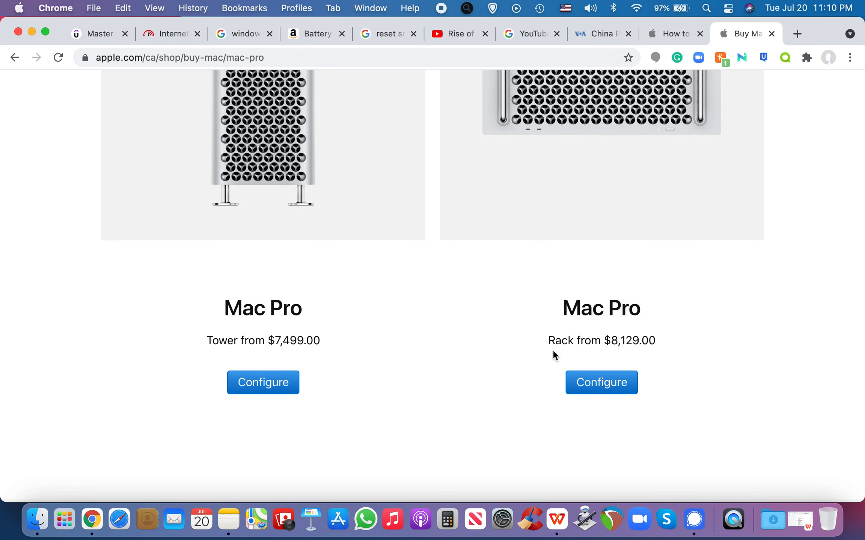
{"action": "scroll", "scroll_direction": "up", "scroll_amount": 3}
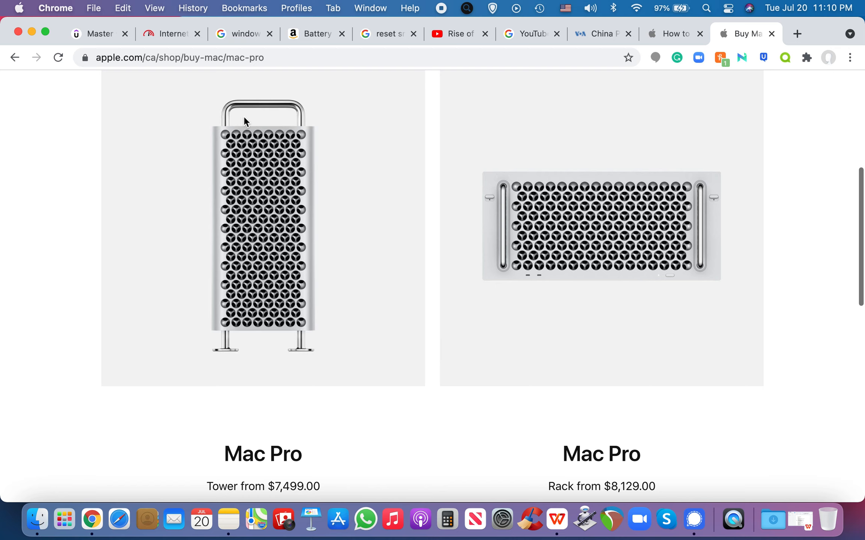
{"action": "scroll", "scroll_direction": "down", "scroll_amount": 3}
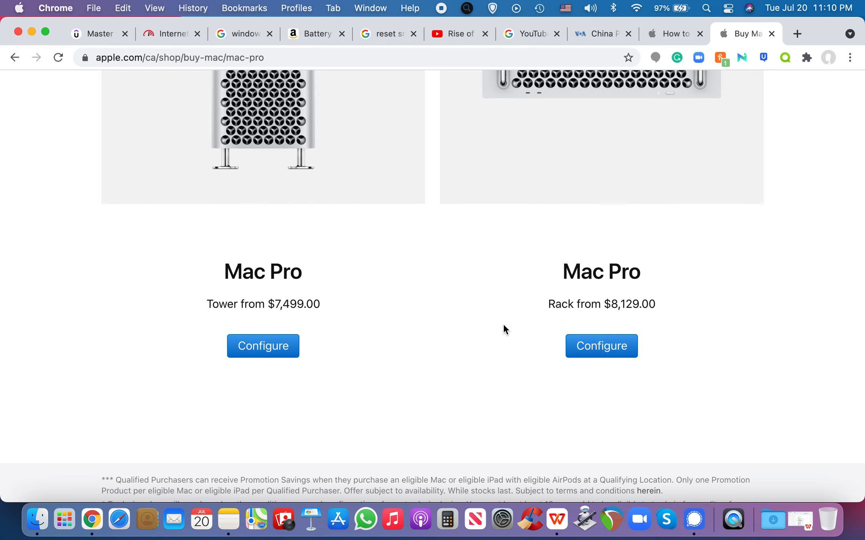
{"action": "left_click", "coordinate": [601, 346]}
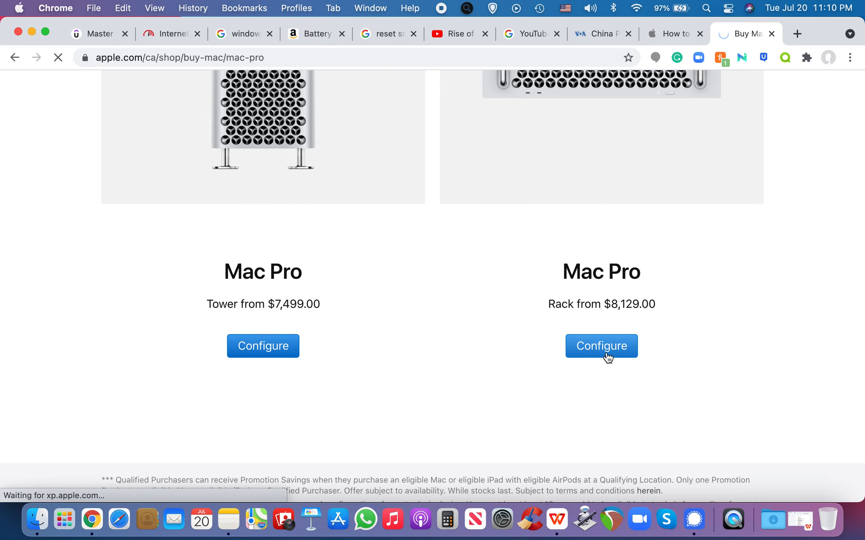
Load the Rack configurator and scroll to the Processor section with the 8-core Xeon W base
{"action": "left_click", "coordinate": [601, 346]}
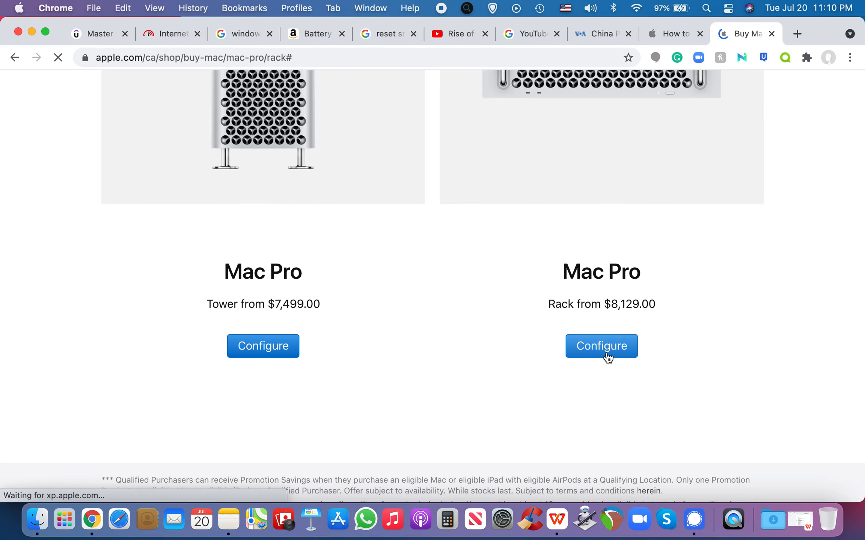
{"action": "left_click", "coordinate": [602, 346]}
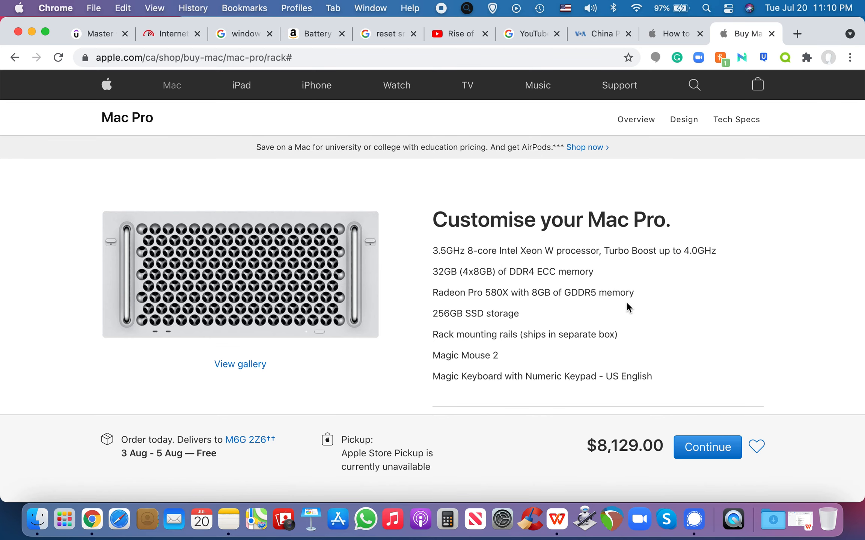
{"action": "scroll", "scroll_direction": "down", "scroll_amount": 3}
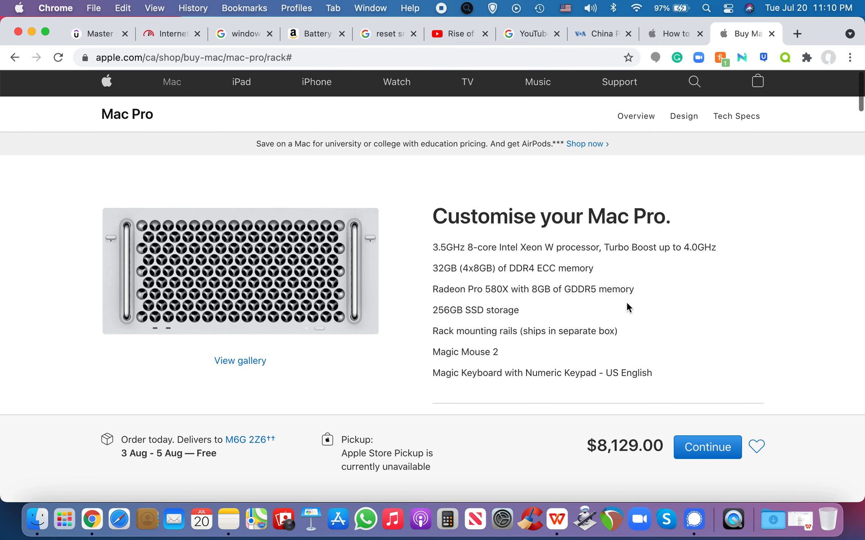
{"action": "scroll", "scroll_direction": "down", "scroll_amount": 3}
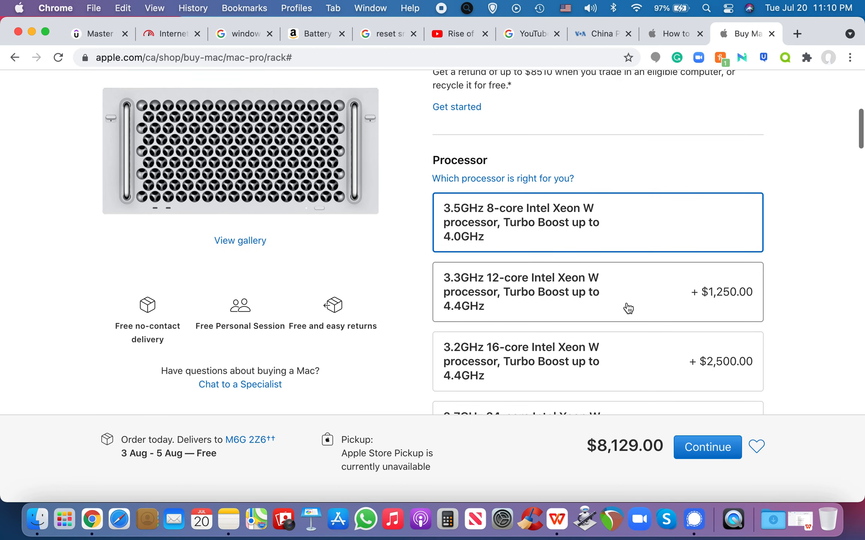
{"action": "mouse_move", "coordinate": [452, 221]}
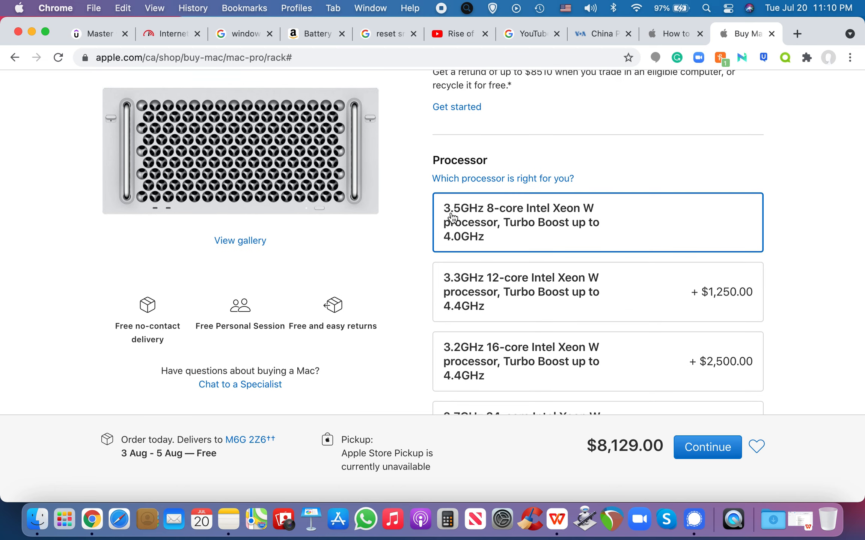
{"action": "mouse_move", "coordinate": [498, 218]}
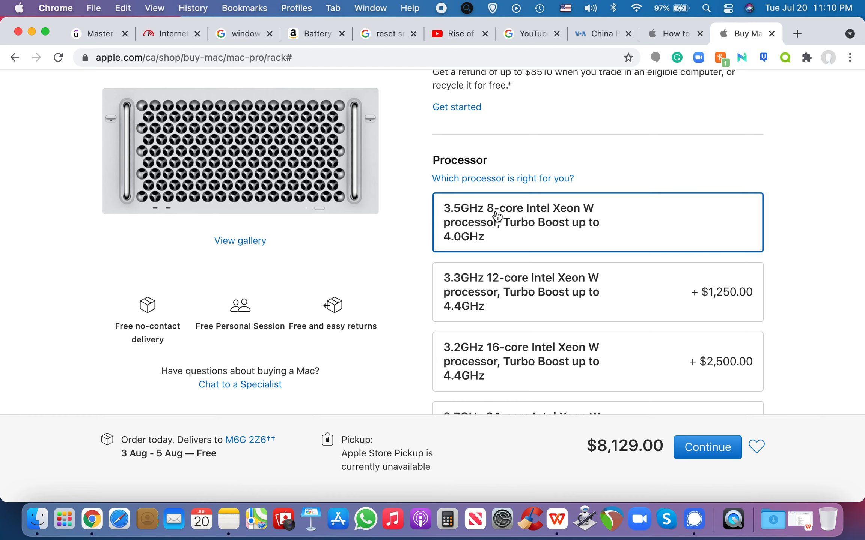
{"action": "mouse_move", "coordinate": [484, 244]}
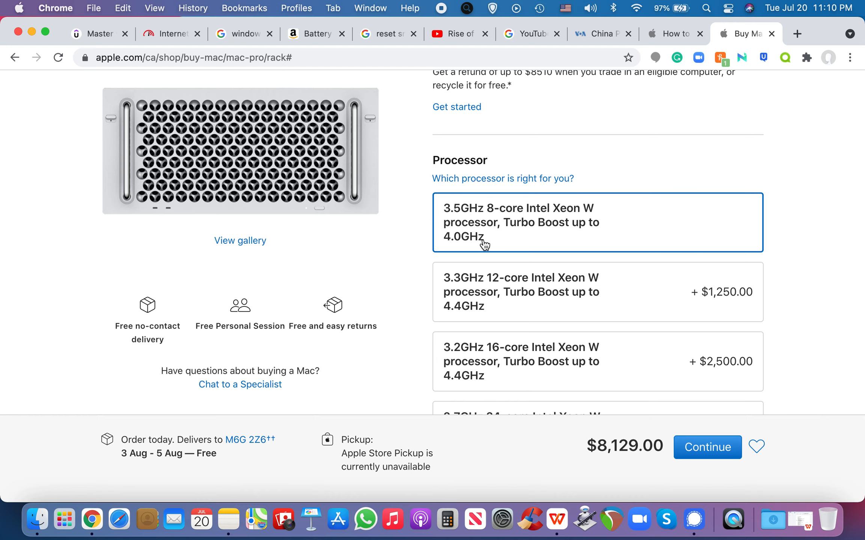
{"action": "mouse_move", "coordinate": [597, 227]}
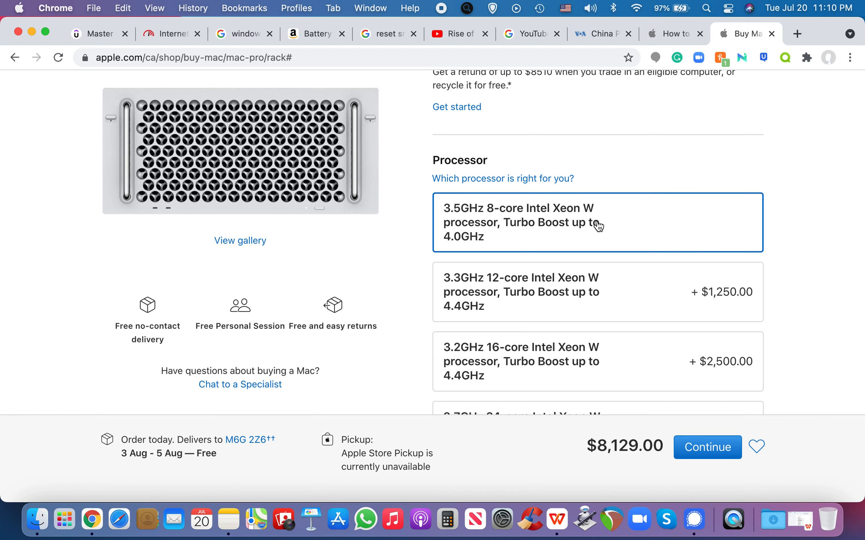
{"action": "mouse_move", "coordinate": [507, 239]}
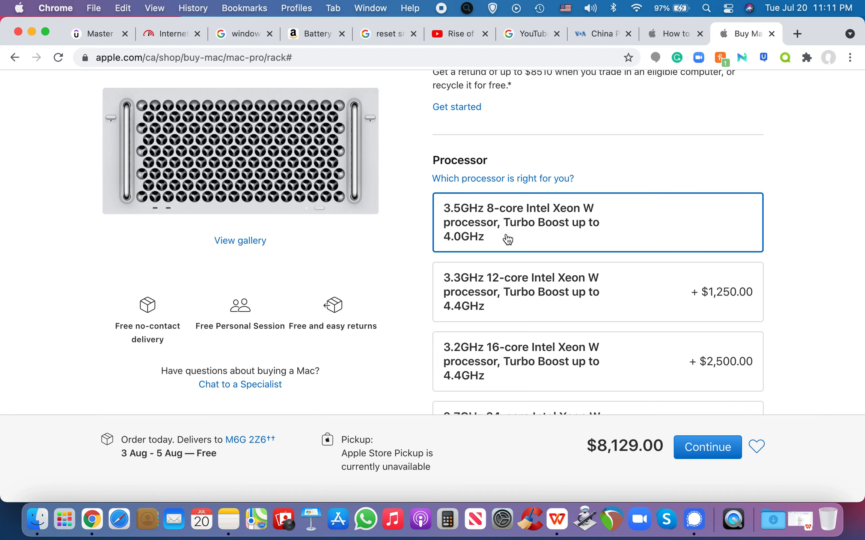
Scroll down to the Memory section, where 32GB DDR4 ECC remains selected
{"action": "scroll", "scroll_direction": "down", "scroll_amount": 3}
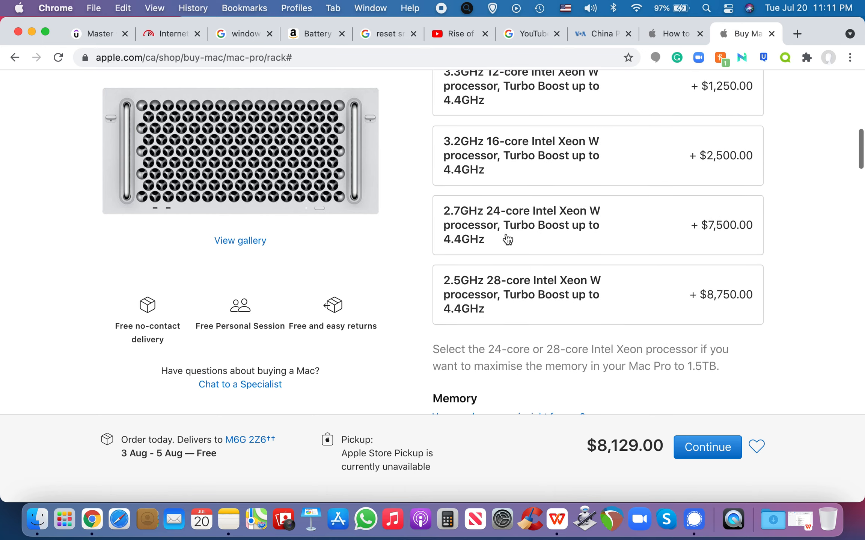
{"action": "scroll", "scroll_direction": "down", "scroll_amount": 3}
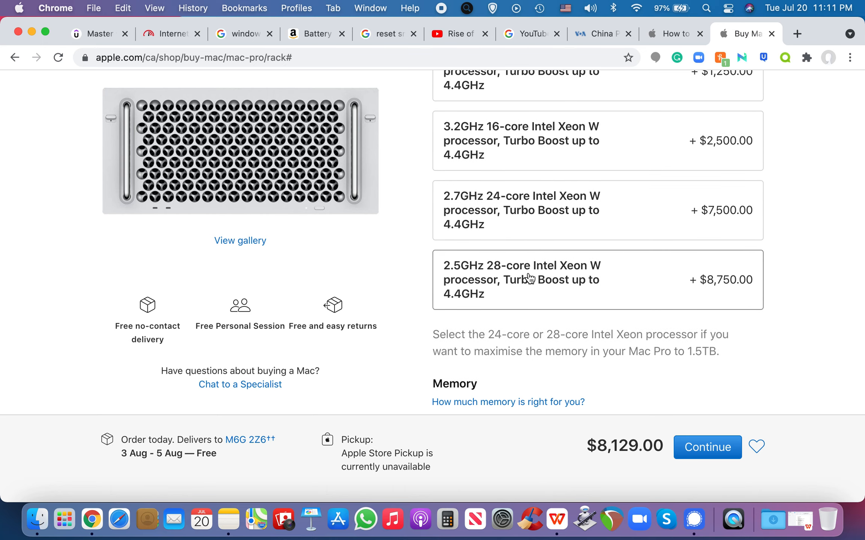
{"action": "mouse_move", "coordinate": [537, 291]}
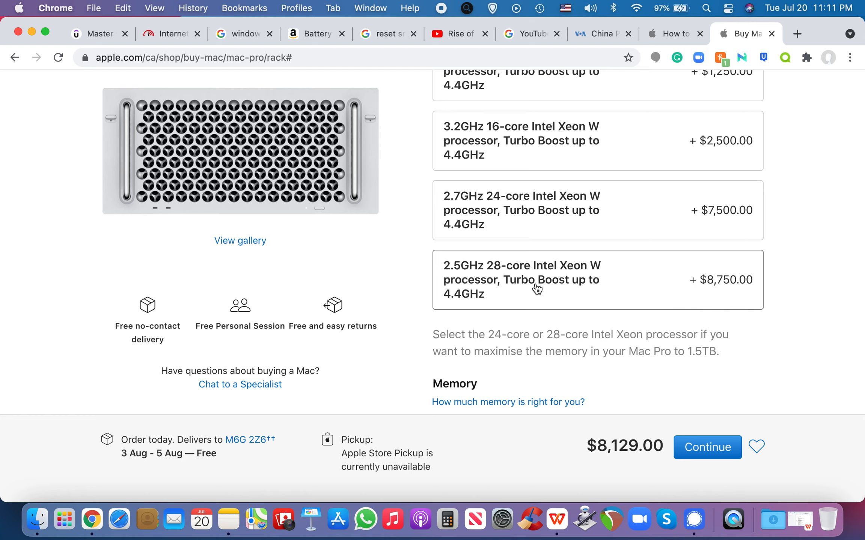
{"action": "mouse_move", "coordinate": [573, 282]}
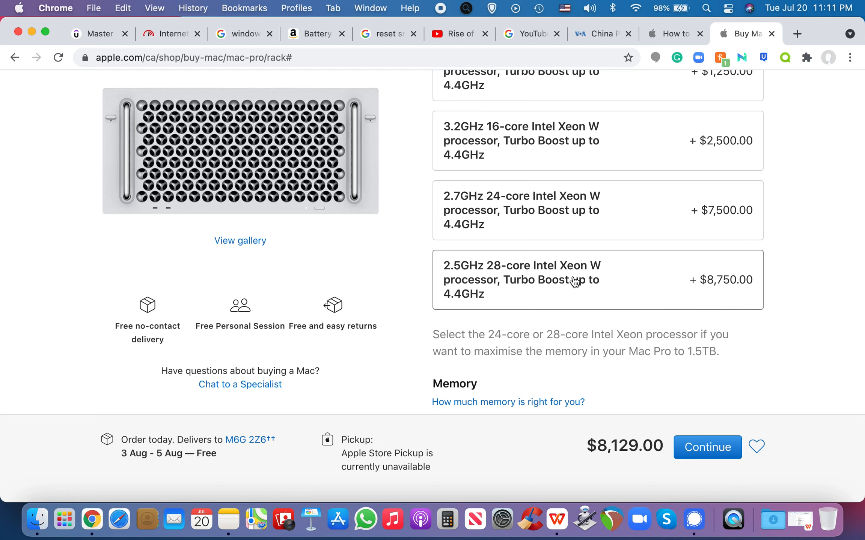
{"action": "mouse_move", "coordinate": [615, 287]}
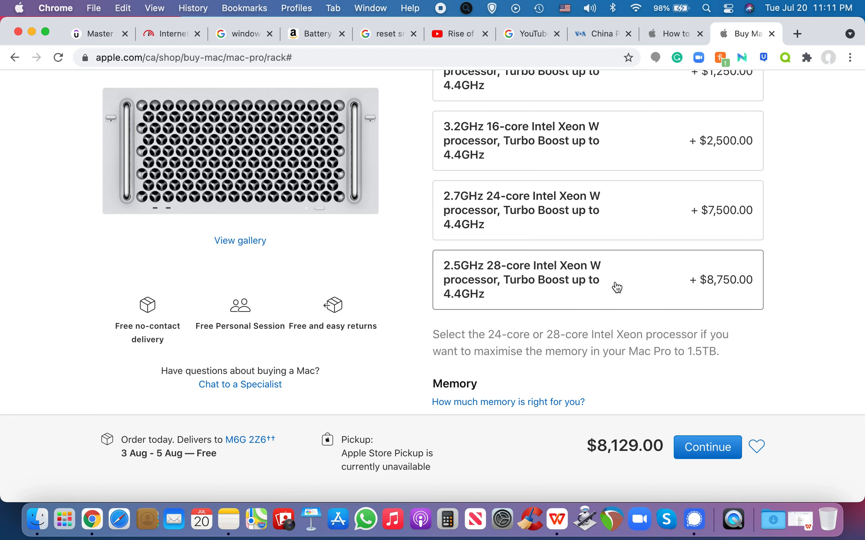
{"action": "mouse_move", "coordinate": [506, 301]}
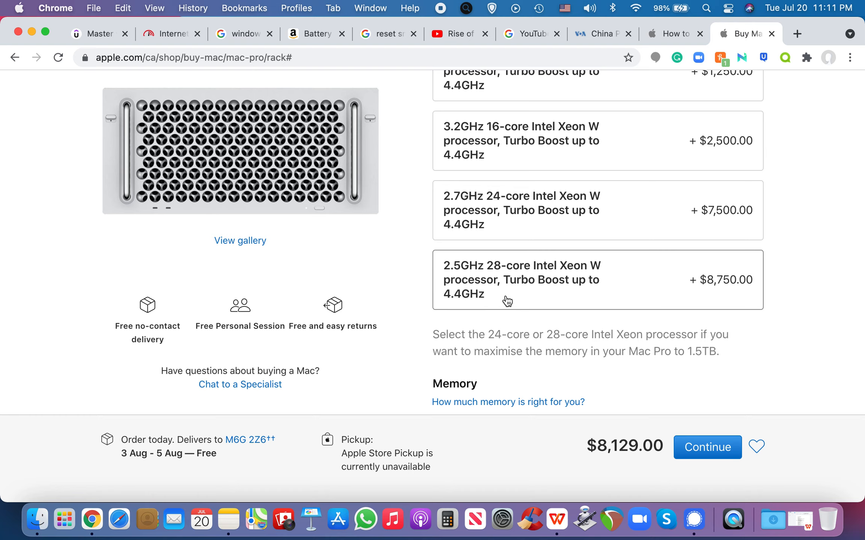
{"action": "mouse_move", "coordinate": [573, 259]}
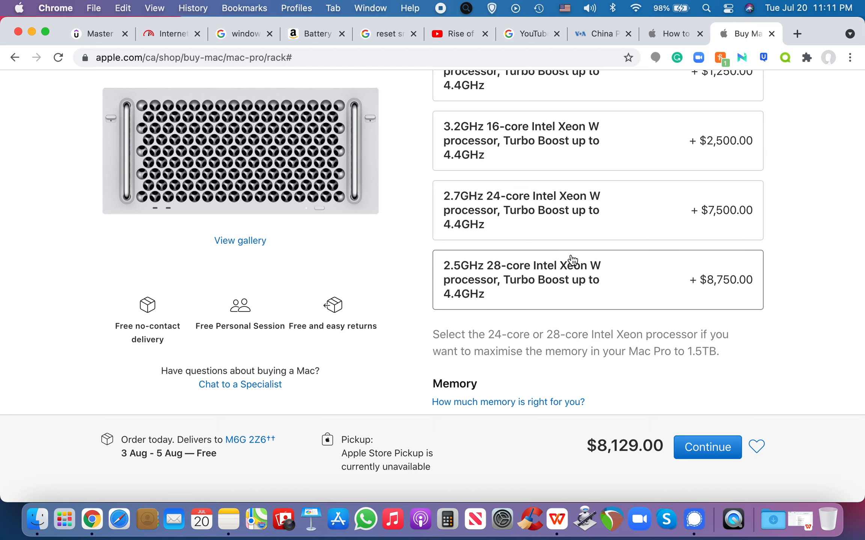
{"action": "mouse_move", "coordinate": [609, 281]}
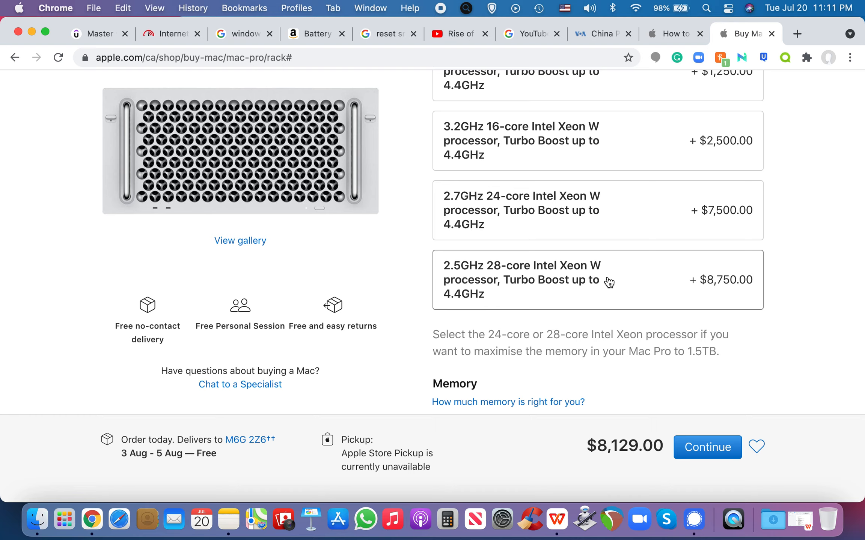
{"action": "mouse_move", "coordinate": [609, 256]}
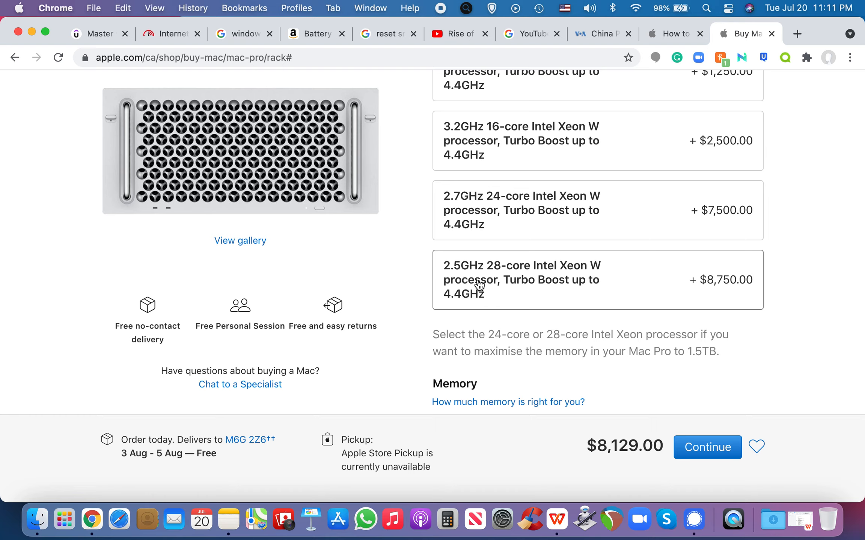
{"action": "mouse_move", "coordinate": [493, 283]}
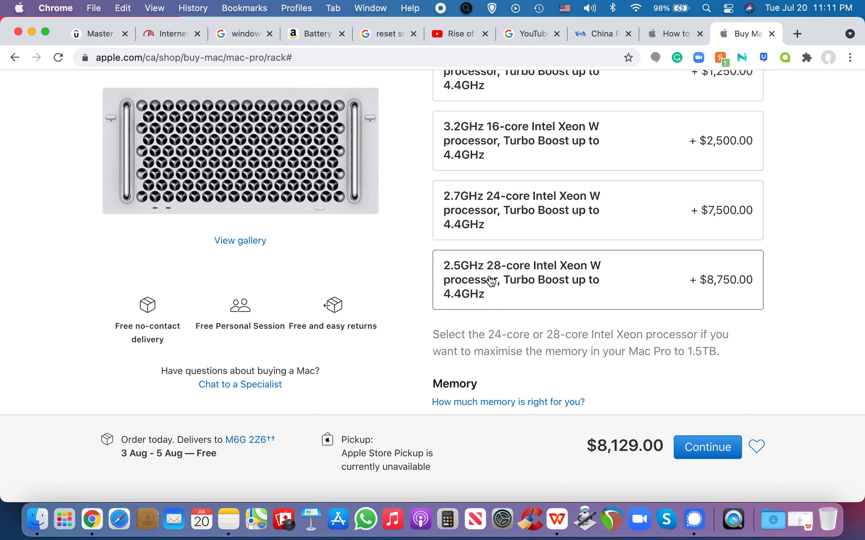
{"action": "mouse_move", "coordinate": [726, 289]}
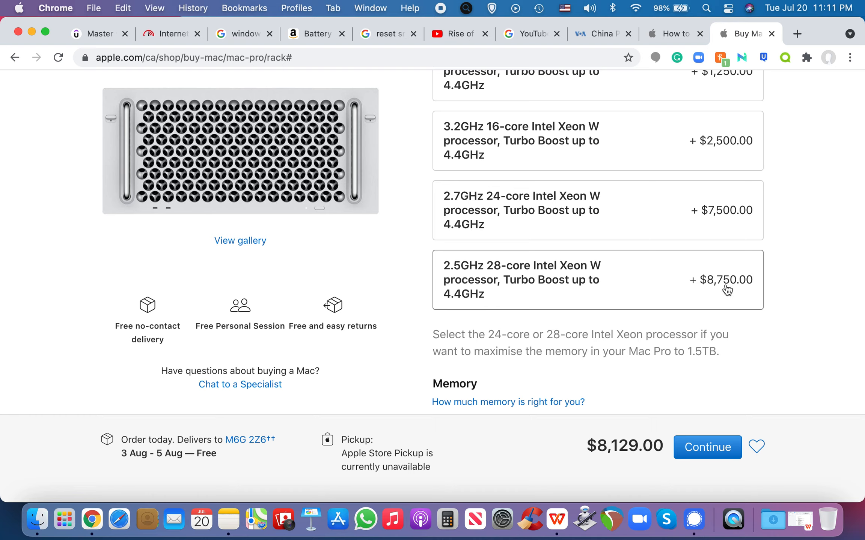
{"action": "mouse_move", "coordinate": [743, 286]}
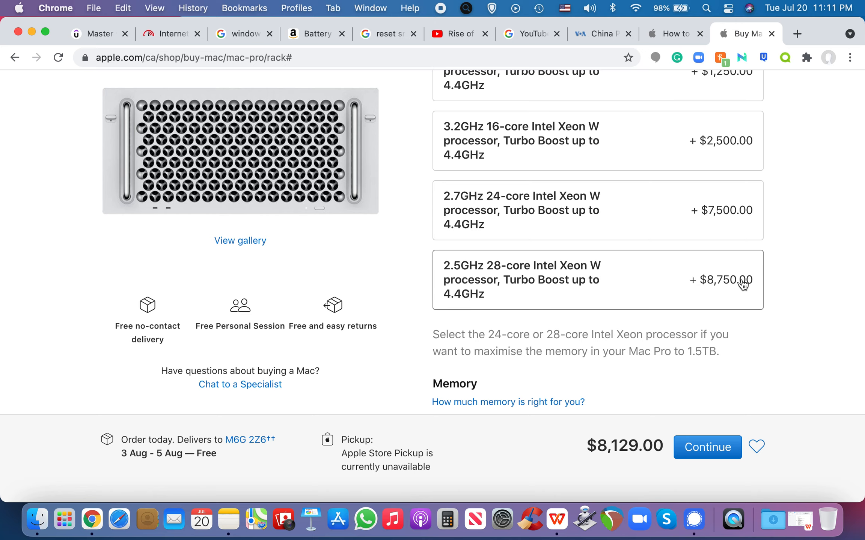
{"action": "scroll", "scroll_direction": "down", "scroll_amount": 3}
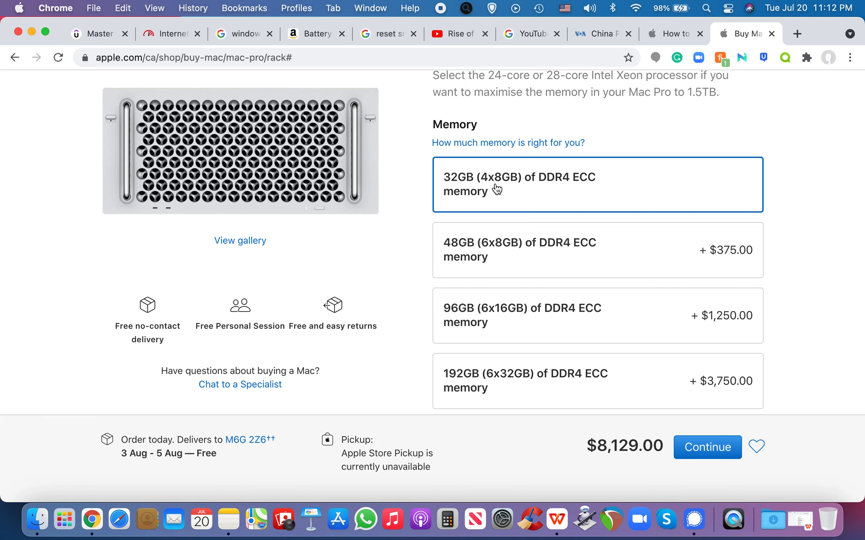
Upgrade the processor to the 2.5GHz 28-core Xeon W
{"action": "scroll", "scroll_direction": "down", "scroll_amount": 3}
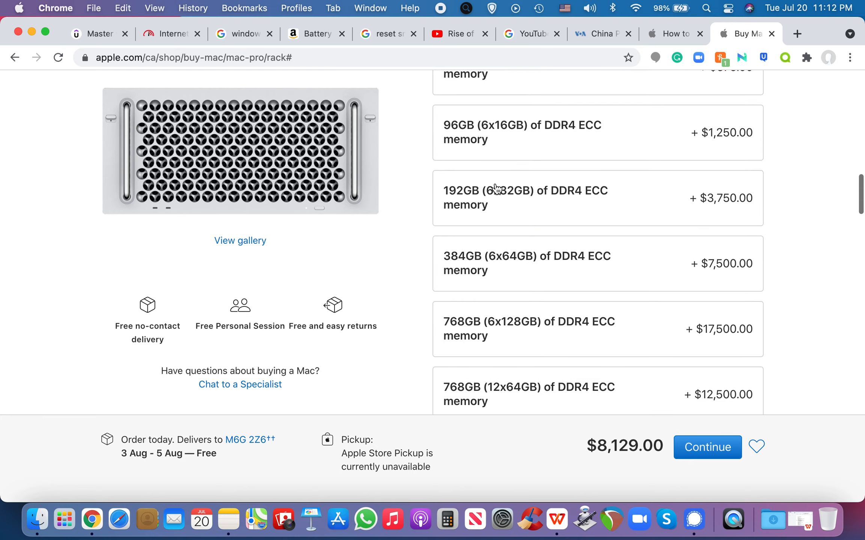
{"action": "scroll", "scroll_direction": "down", "scroll_amount": 3}
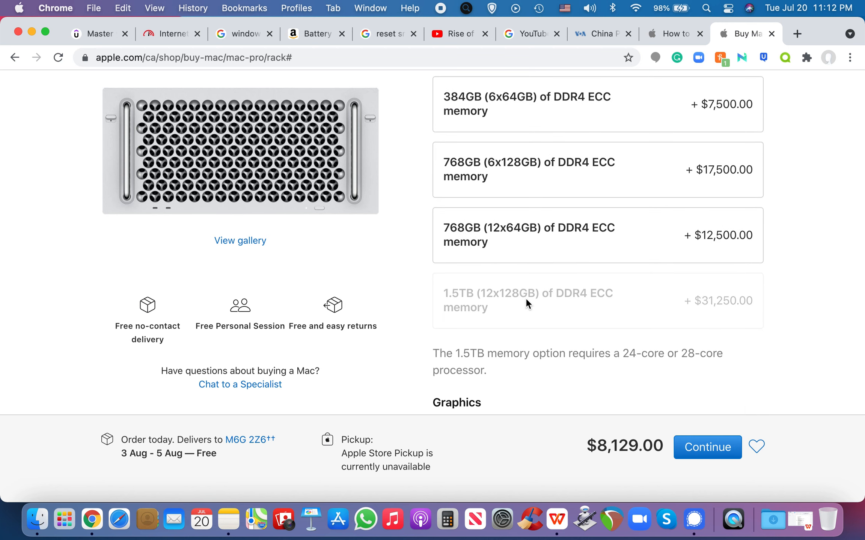
{"action": "scroll", "scroll_direction": "down", "scroll_amount": 3}
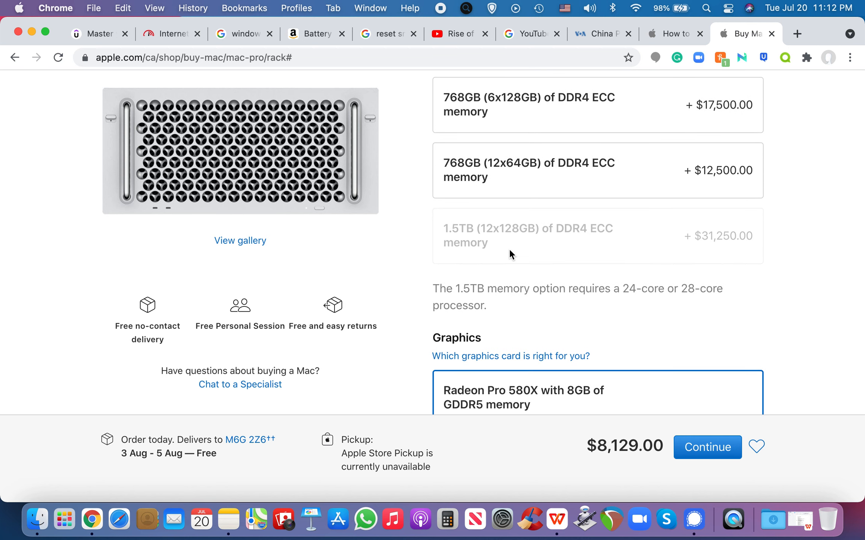
{"action": "mouse_move", "coordinate": [464, 230]}
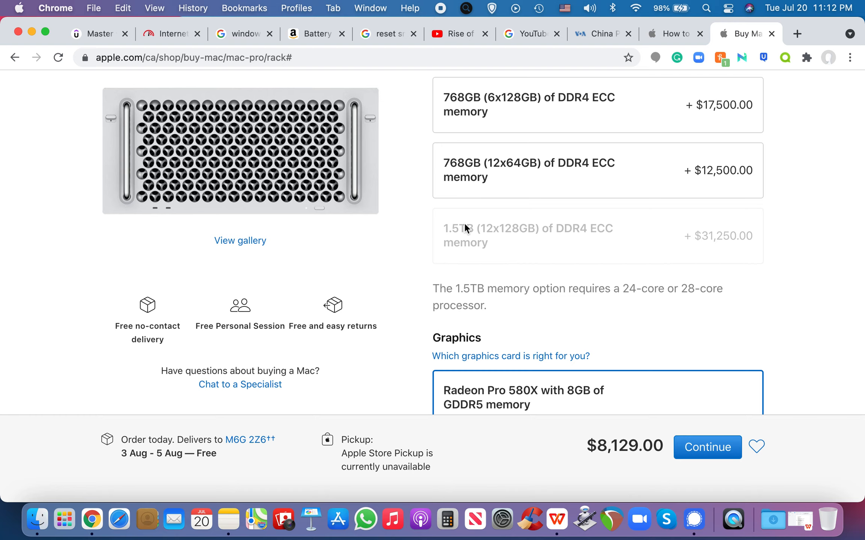
{"action": "mouse_move", "coordinate": [485, 236]}
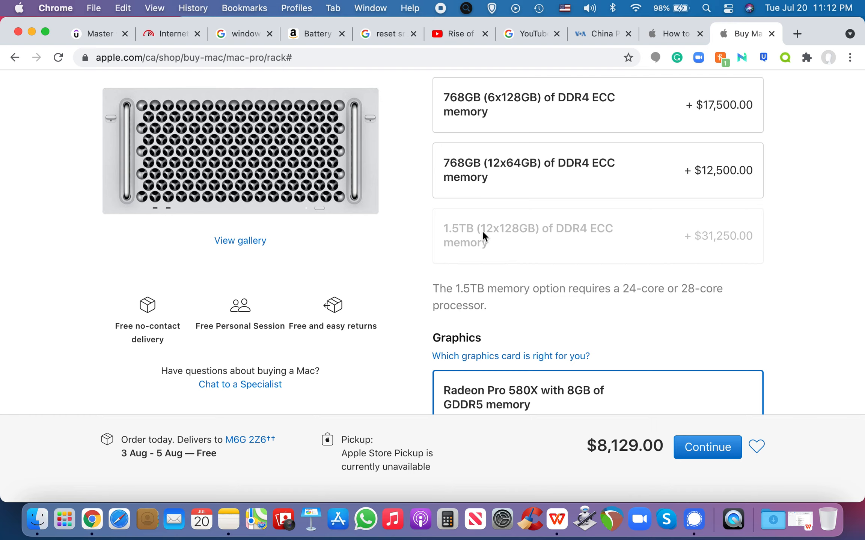
{"action": "mouse_move", "coordinate": [674, 289]}
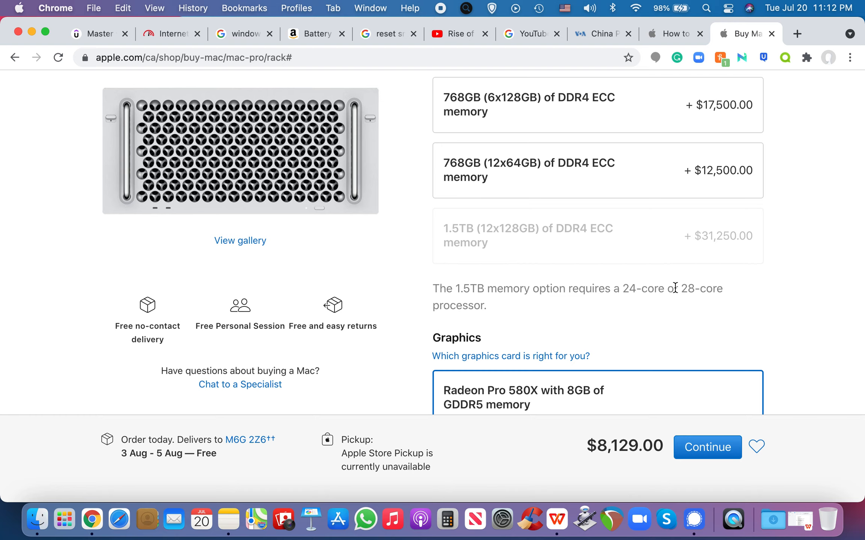
{"action": "mouse_move", "coordinate": [662, 282]}
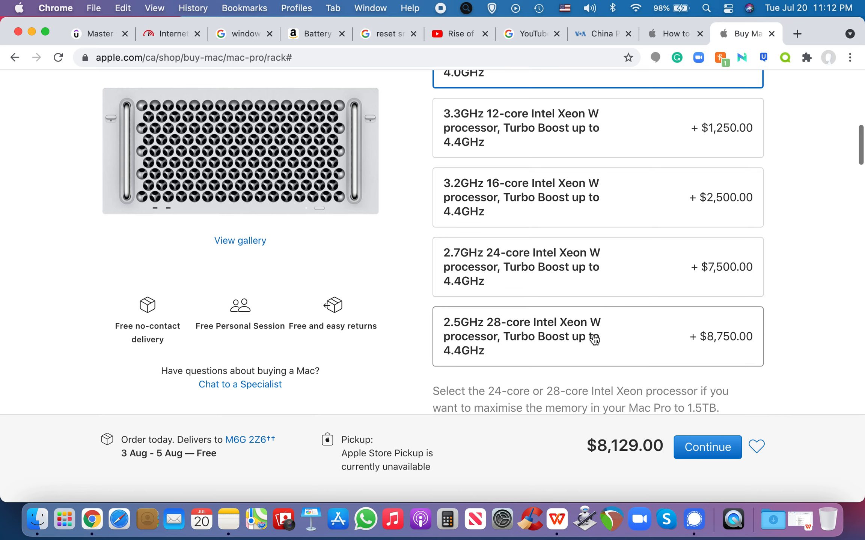
{"action": "left_click", "coordinate": [595, 336]}
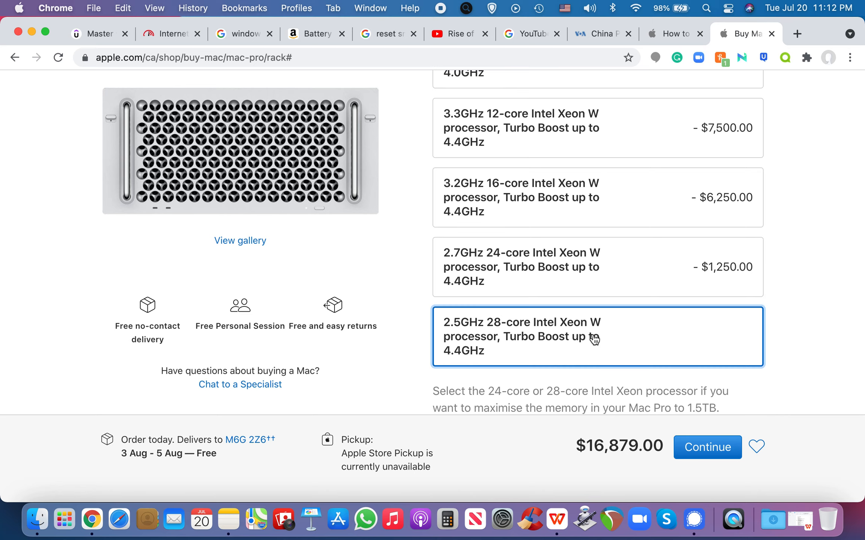
Scroll on through the memory, graphics and storage options
{"action": "scroll", "scroll_direction": "down", "scroll_amount": 3}
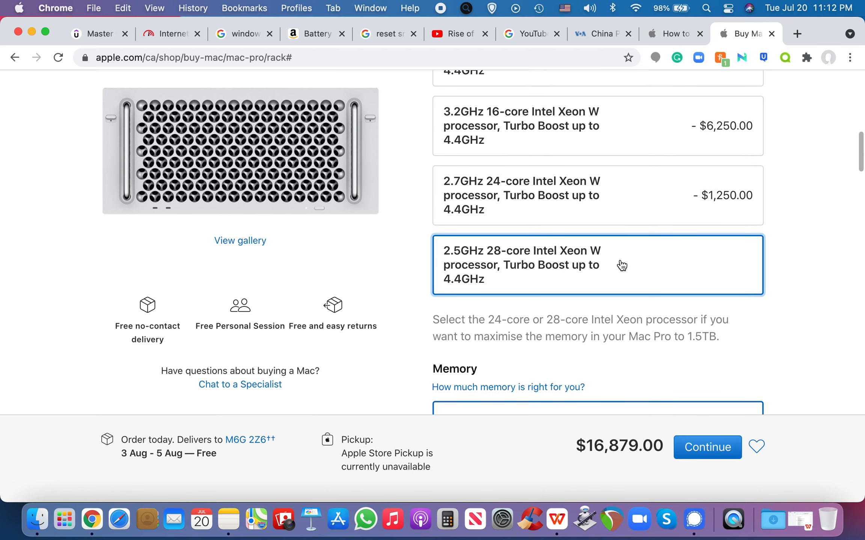
{"action": "scroll", "scroll_direction": "down", "scroll_amount": 3}
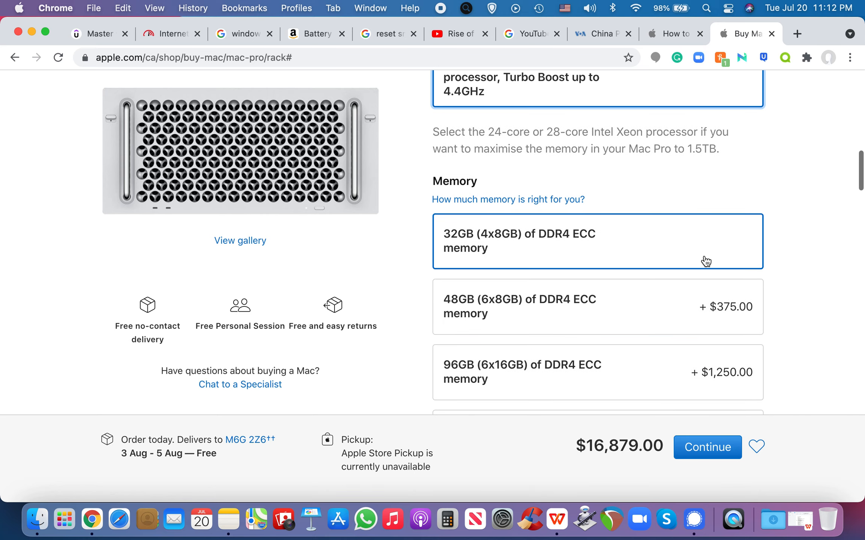
{"action": "scroll", "scroll_direction": "down", "scroll_amount": 3}
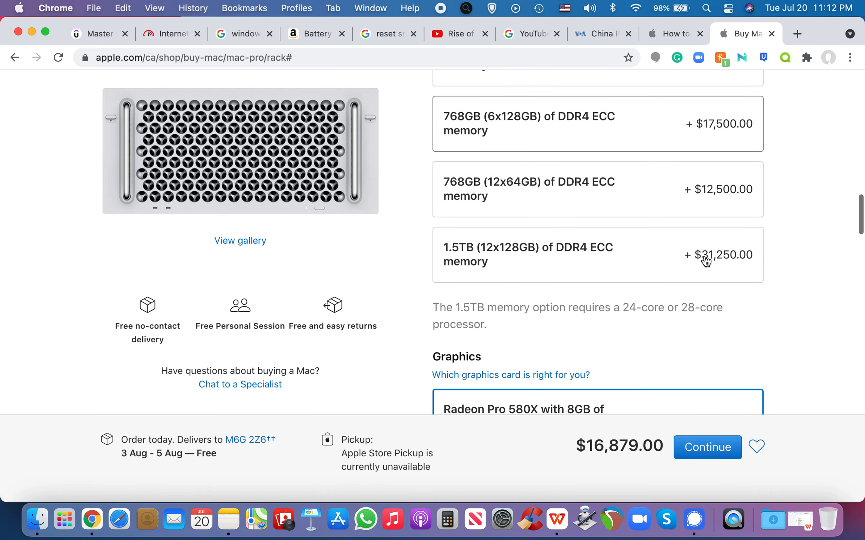
{"action": "mouse_move", "coordinate": [495, 265]}
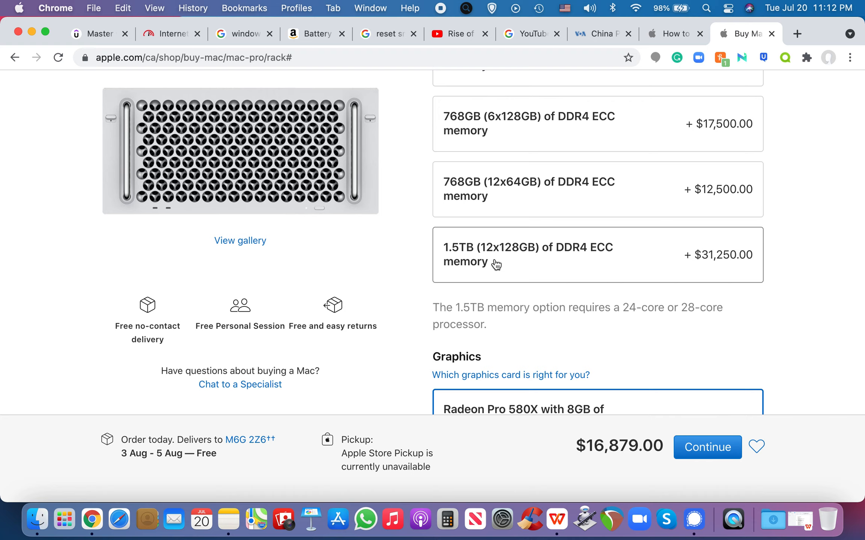
{"action": "mouse_move", "coordinate": [703, 272]}
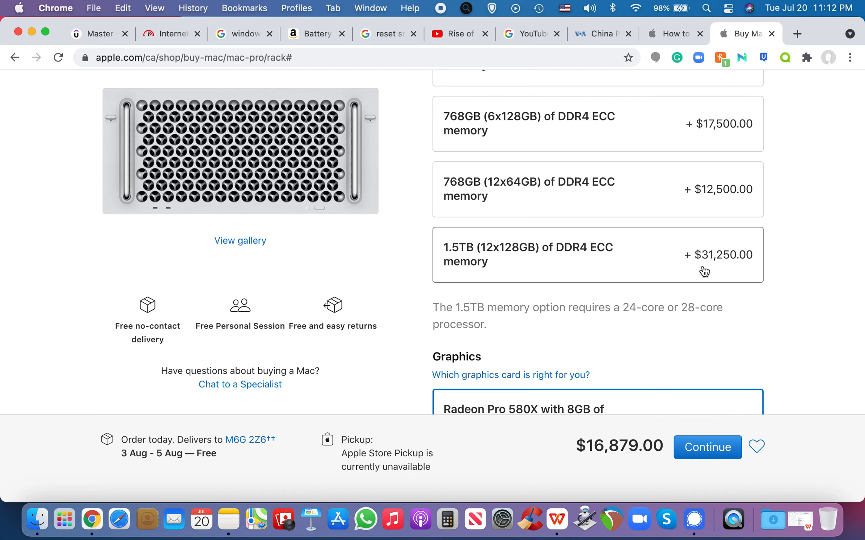
{"action": "mouse_move", "coordinate": [734, 270]}
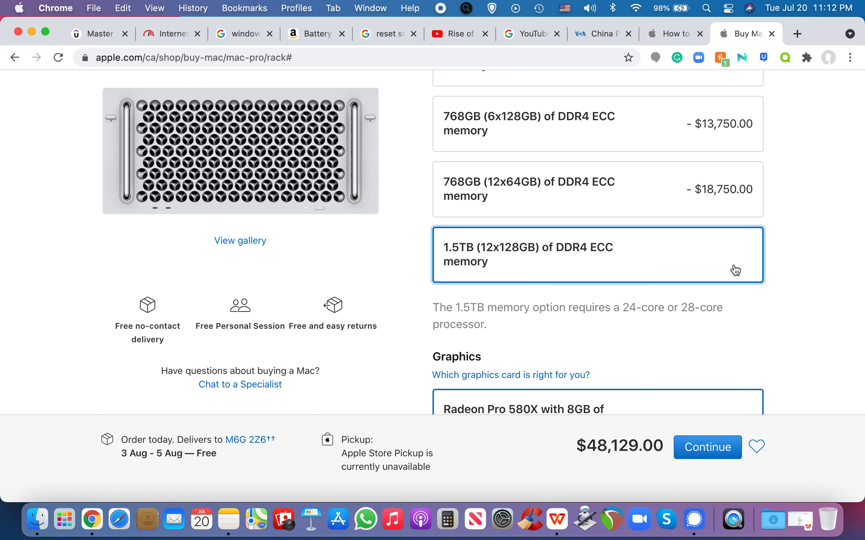
{"action": "scroll", "scroll_direction": "down", "scroll_amount": 3}
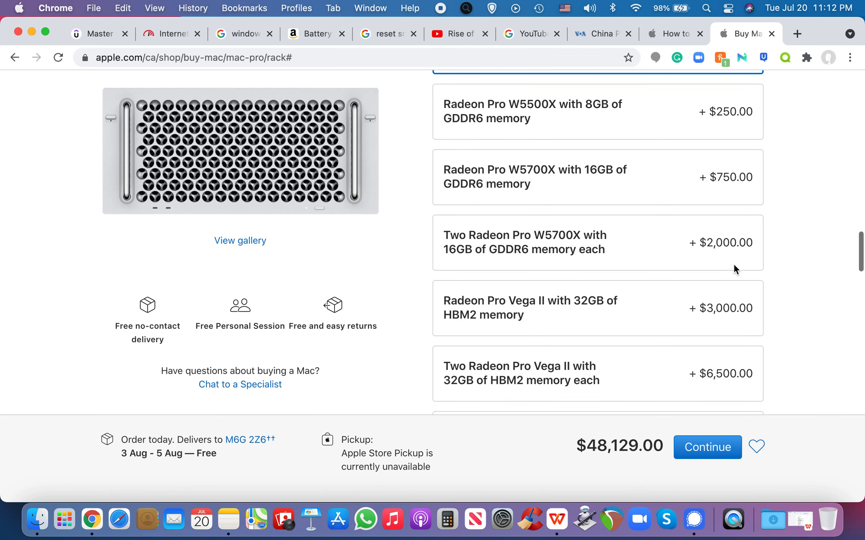
{"action": "scroll", "scroll_direction": "down", "scroll_amount": 3}
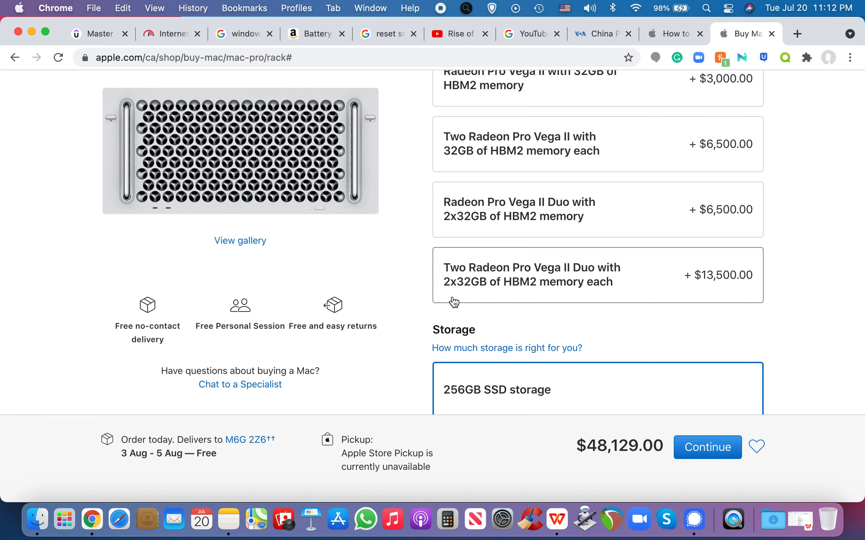
{"action": "mouse_move", "coordinate": [536, 294]}
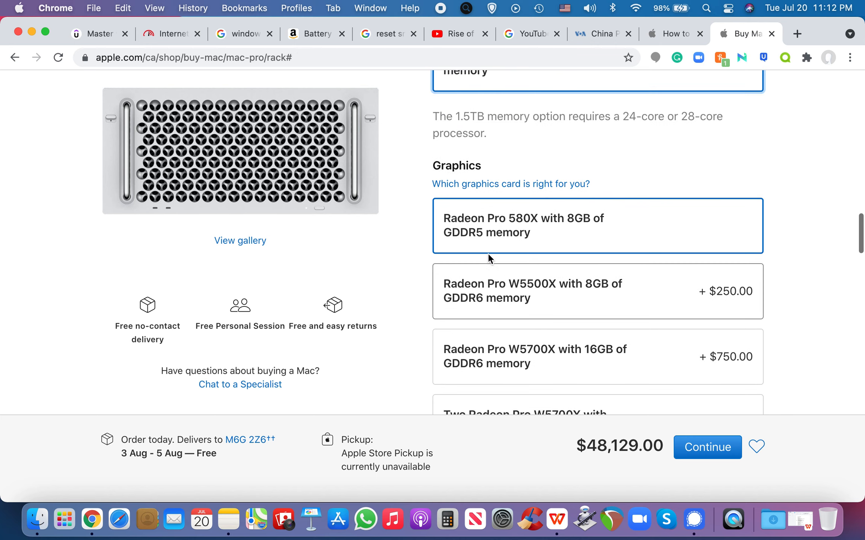
{"action": "scroll", "scroll_direction": "down", "scroll_amount": 3}
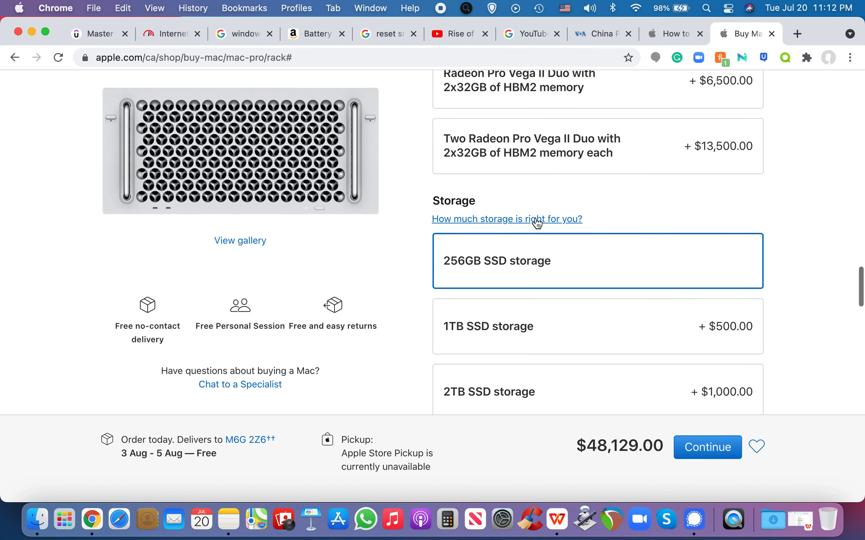
{"action": "mouse_move", "coordinate": [558, 144]}
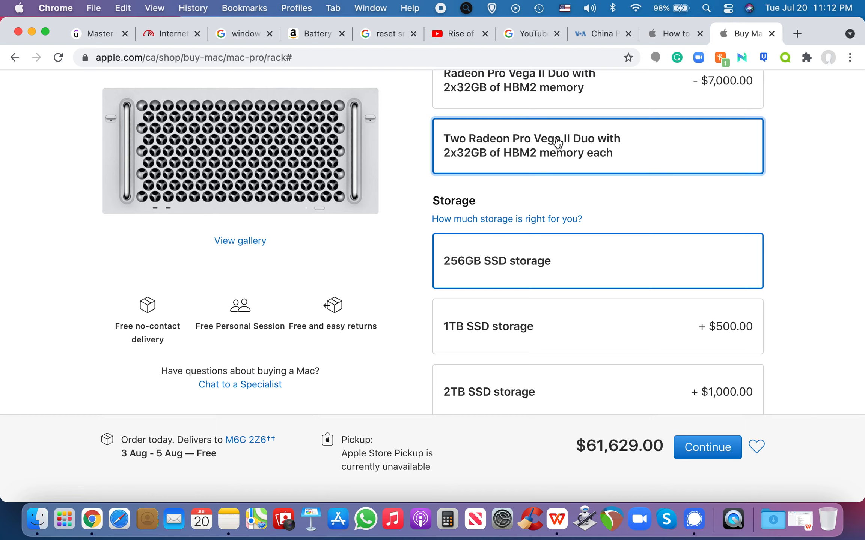
{"action": "scroll", "scroll_direction": "down", "scroll_amount": 3}
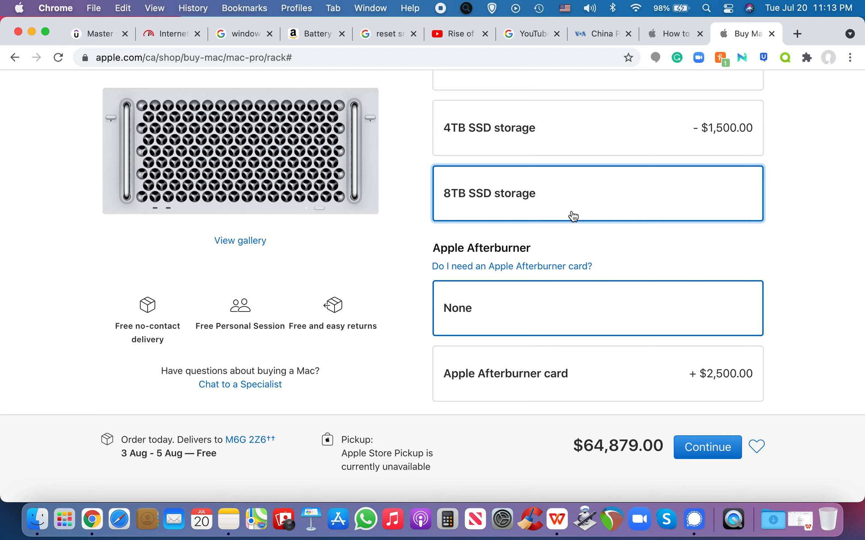
{"action": "mouse_move", "coordinate": [482, 207]}
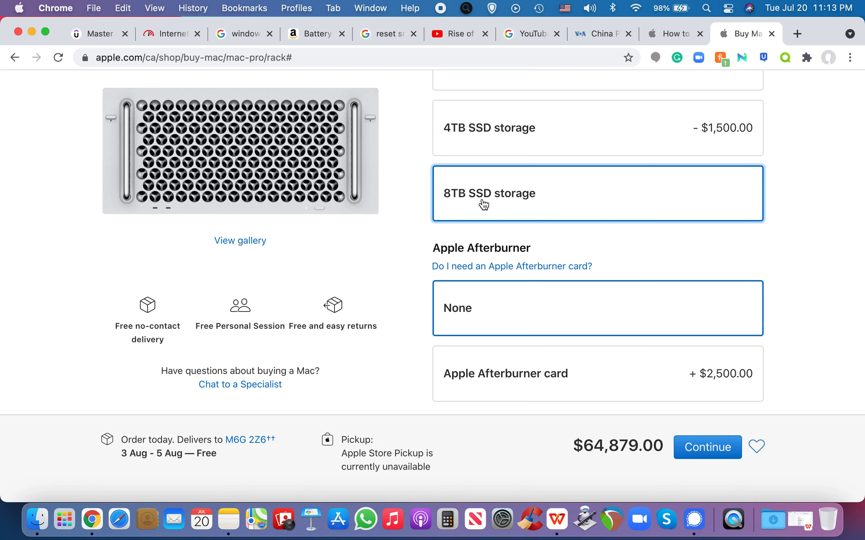
{"action": "mouse_move", "coordinate": [516, 203]}
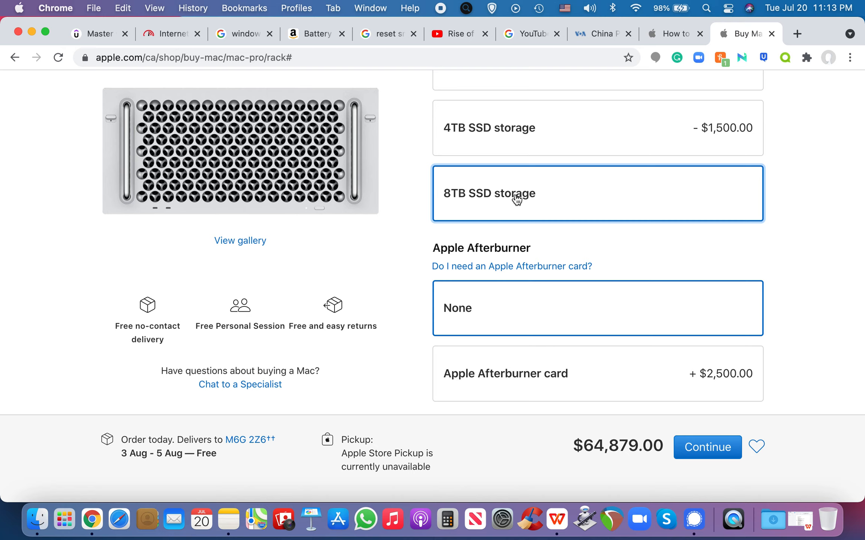
{"action": "mouse_move", "coordinate": [520, 206]}
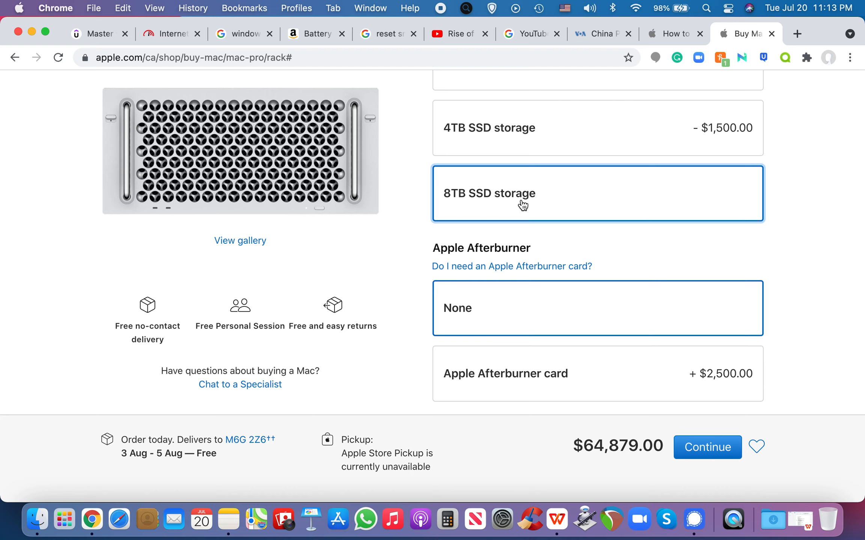
Scroll to accessories and choose the Magic Mouse 2 plus Magic Trackpad 2 bundle
{"action": "scroll", "scroll_direction": "down", "scroll_amount": 3}
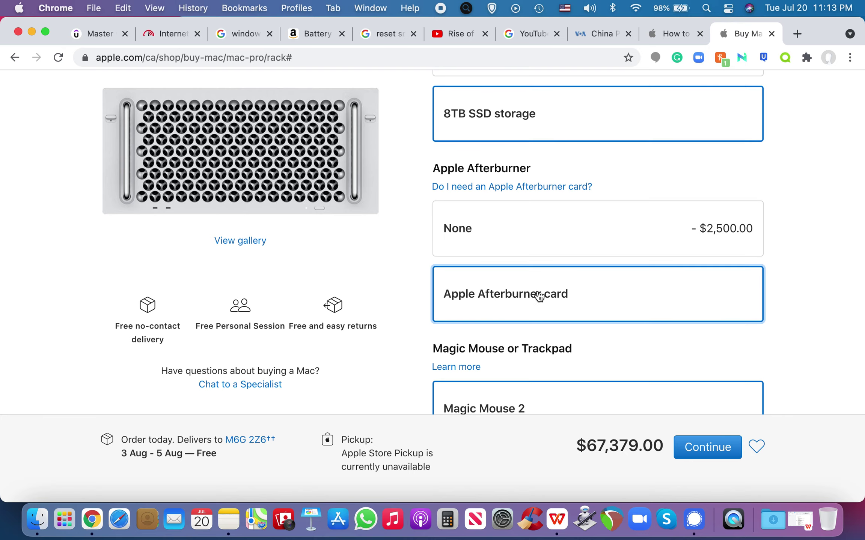
{"action": "scroll", "scroll_direction": "down", "scroll_amount": 3}
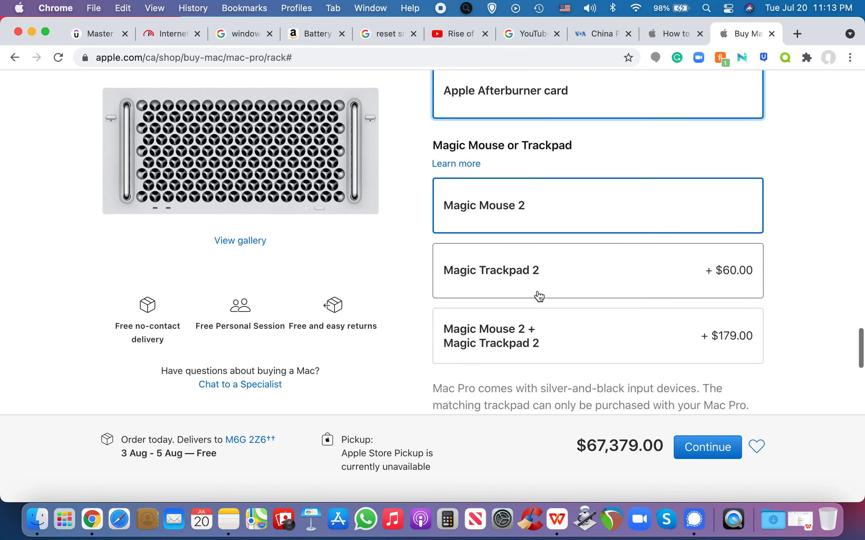
{"action": "scroll", "scroll_direction": "down", "scroll_amount": 3}
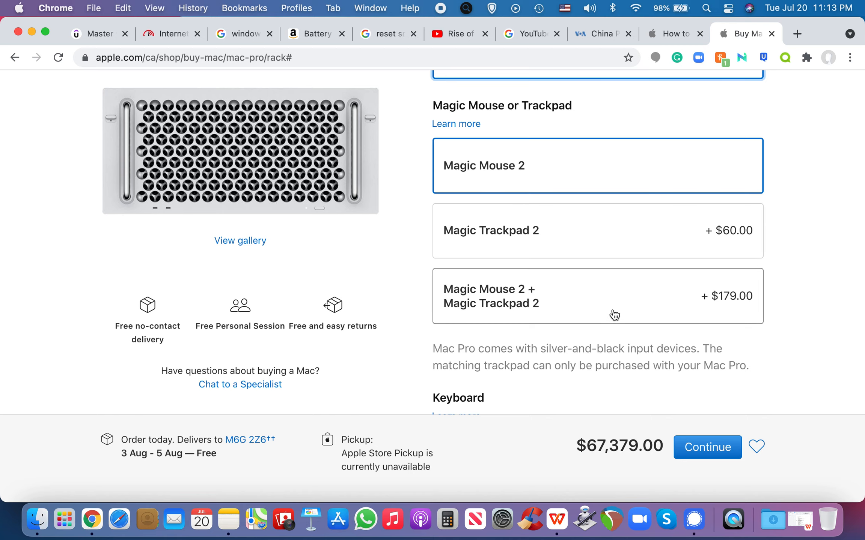
{"action": "left_click", "coordinate": [613, 303]}
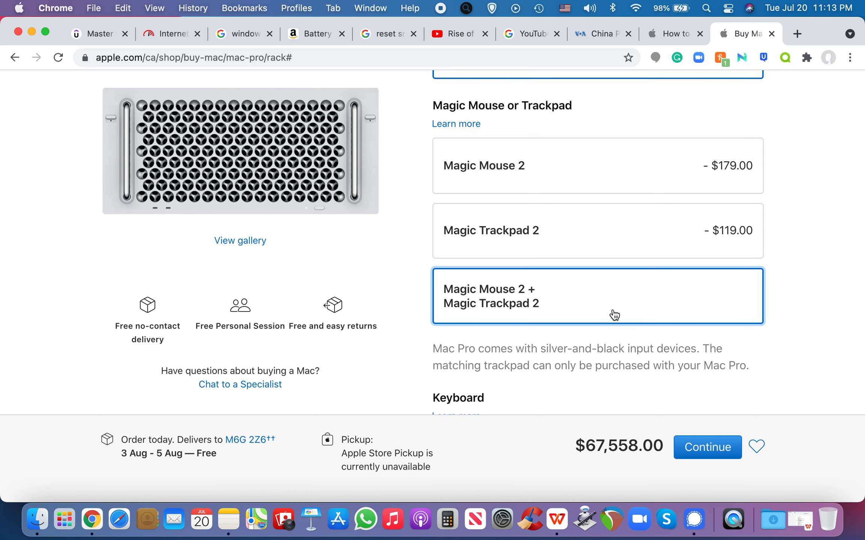
Add Final Cut Pro as pre-installed software
{"action": "scroll", "scroll_direction": "down", "scroll_amount": 3}
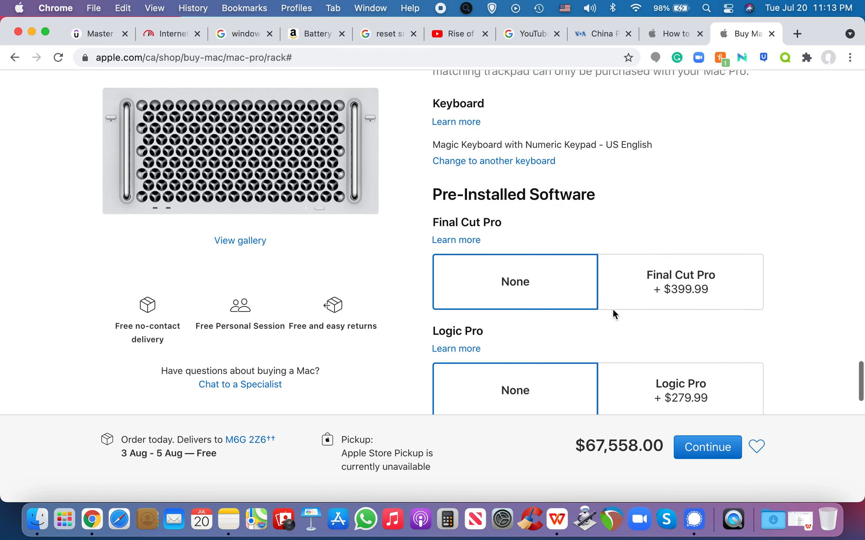
{"action": "left_click", "coordinate": [681, 282]}
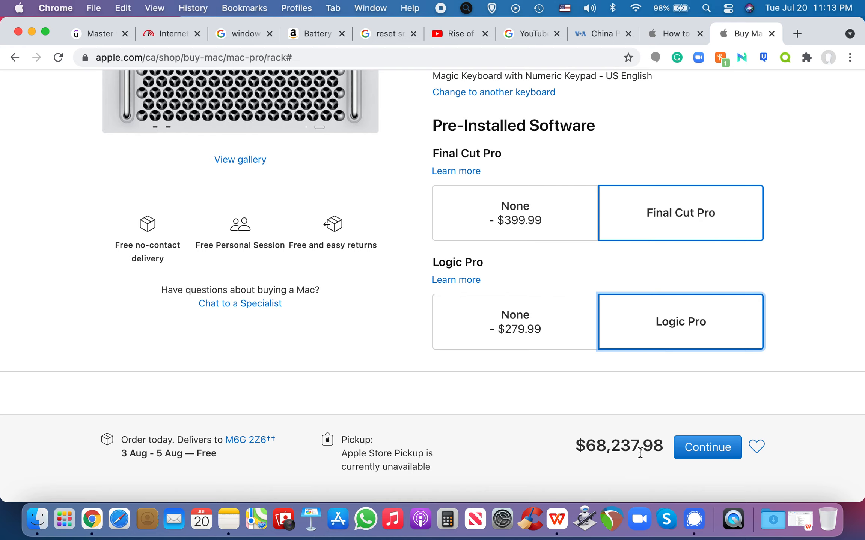
{"action": "mouse_move", "coordinate": [611, 448]}
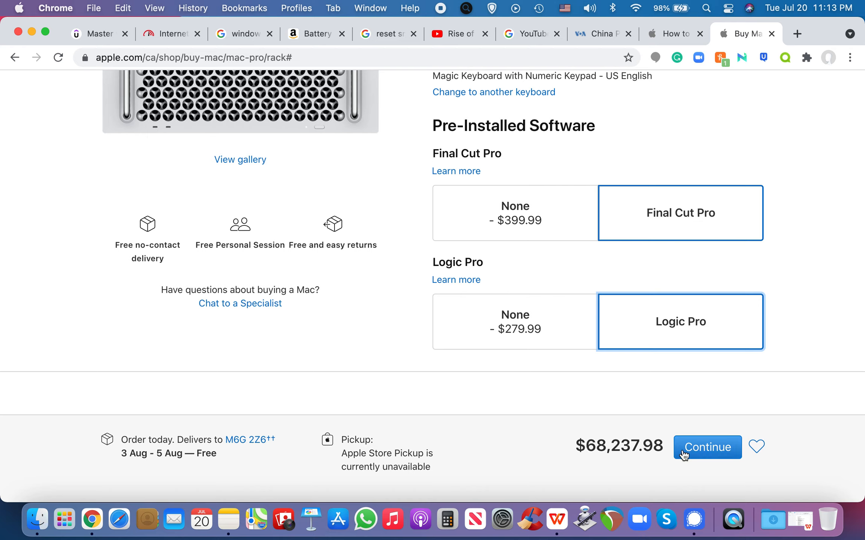
{"action": "mouse_move", "coordinate": [678, 453]}
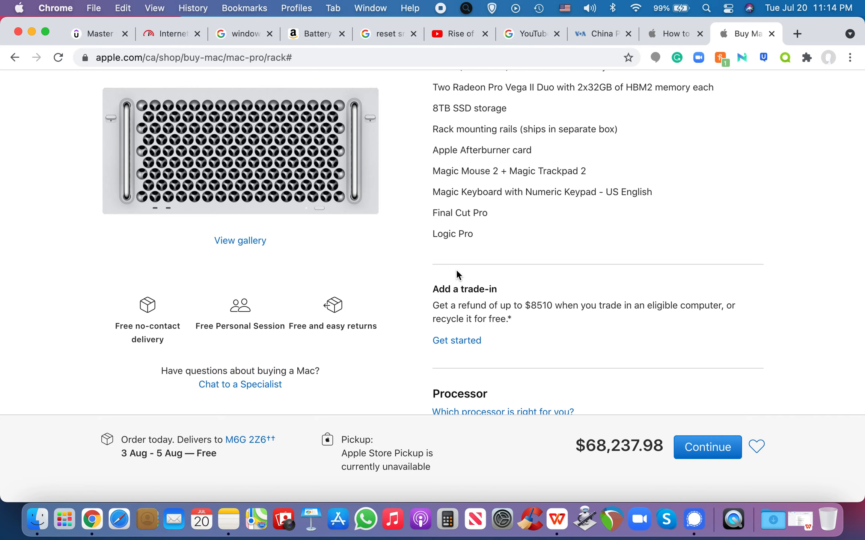
Review the 28-core, 1.5TB, dual Vega II Duo and Afterburner choices, then minimize Chrome
{"action": "scroll", "scroll_direction": "up", "scroll_amount": 3}
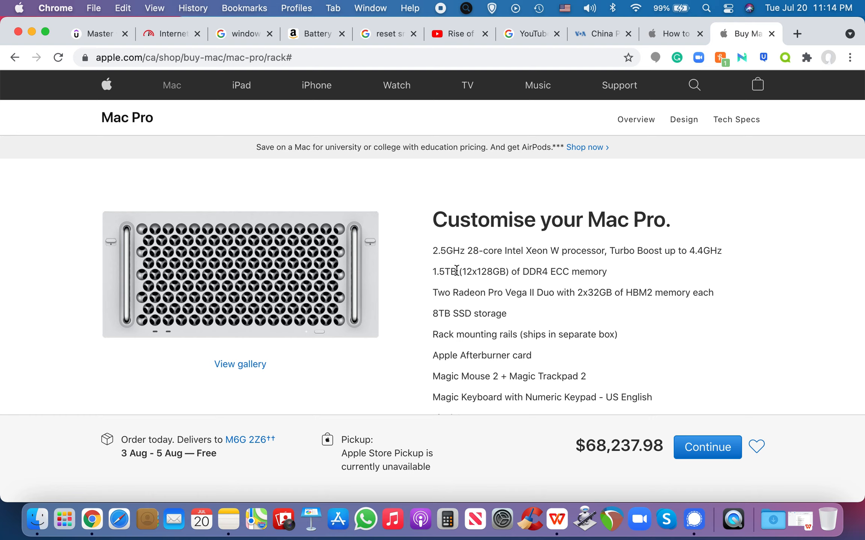
{"action": "mouse_move", "coordinate": [617, 445]}
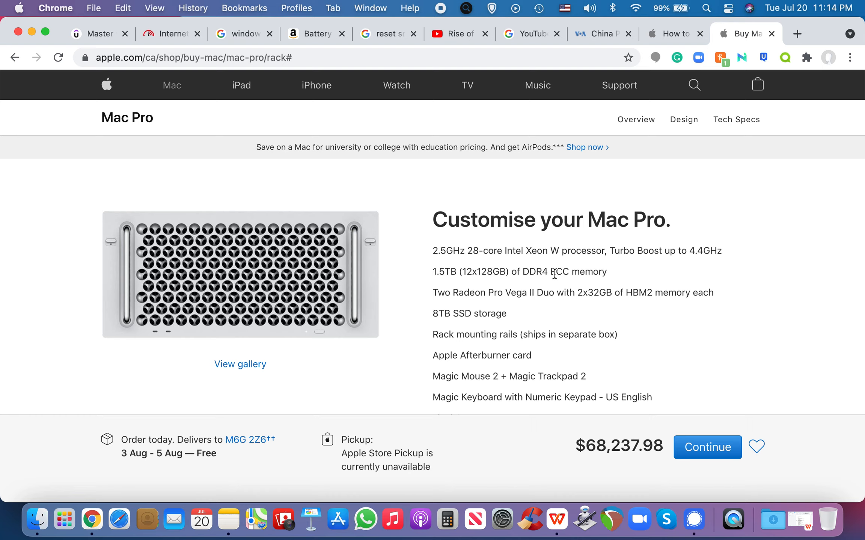
{"action": "scroll", "scroll_direction": "down", "scroll_amount": 3}
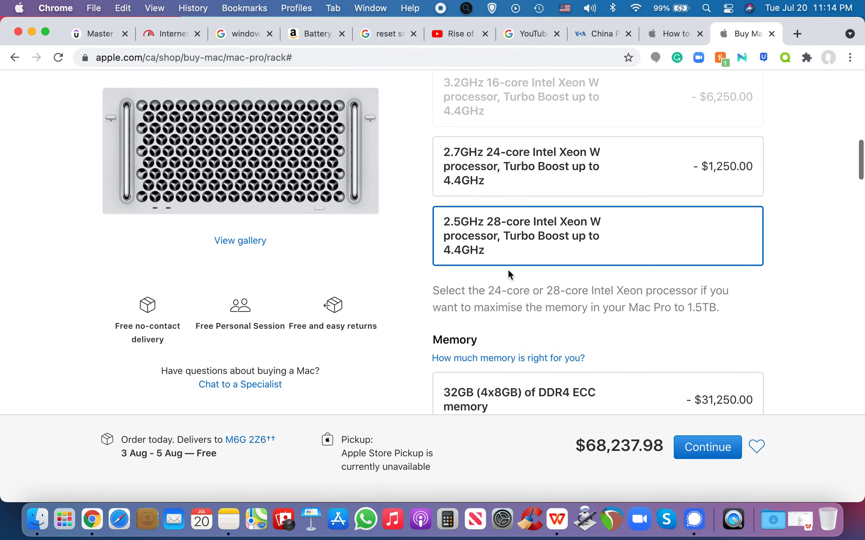
{"action": "scroll", "scroll_direction": "down", "scroll_amount": 3}
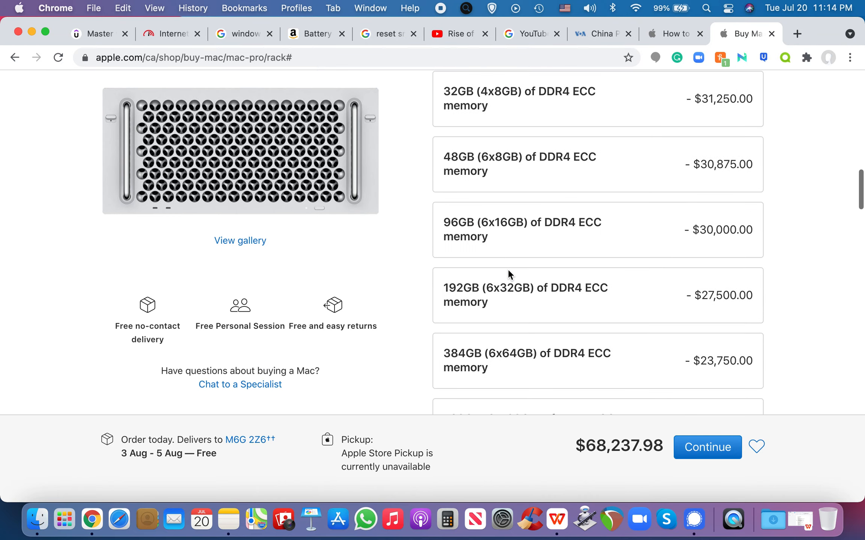
{"action": "scroll", "scroll_direction": "down", "scroll_amount": 3}
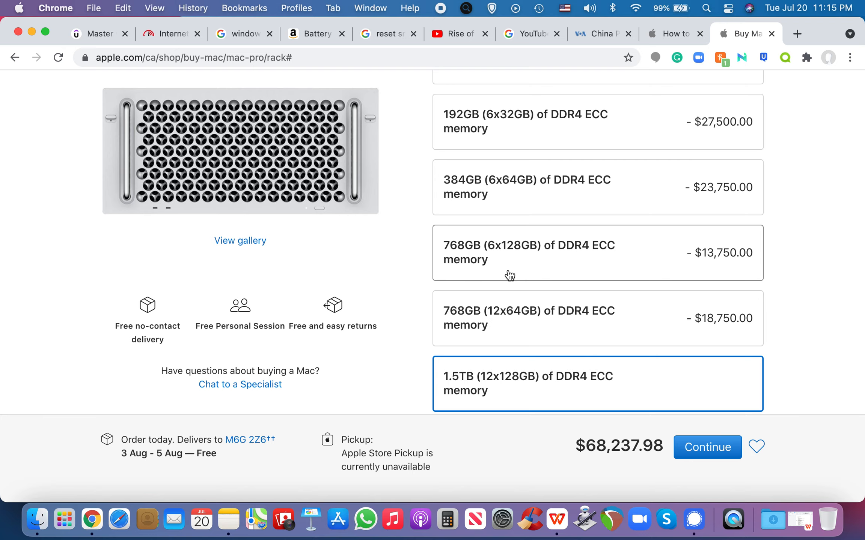
{"action": "mouse_move", "coordinate": [394, 336]}
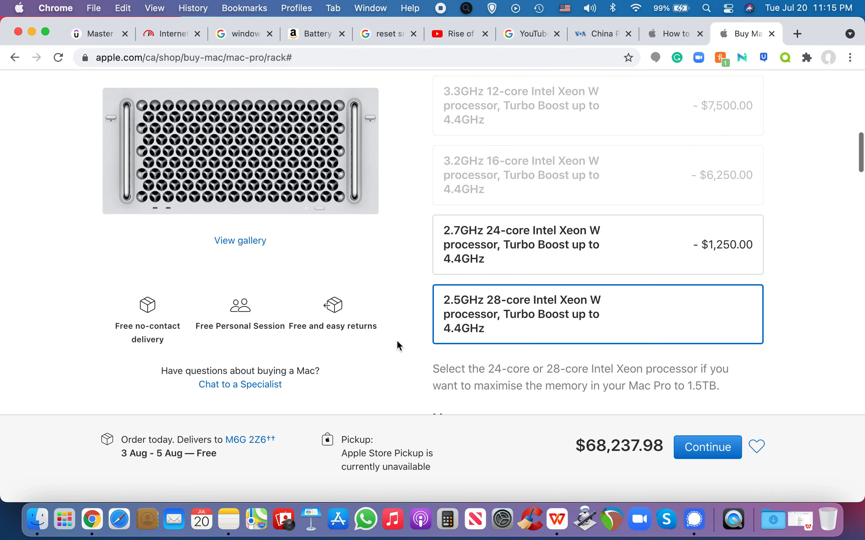
{"action": "mouse_move", "coordinate": [542, 306]}
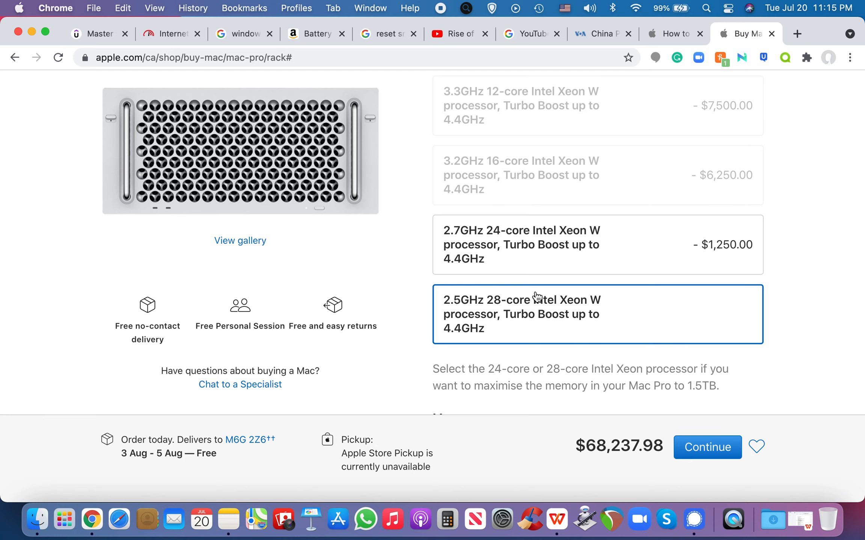
{"action": "scroll", "scroll_direction": "down", "scroll_amount": 3}
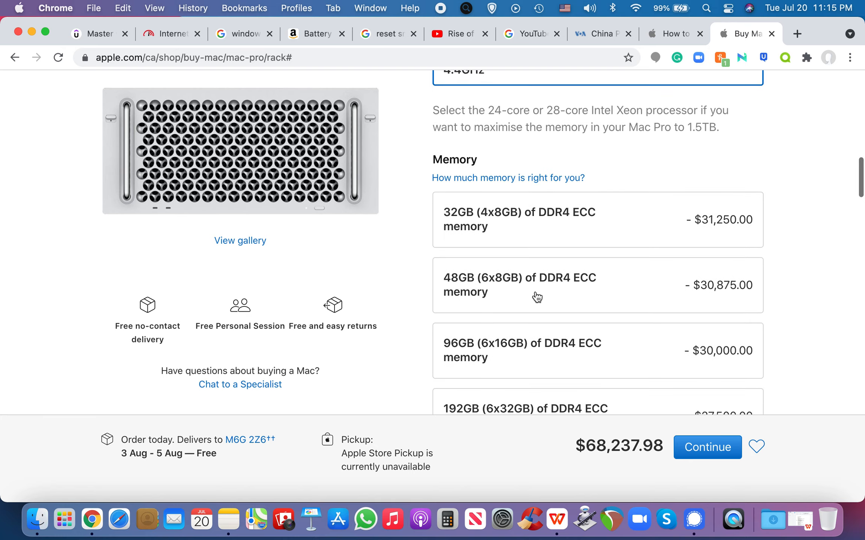
{"action": "scroll", "scroll_direction": "down", "scroll_amount": 3}
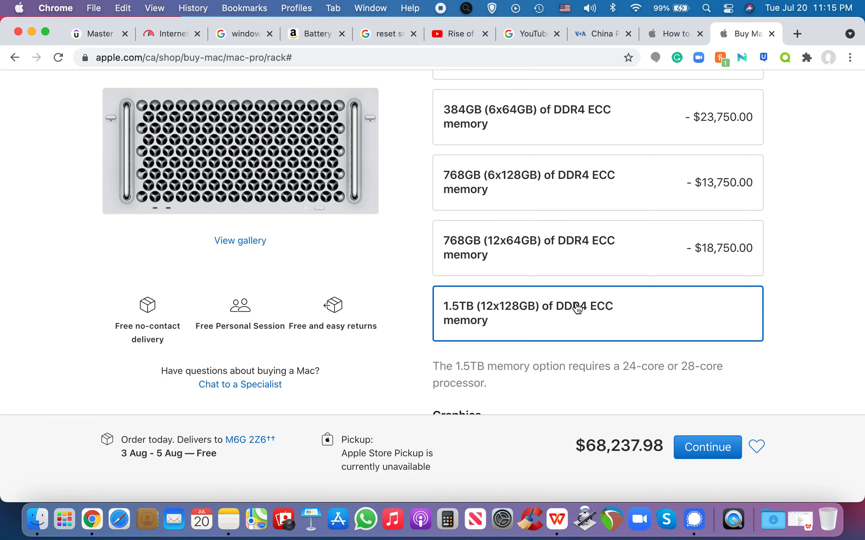
{"action": "scroll", "scroll_direction": "down", "scroll_amount": 3}
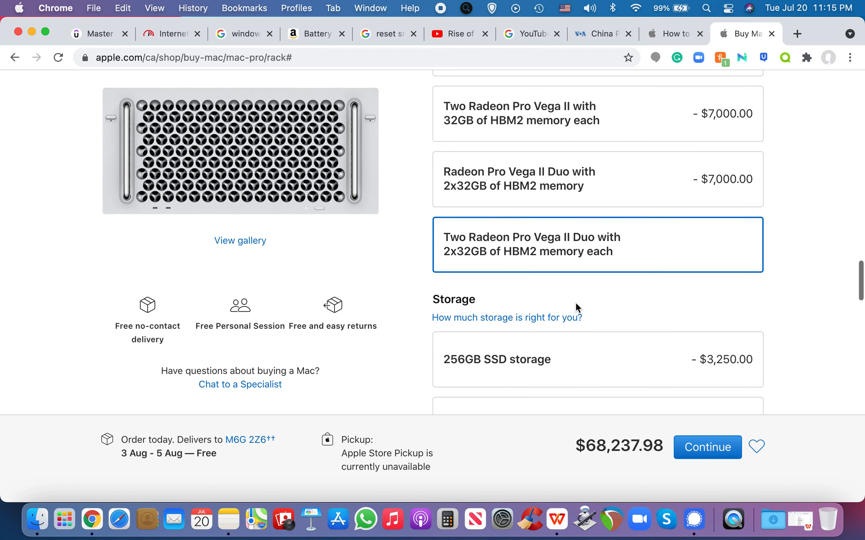
{"action": "scroll", "scroll_direction": "down", "scroll_amount": 3}
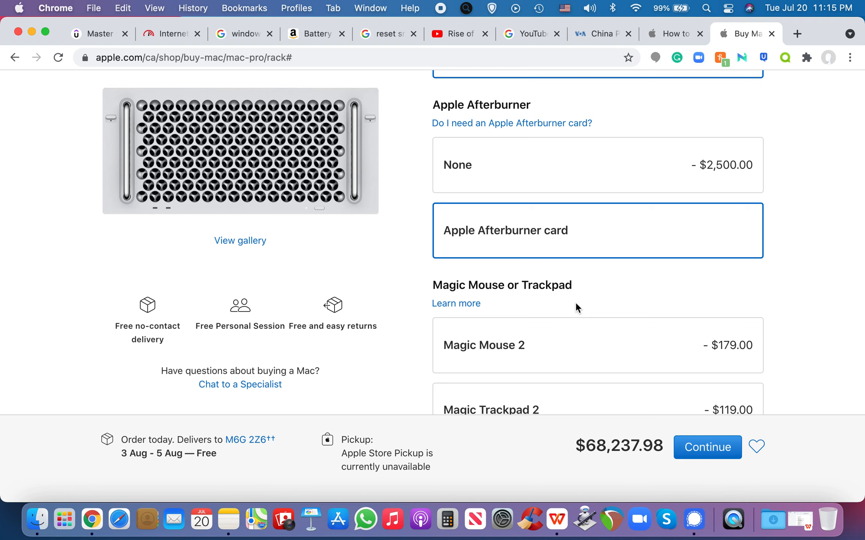
{"action": "scroll", "scroll_direction": "down", "scroll_amount": 3}
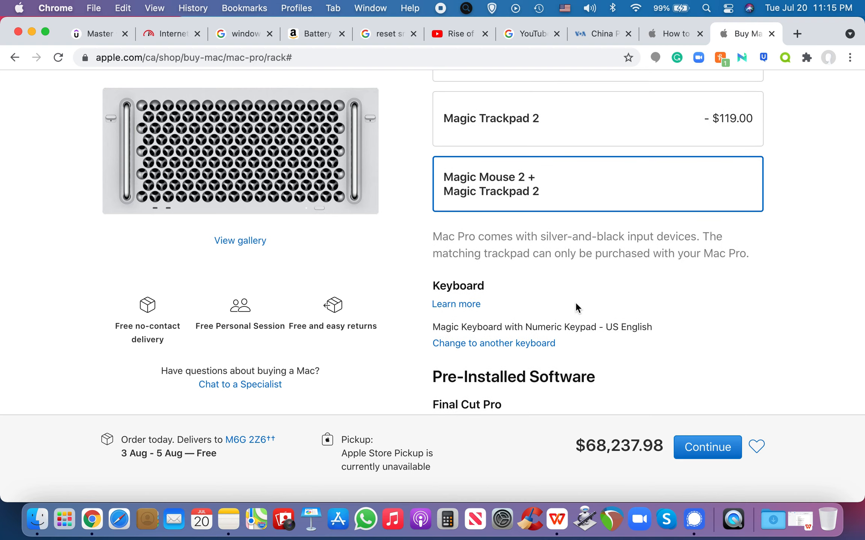
{"action": "scroll", "scroll_direction": "down", "scroll_amount": 3}
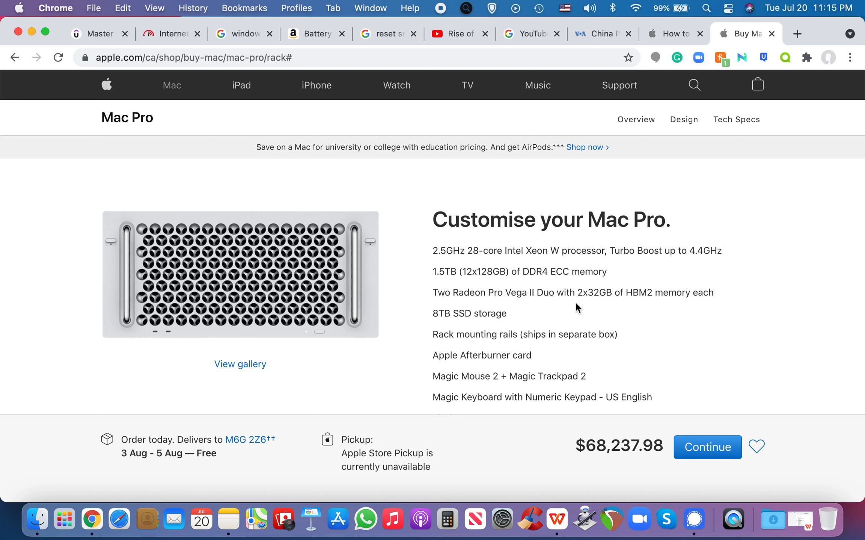
{"action": "left_click", "coordinate": [31, 33]}
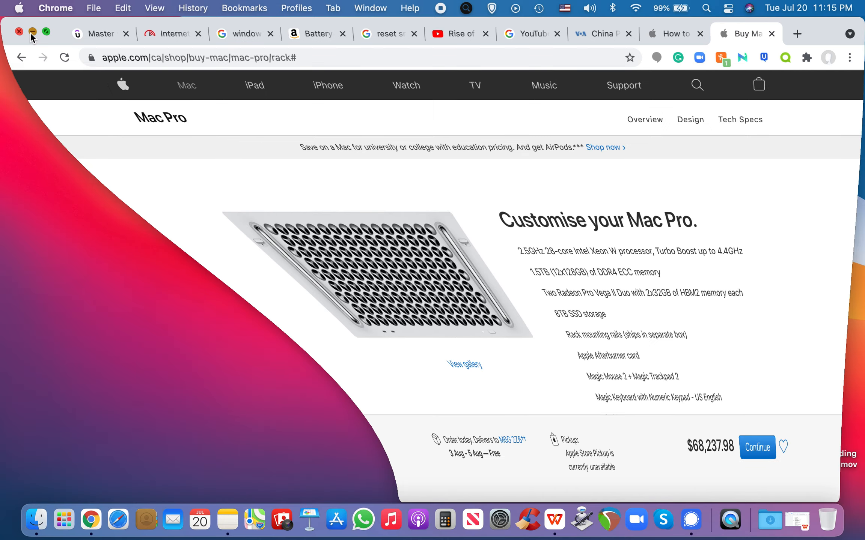
Finish minimizing Chrome and open a Finder window showing Documents
{"action": "left_click", "coordinate": [32, 32]}
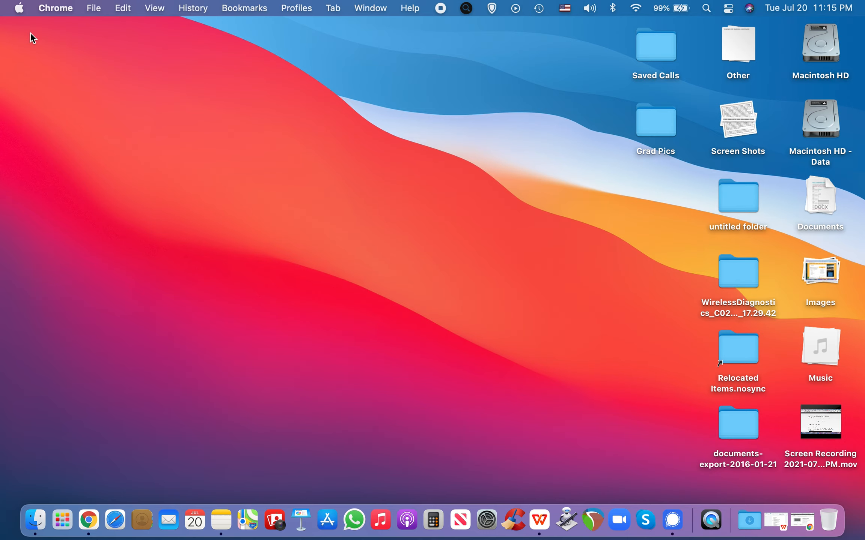
{"action": "mouse_move", "coordinate": [352, 520]}
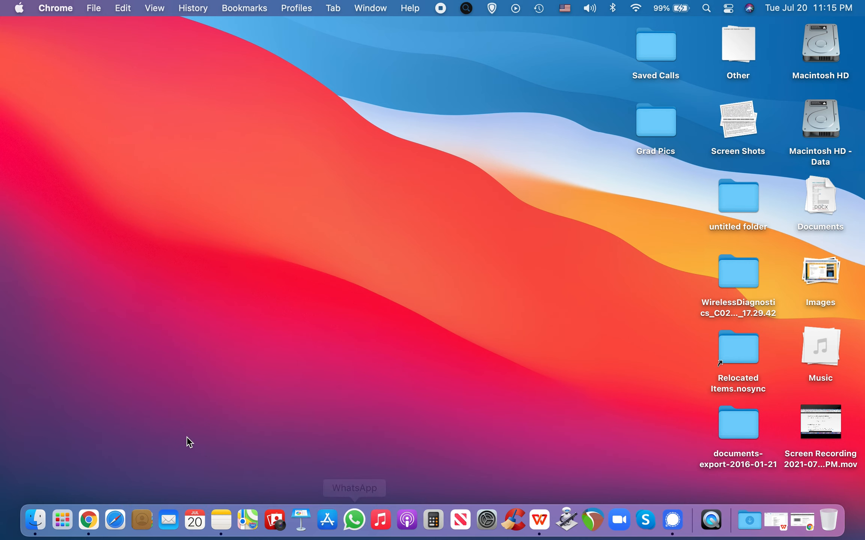
{"action": "left_click", "coordinate": [34, 520]}
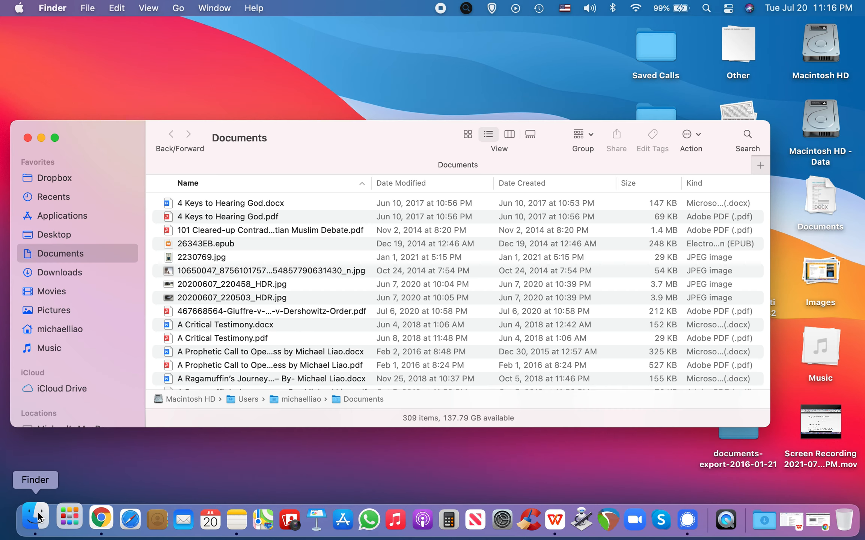
{"action": "mouse_move", "coordinate": [146, 270]}
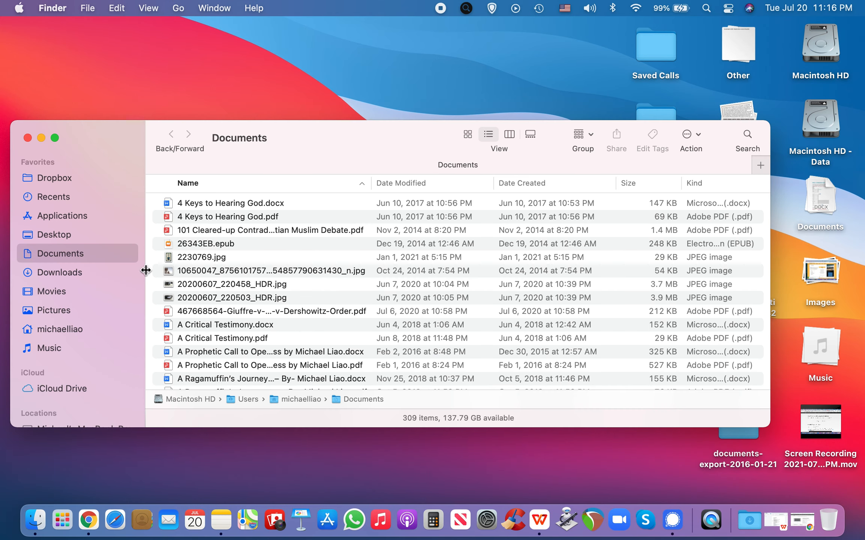
Close the Documents Finder window, leaving just the desktop and Dock visible
{"action": "left_click", "coordinate": [26, 138]}
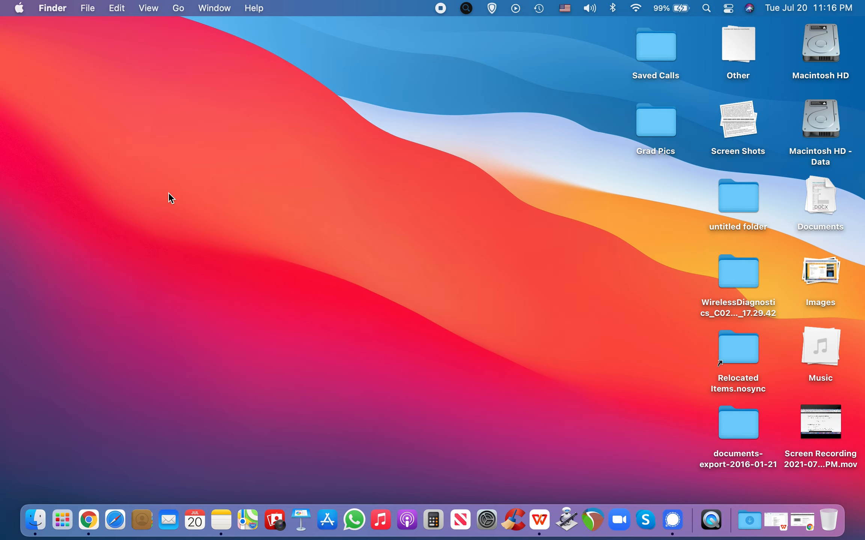
{"action": "mouse_move", "coordinate": [195, 521]}
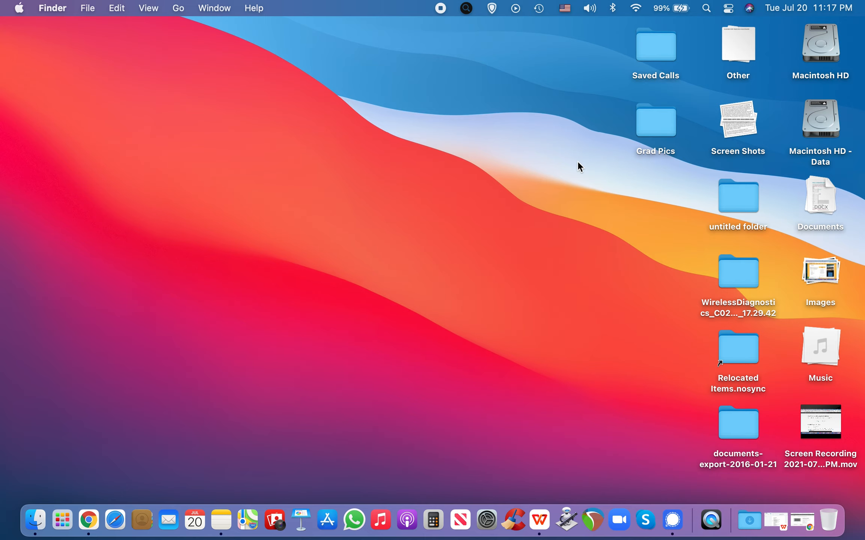
{"action": "mouse_move", "coordinate": [681, 475]}
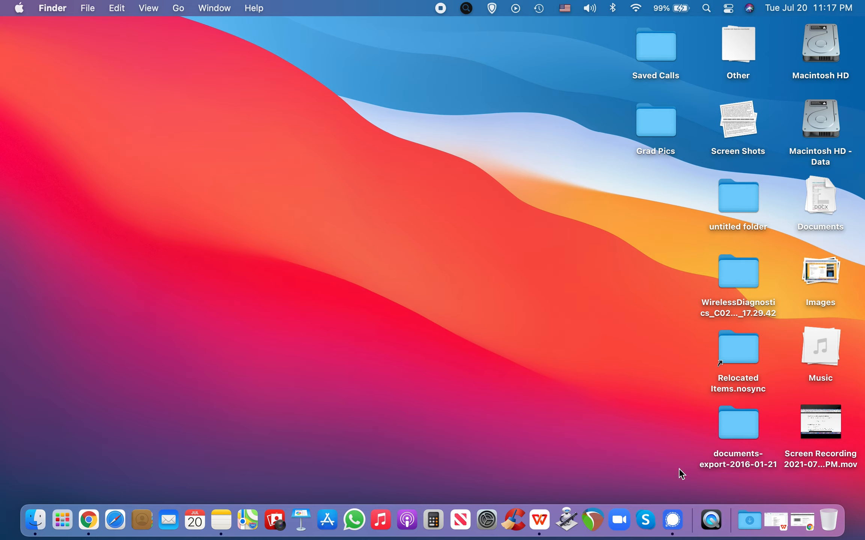